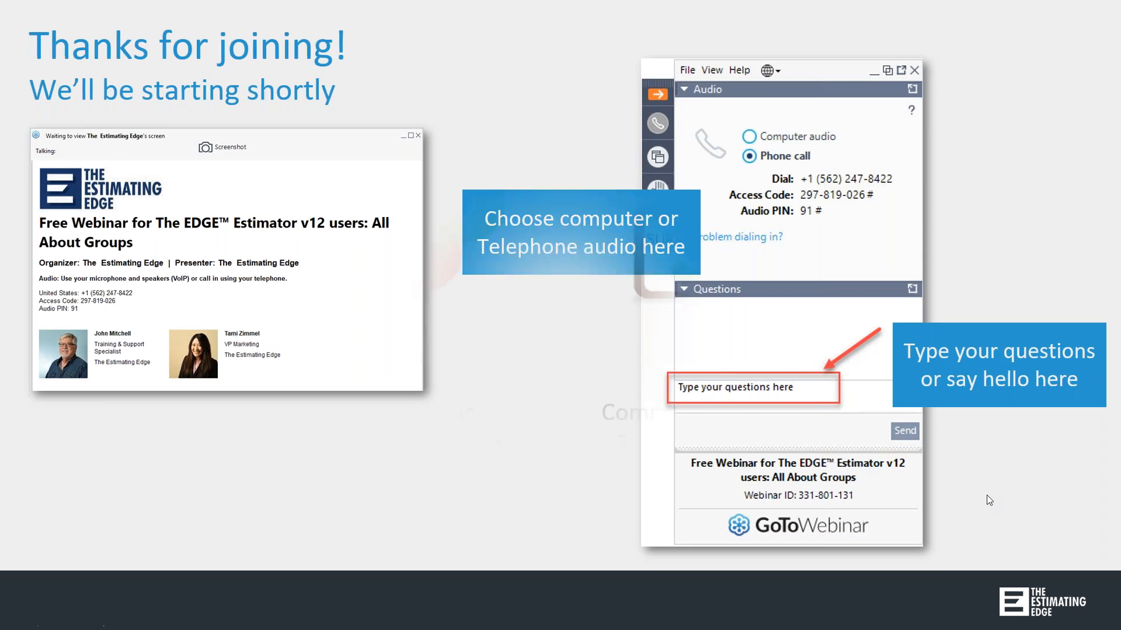
Step: Advance the slideshow from Thanks for joining to the Welcome! Housekeeping Items slide
key(Right)
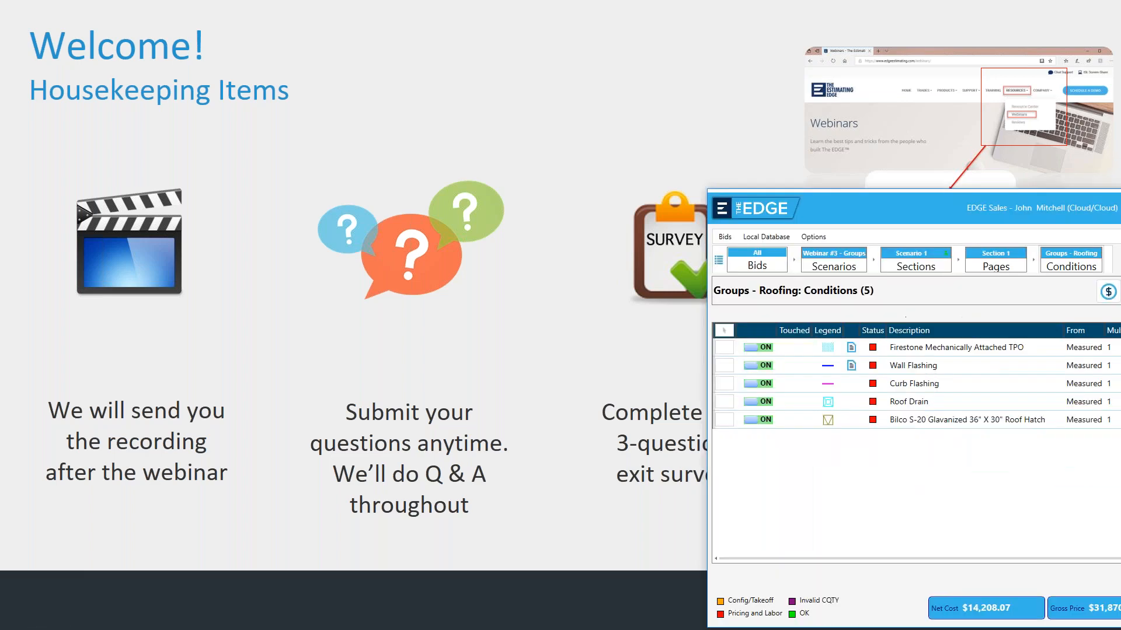
Step: Focus The EDGE Estimator window and maximize it over the Groups - Roofing list
click(948, 108)
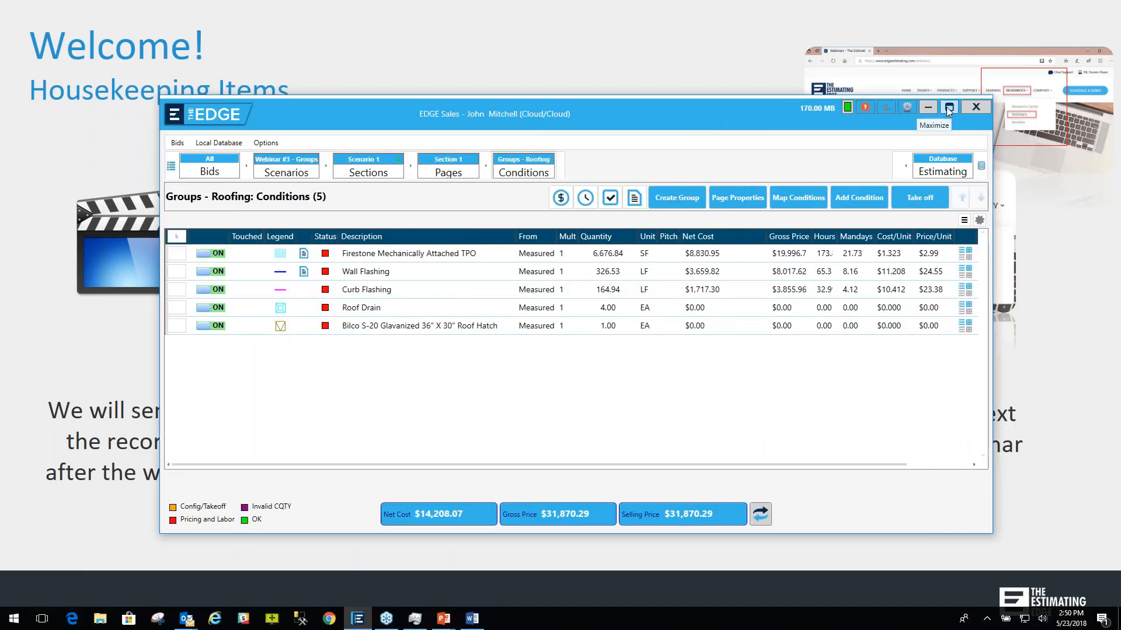
click(949, 107)
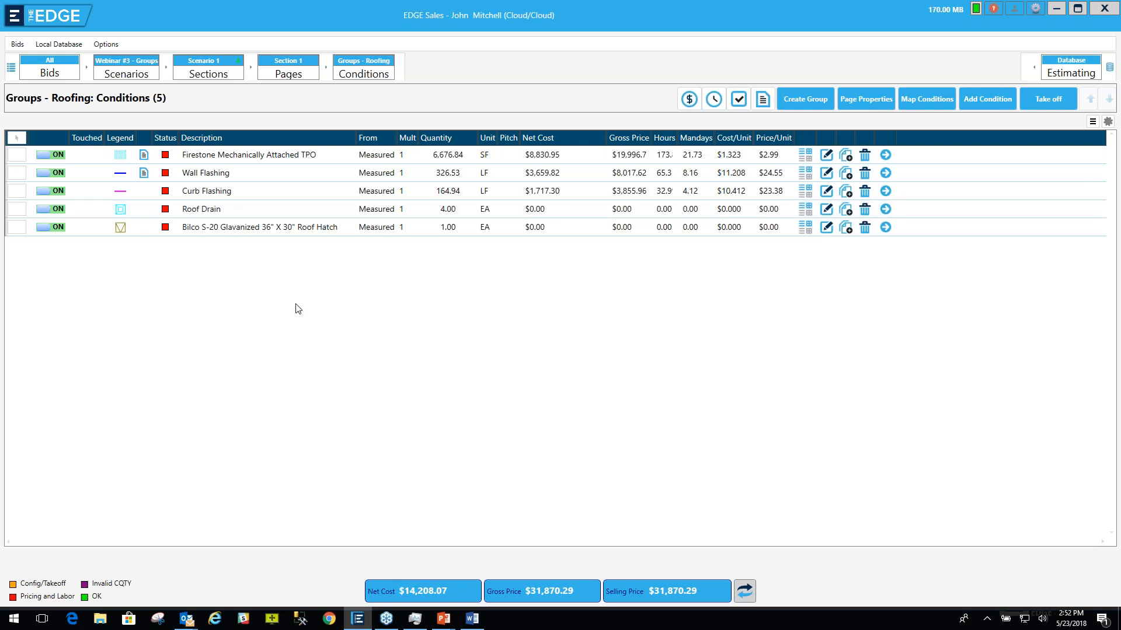
mouse_move(677, 327)
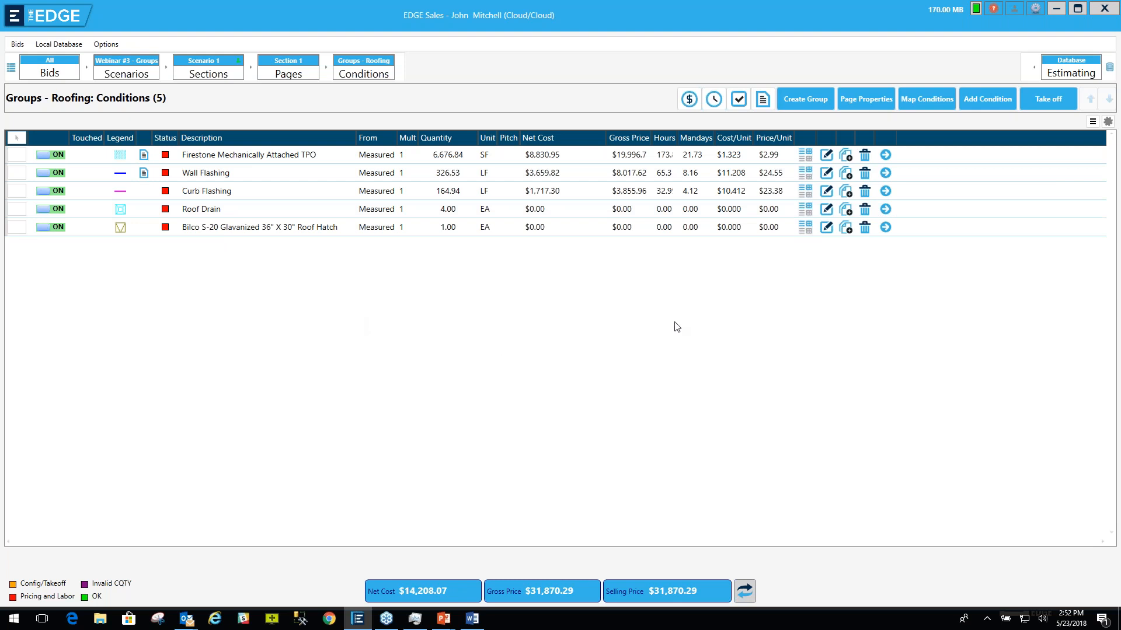
mouse_move(966, 122)
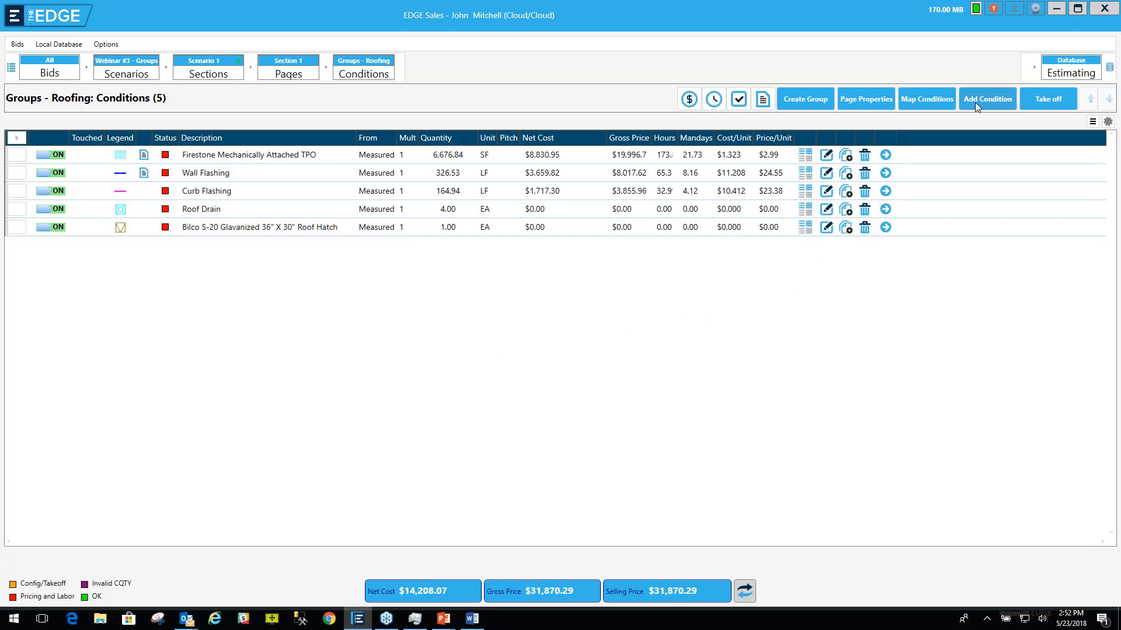
mouse_move(876, 176)
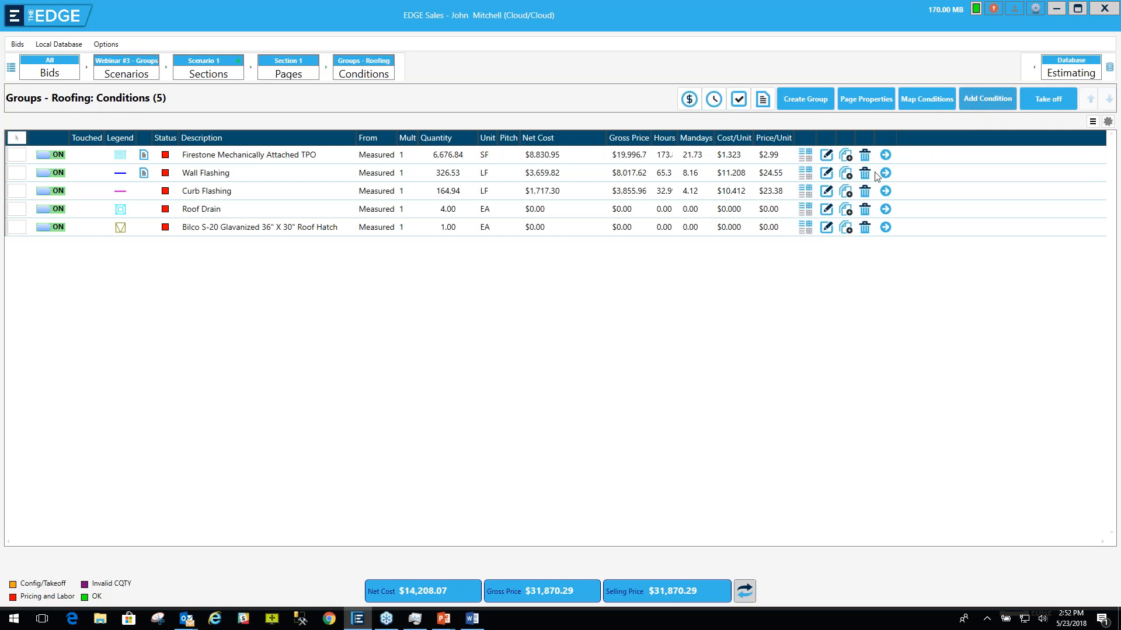
Step: Open Add Conditions to Page and expand 001 MY GROUPS to show EPDM and PVC groups
click(987, 99)
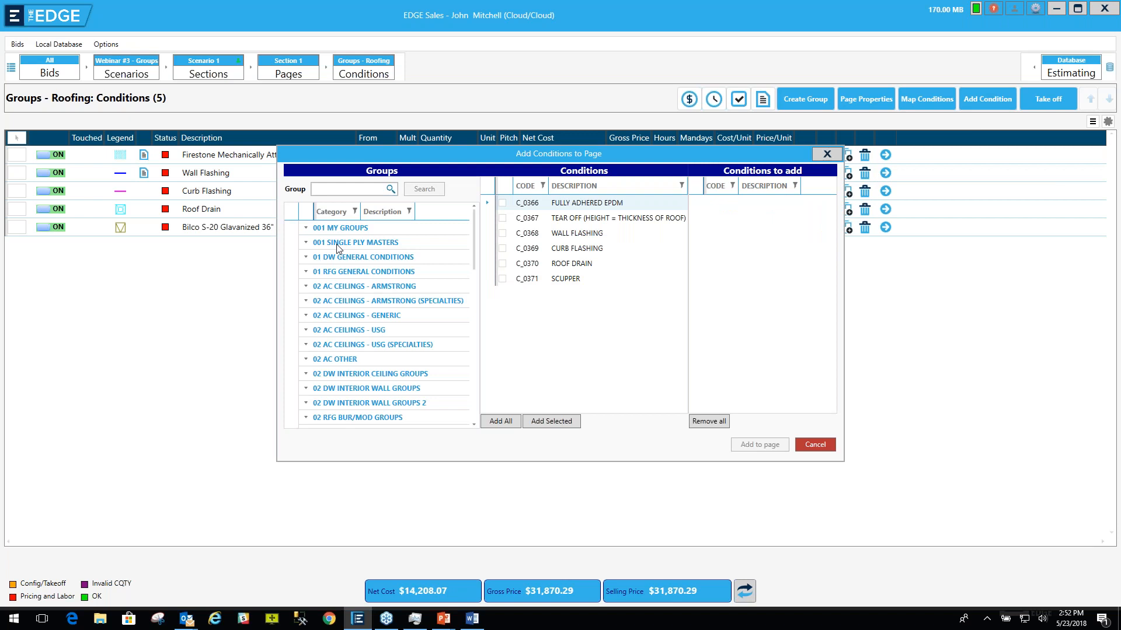
mouse_move(335, 275)
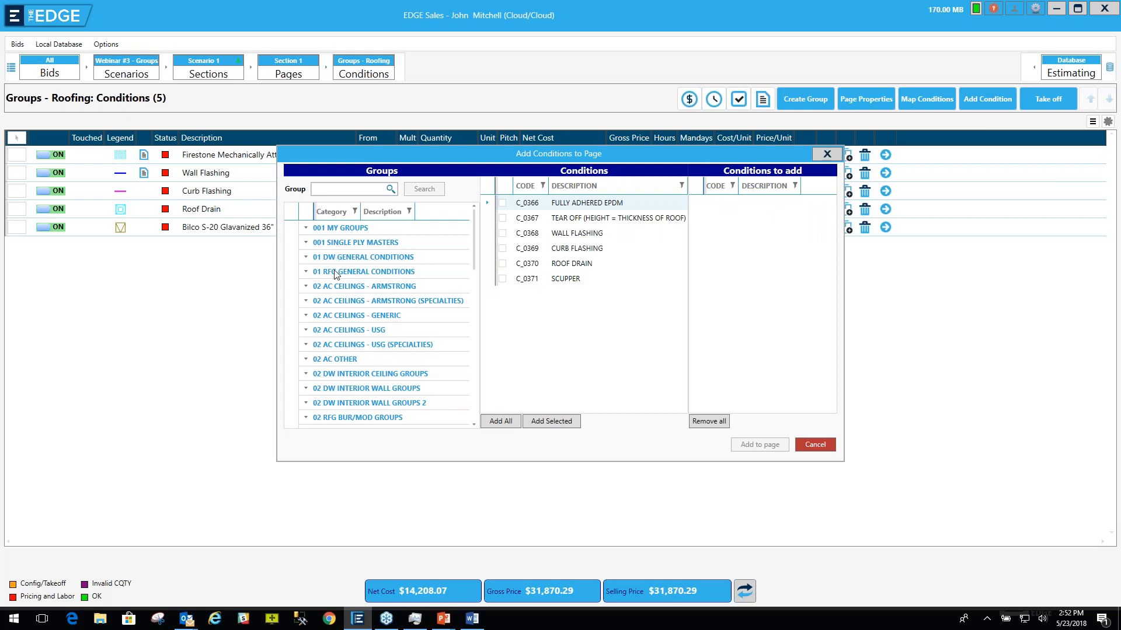
mouse_move(307, 233)
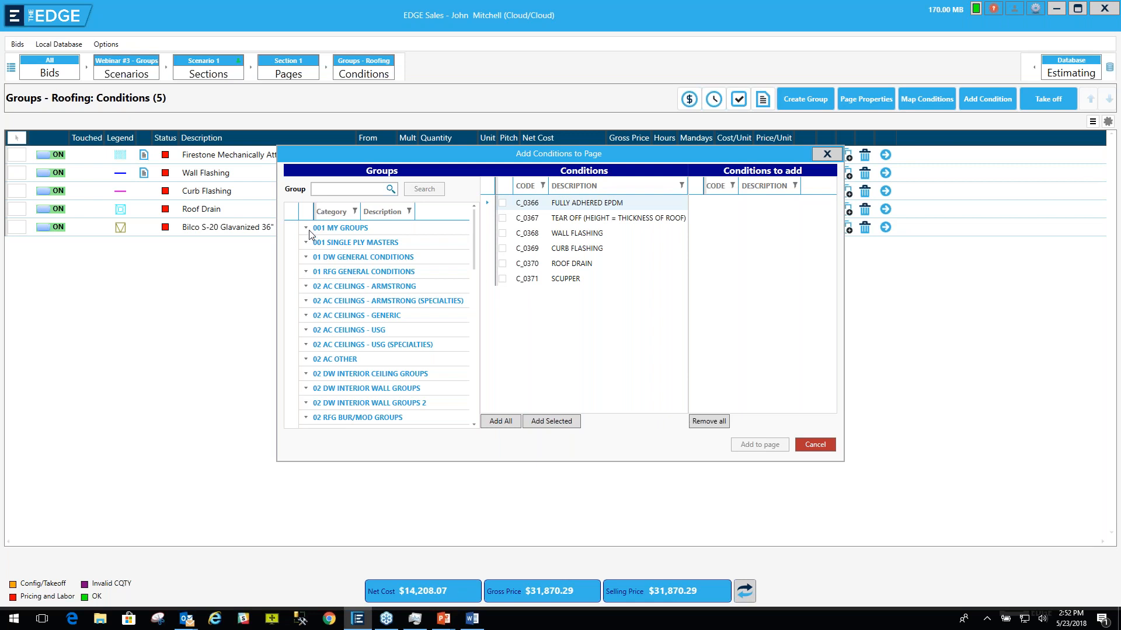
mouse_move(309, 233)
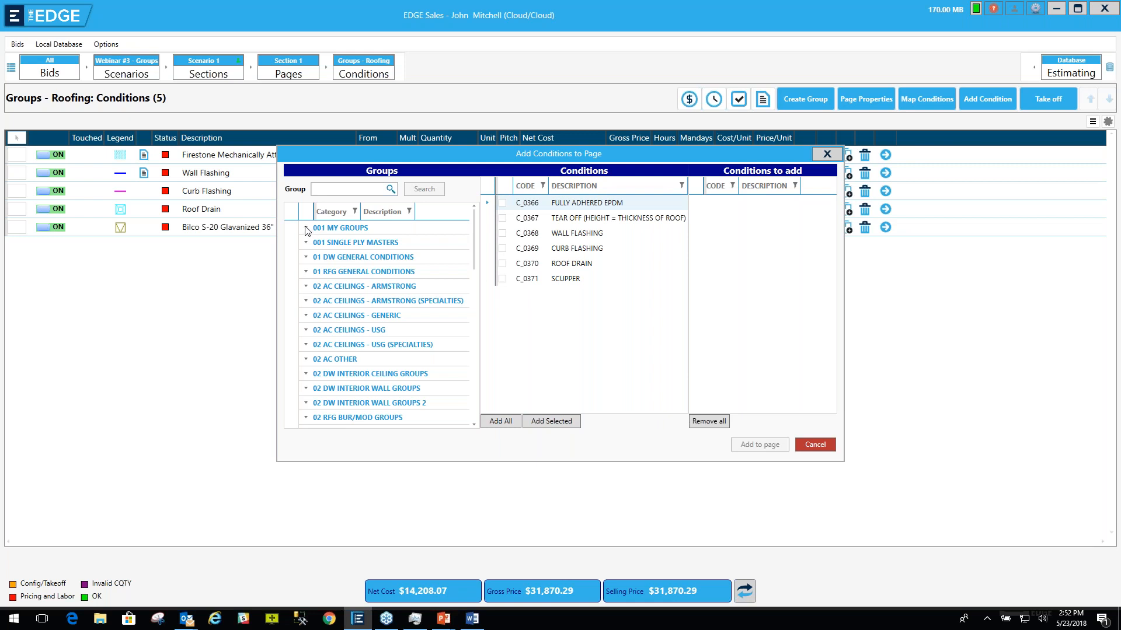
click(305, 227)
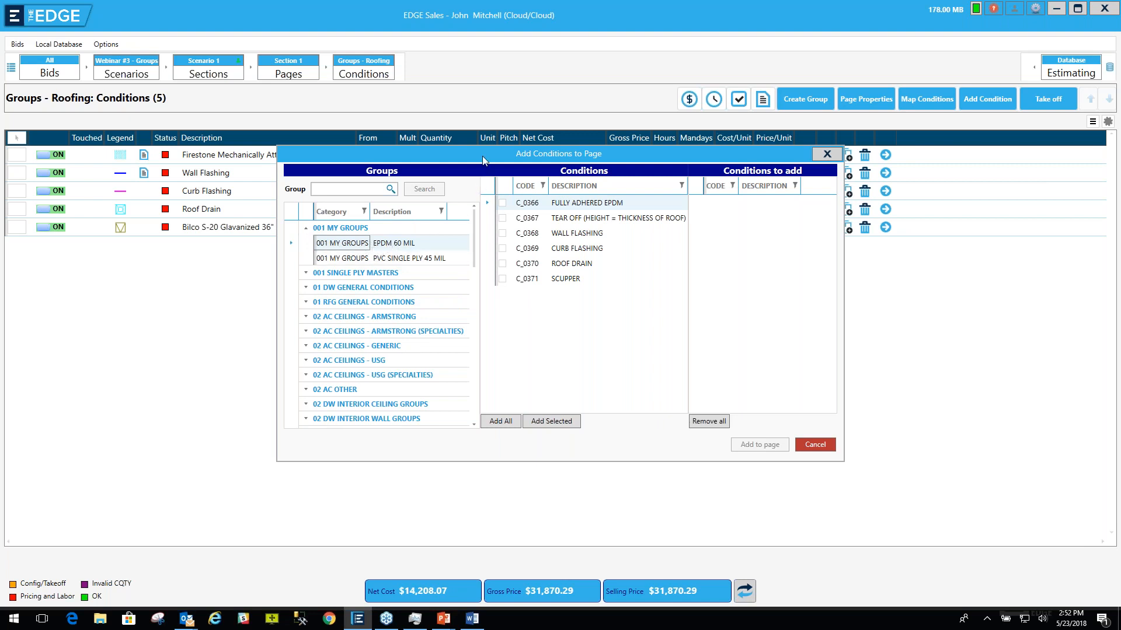
mouse_move(484, 156)
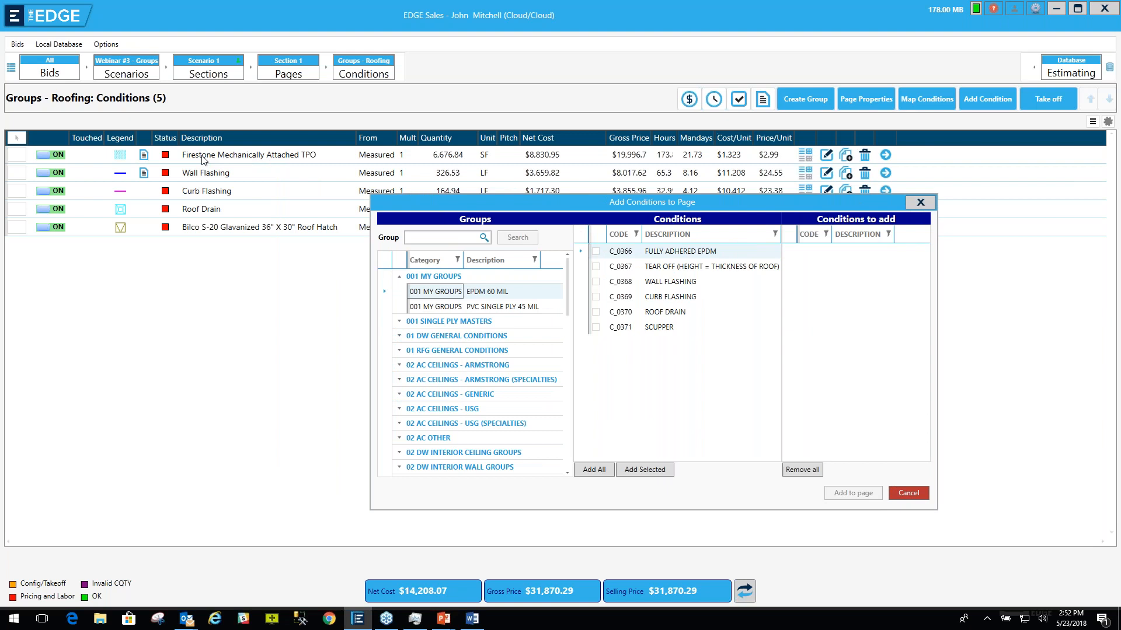
mouse_move(308, 162)
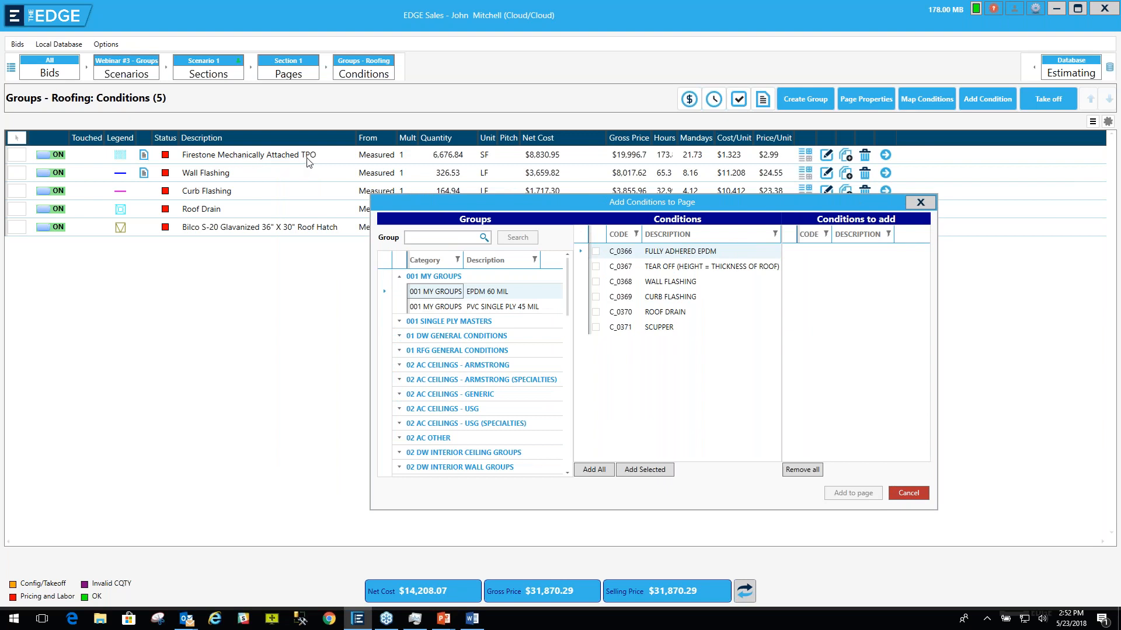
mouse_move(202, 171)
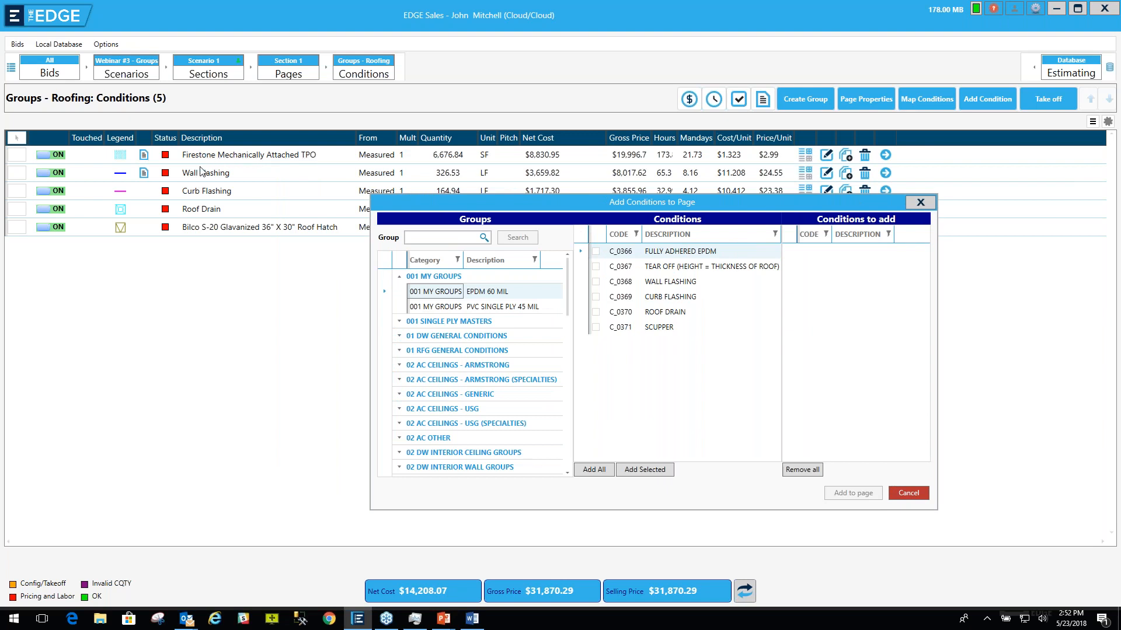
mouse_move(200, 226)
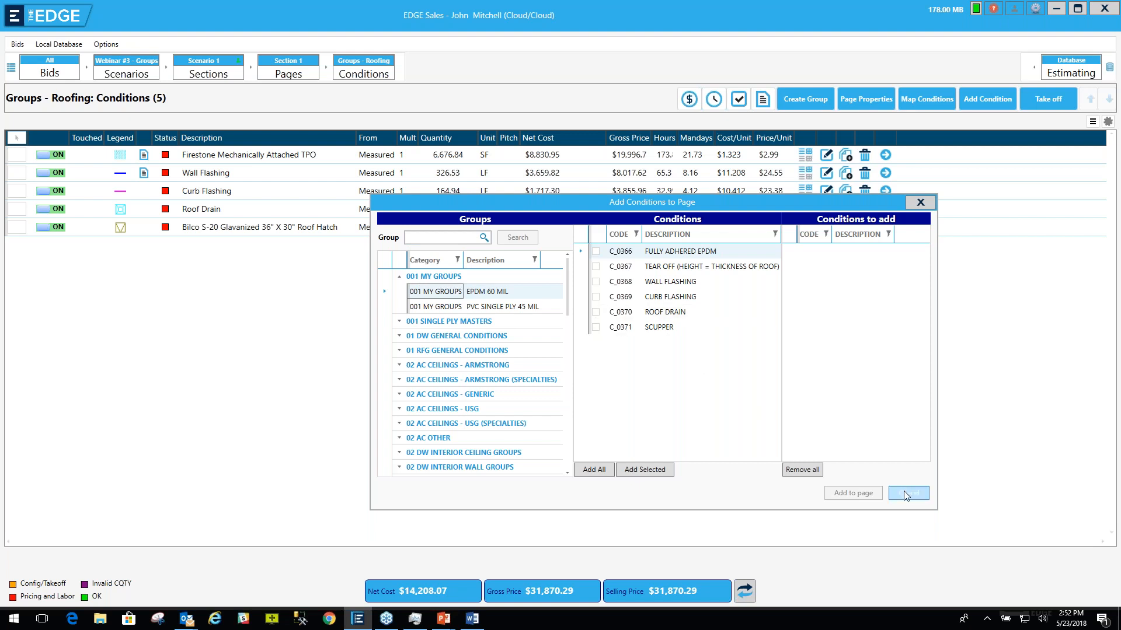
Step: Cancel Add Conditions to Page, then toggle the list's header selector twice
click(907, 494)
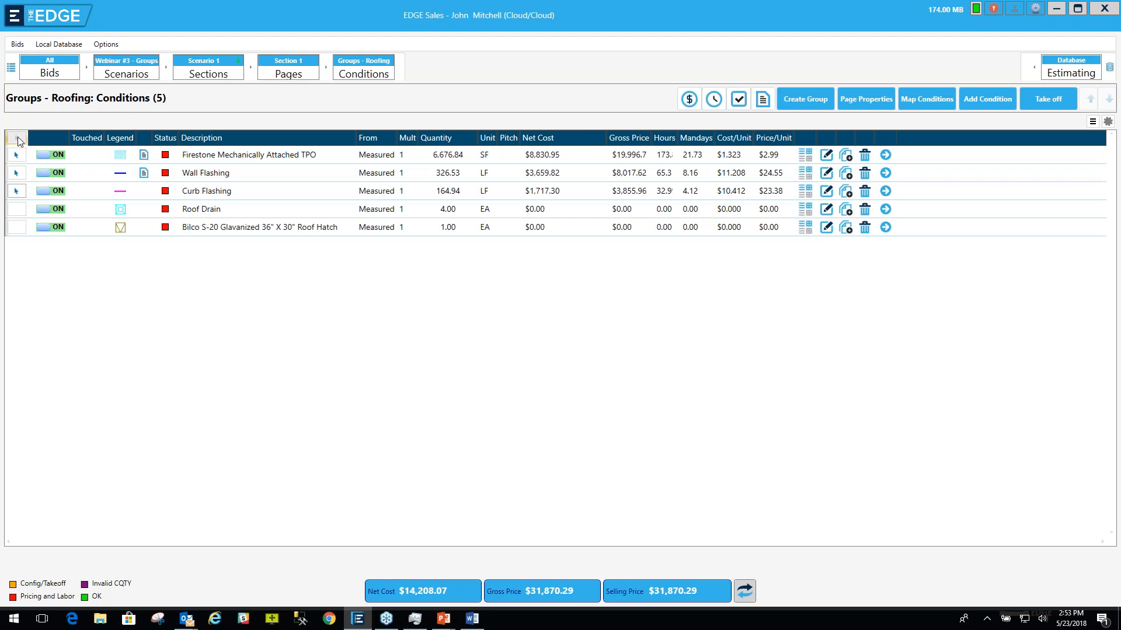
click(16, 140)
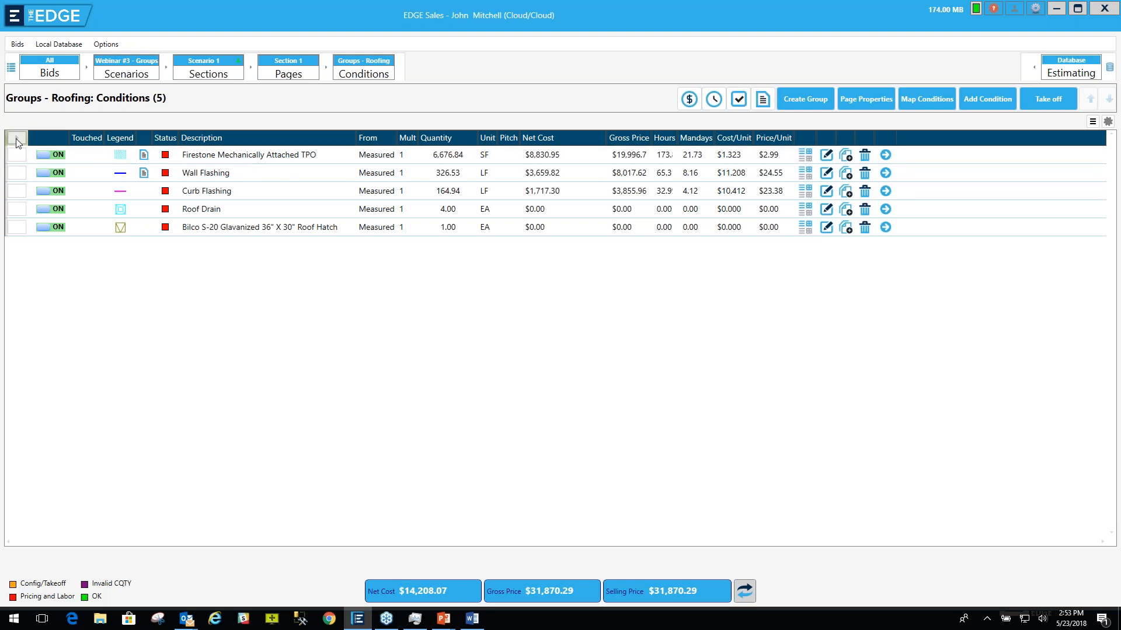
click(16, 137)
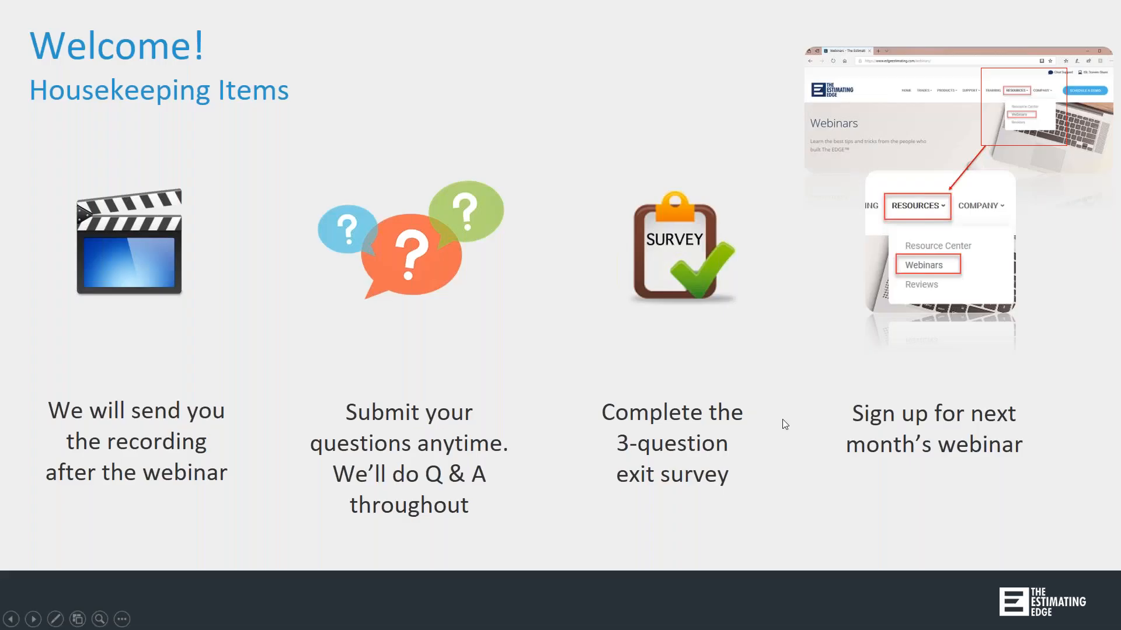
mouse_move(886, 603)
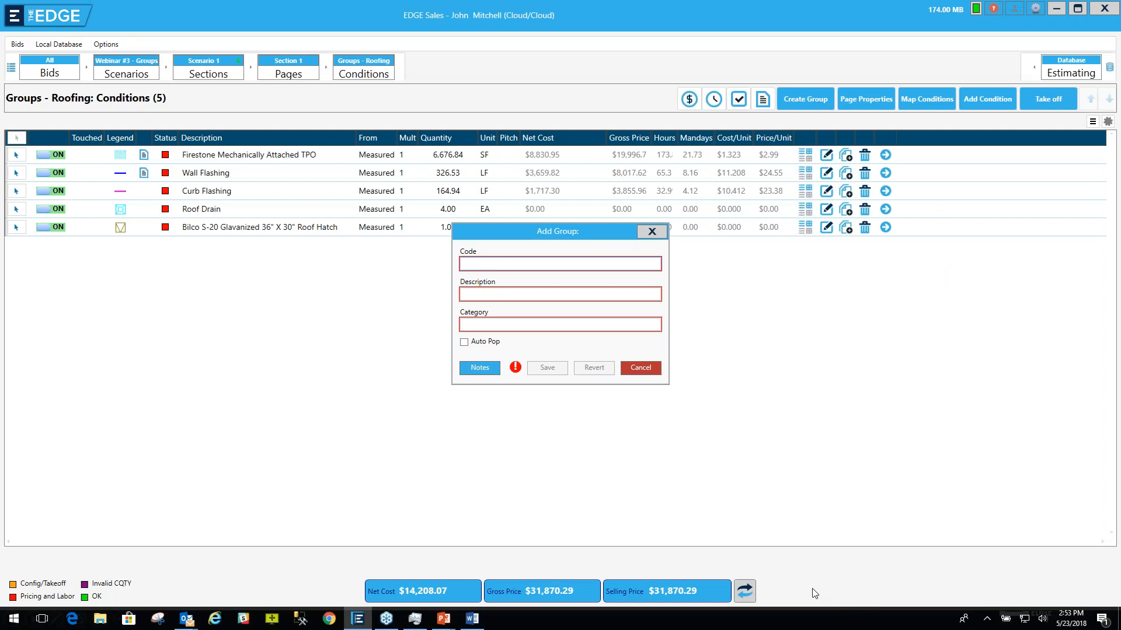
mouse_move(521, 316)
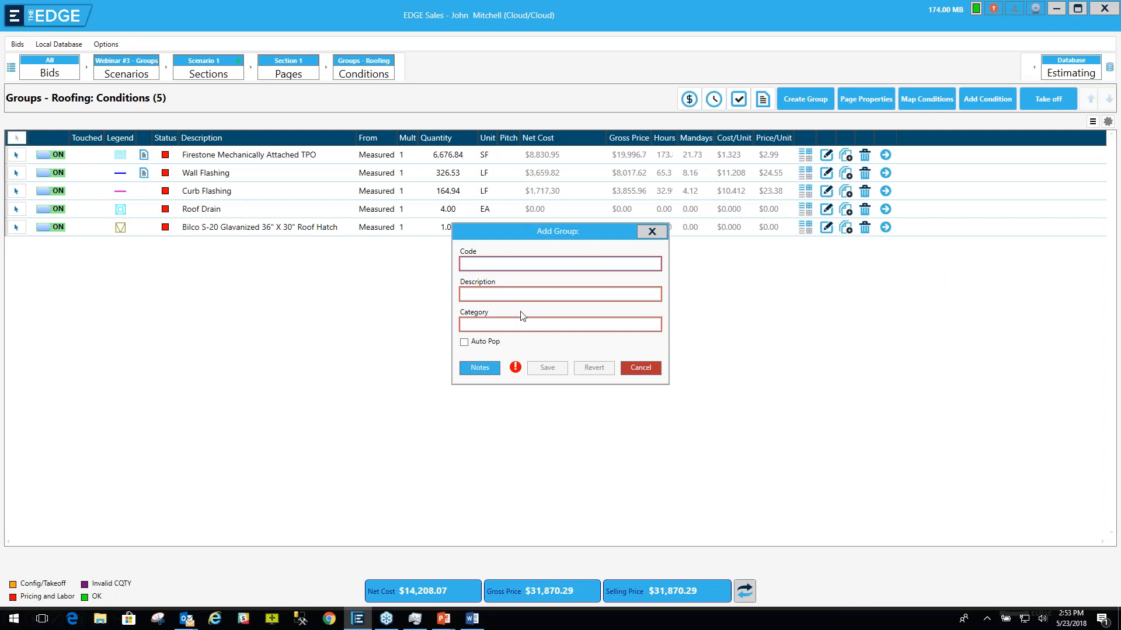
mouse_move(542, 261)
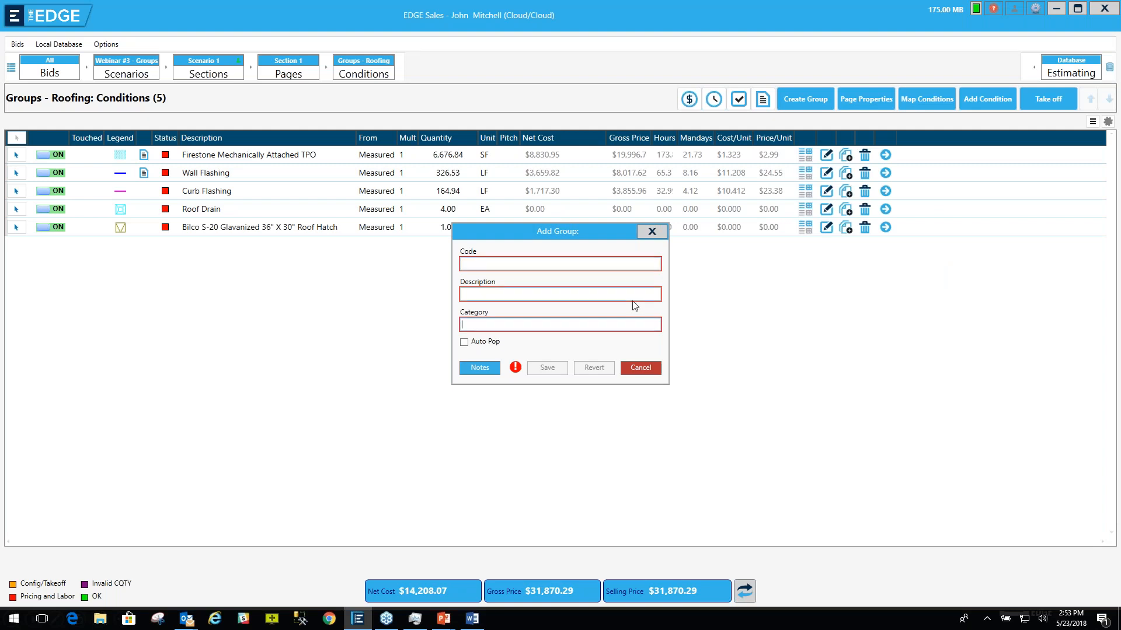
Step: Enter group code FMATPO, description Firestone MA TPO 60 mil, category 001 MY GROUPS
text(9)
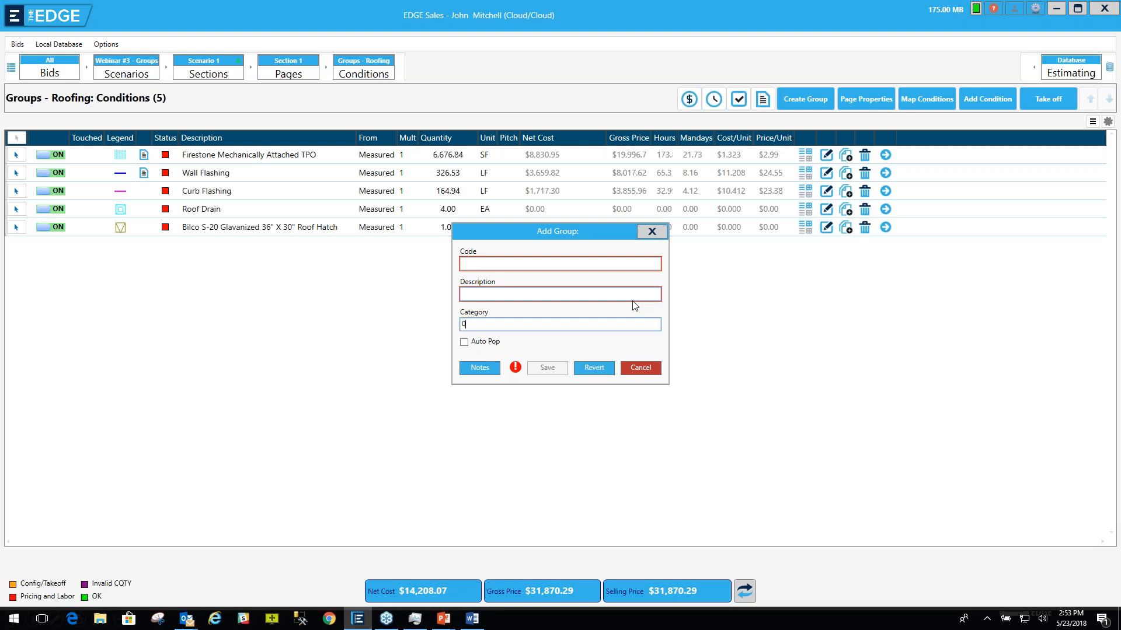
text(001)
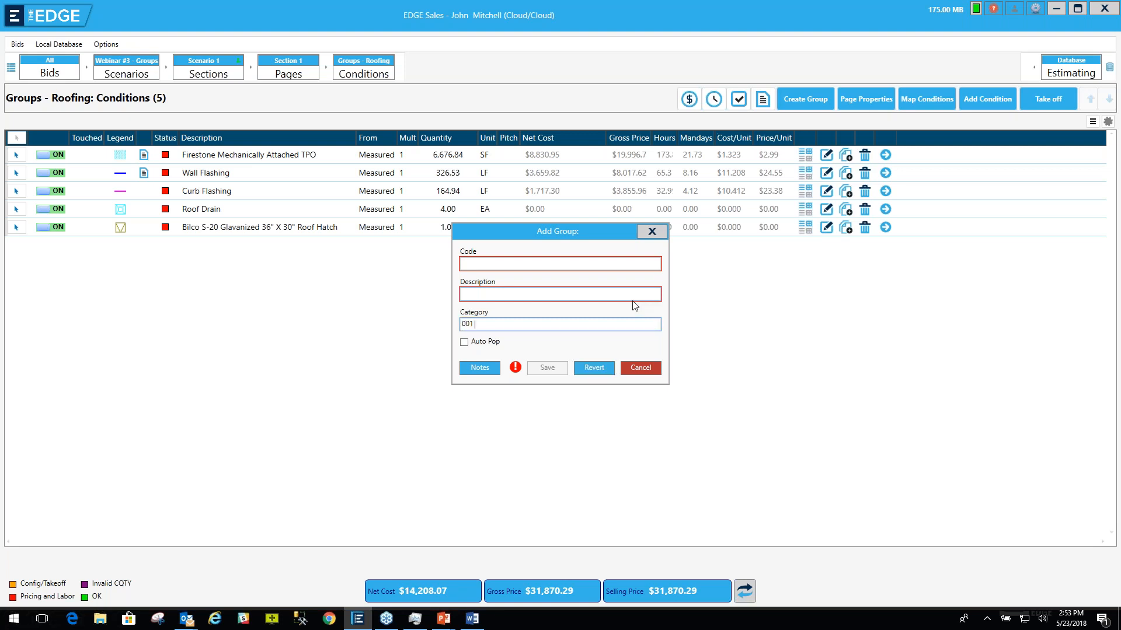
text(MY GROUPS)
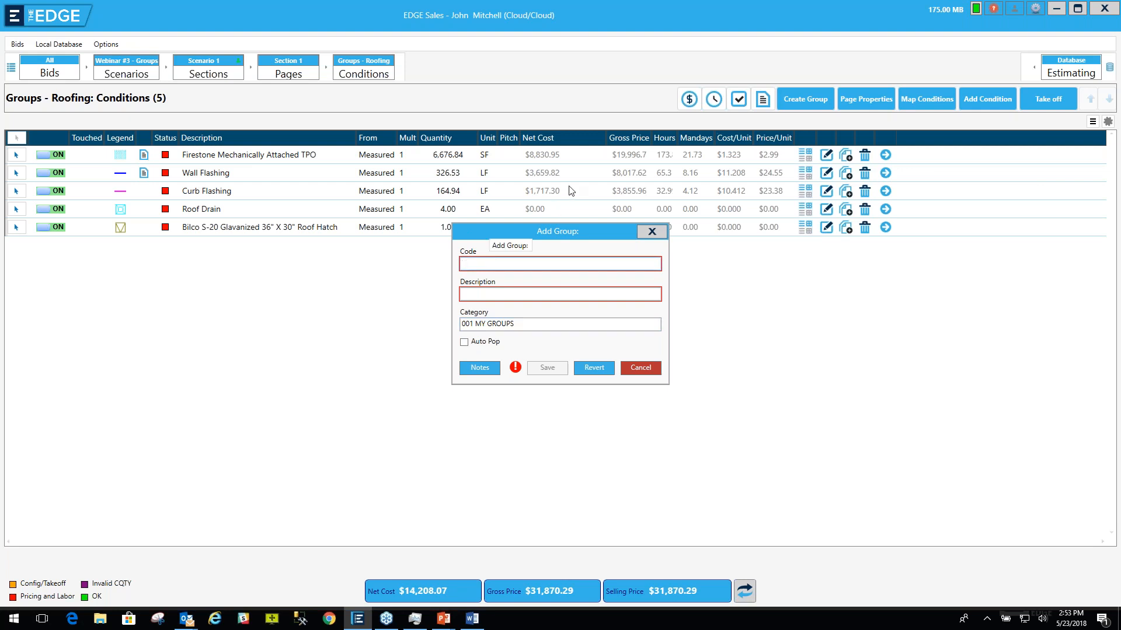
text(FMAT)
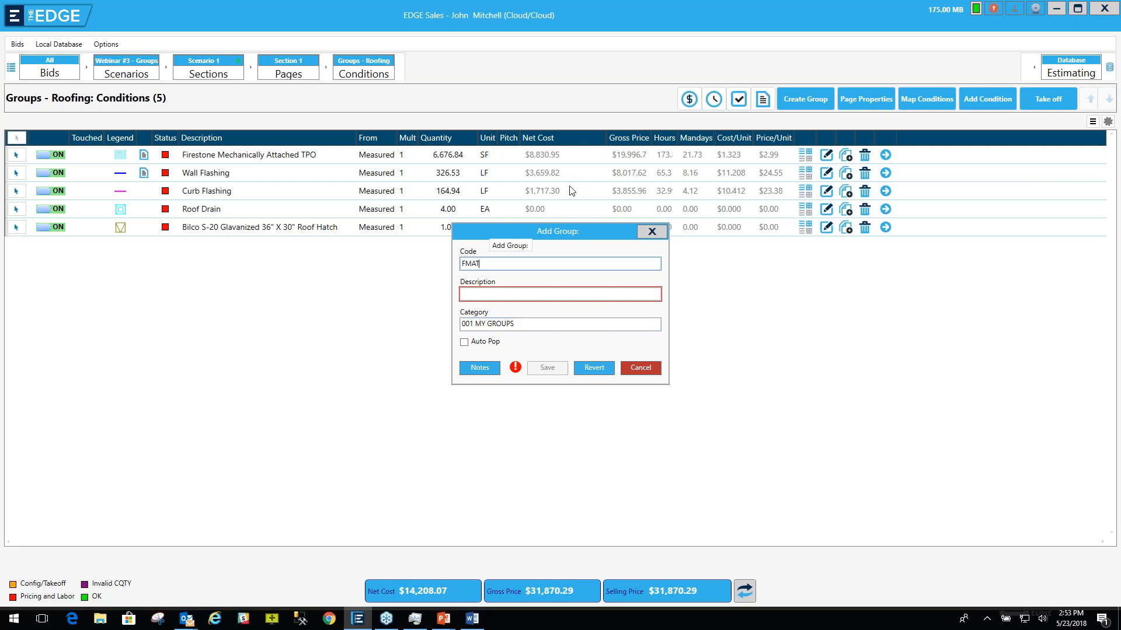
text(PO)
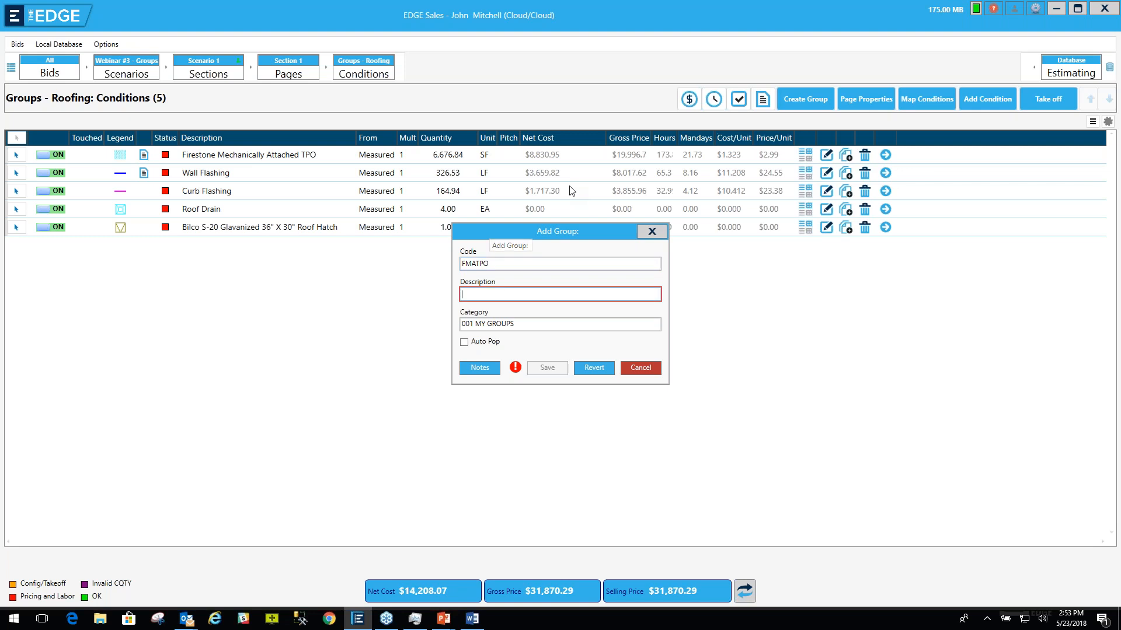
text(Firestone MA T)
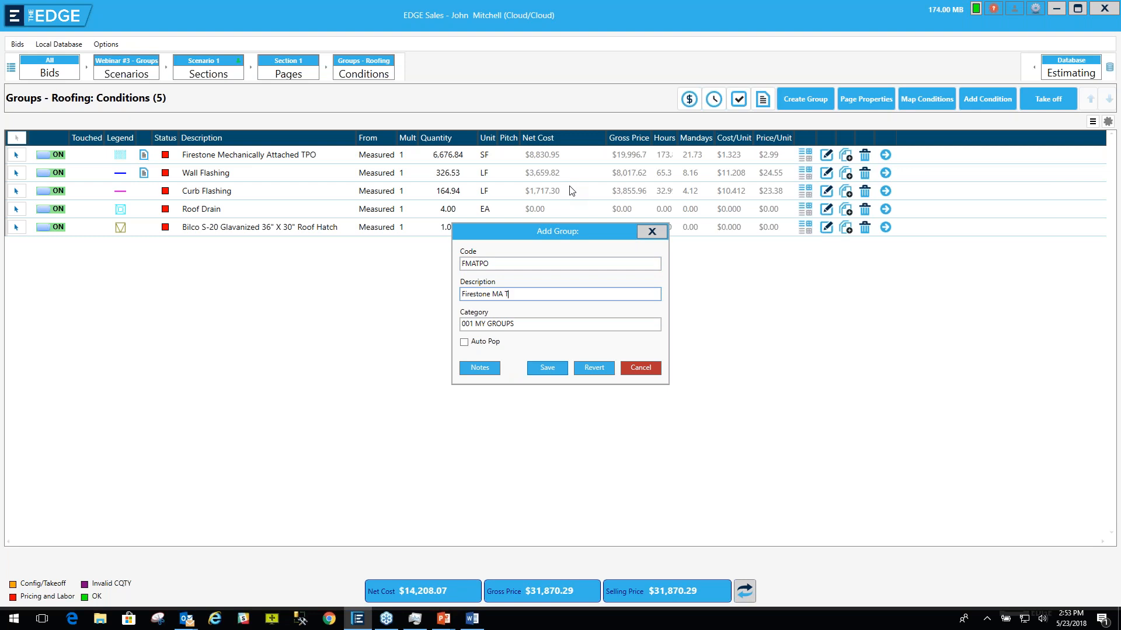
text(PO)
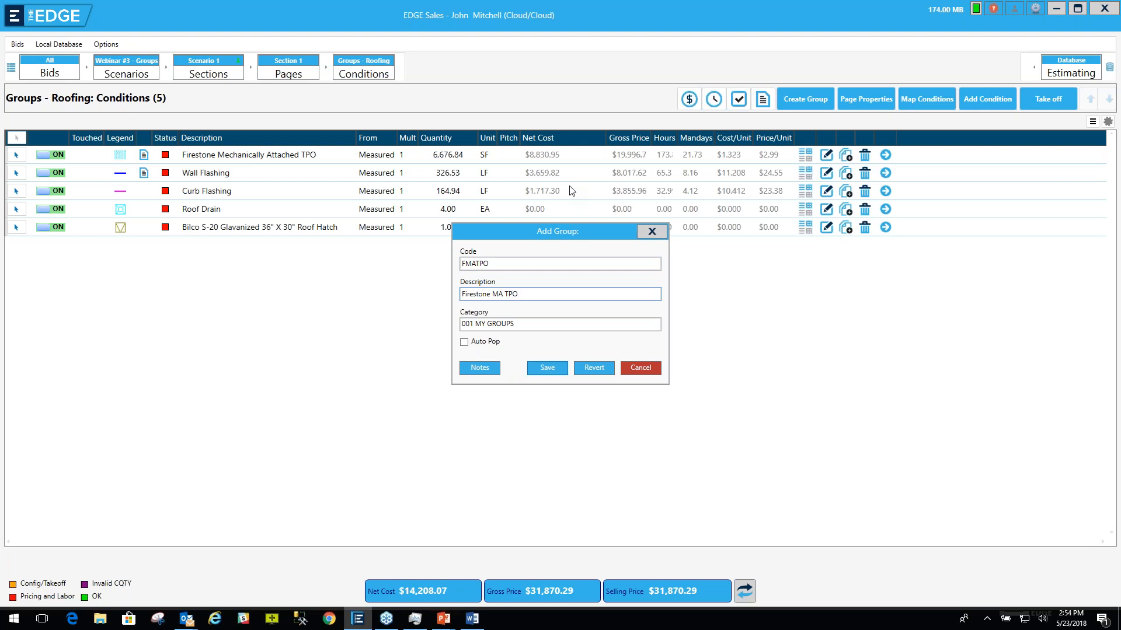
text(60 mil)
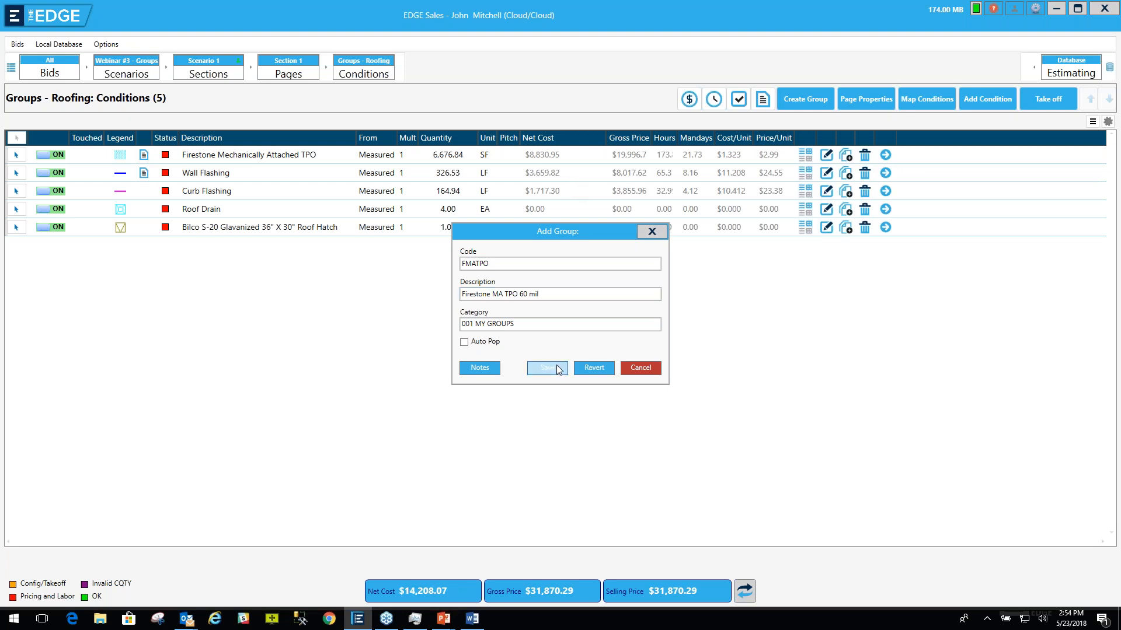
Step: Save the FMATPO group and return to the five-condition Roofing list
click(546, 367)
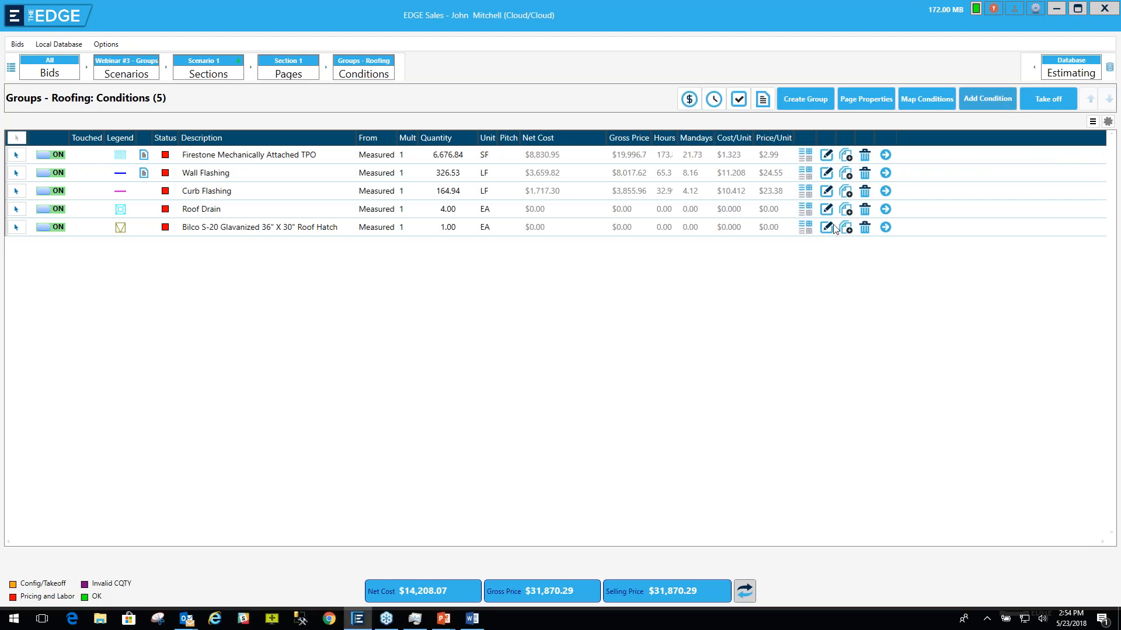
click(987, 99)
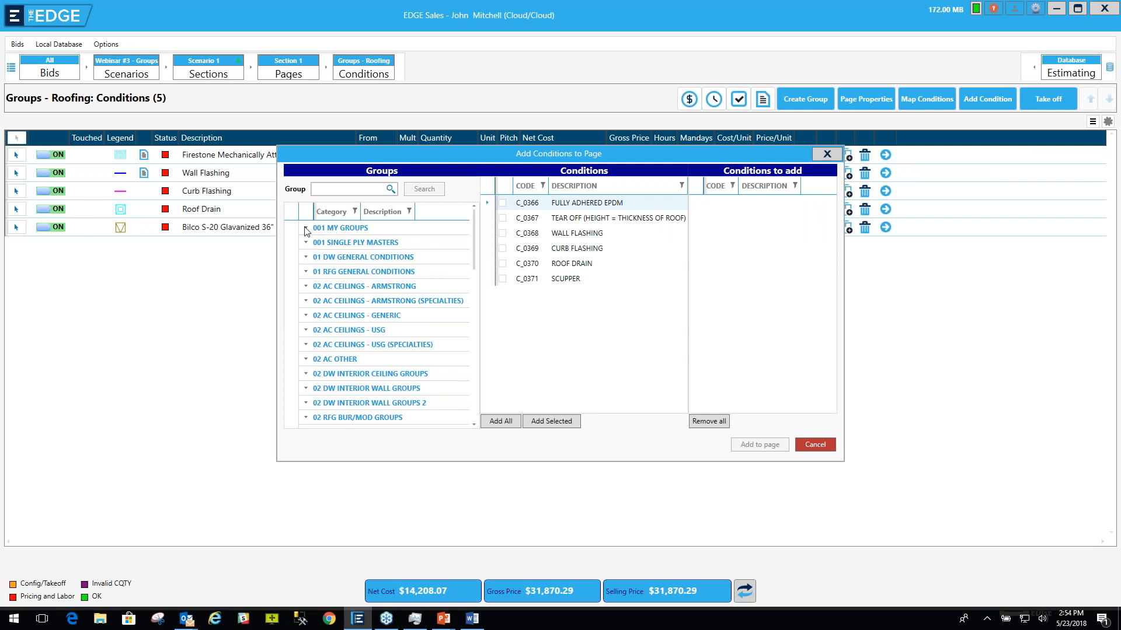
click(305, 227)
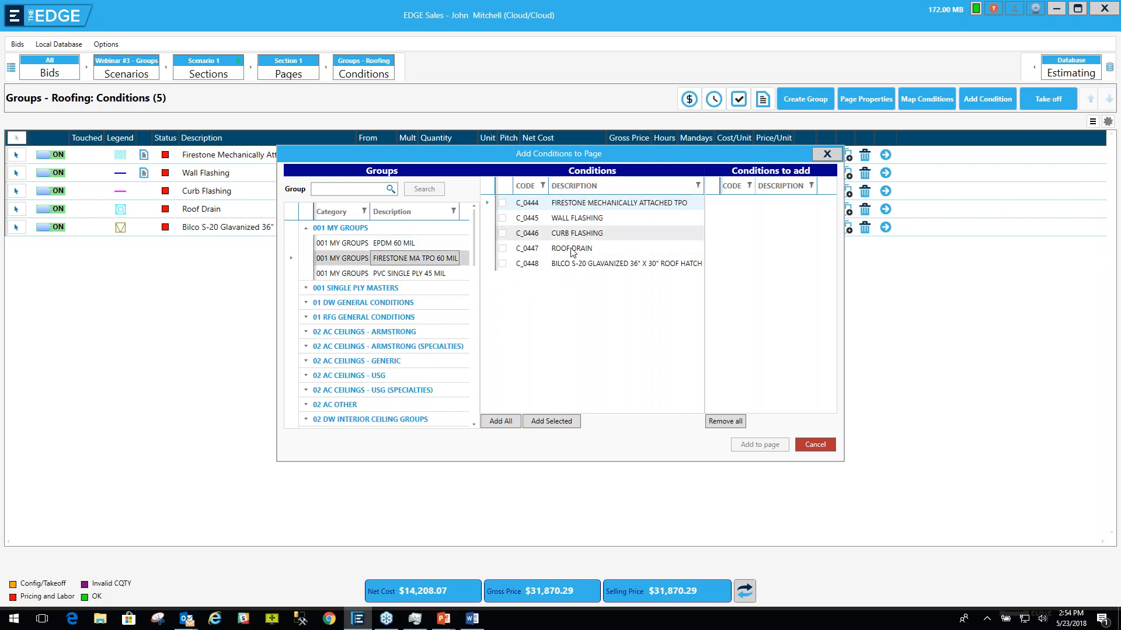
click(501, 420)
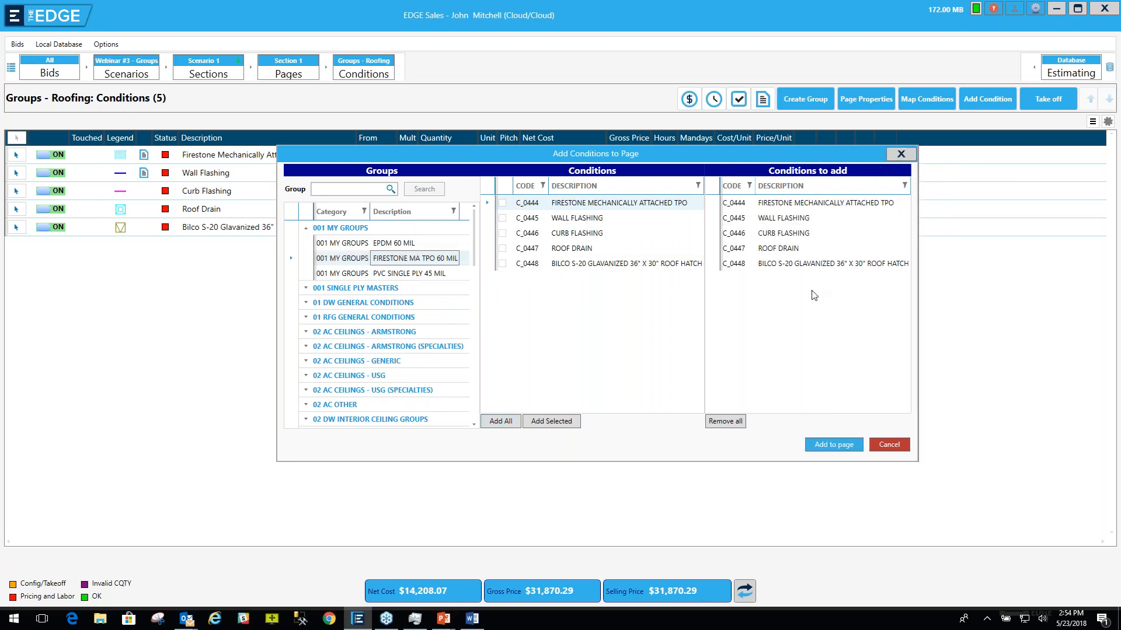
click(831, 443)
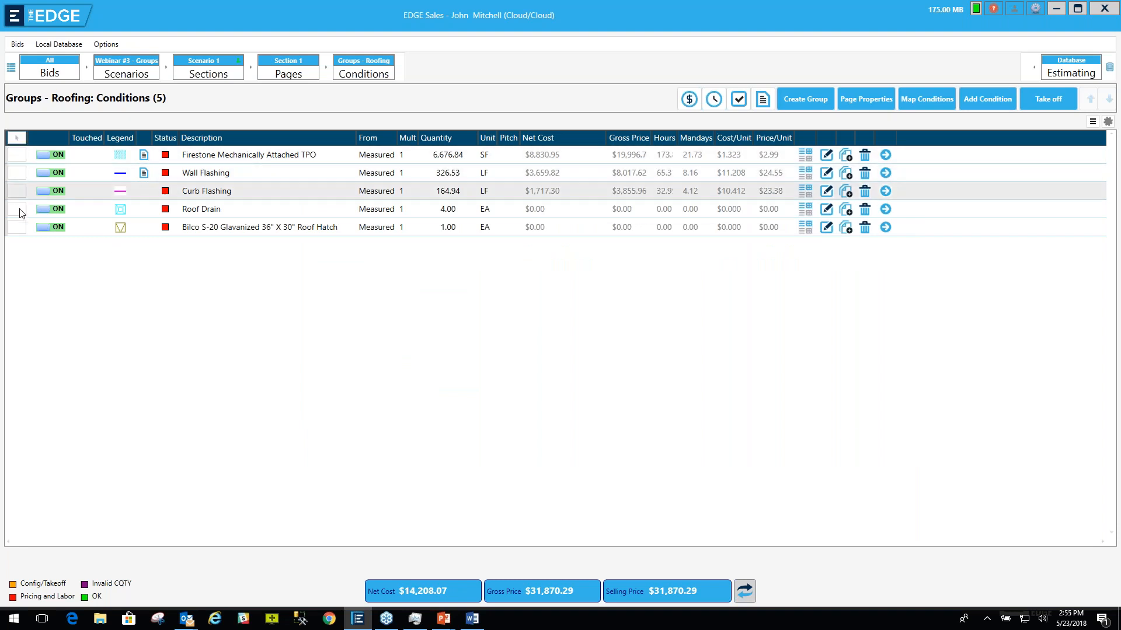
click(20, 227)
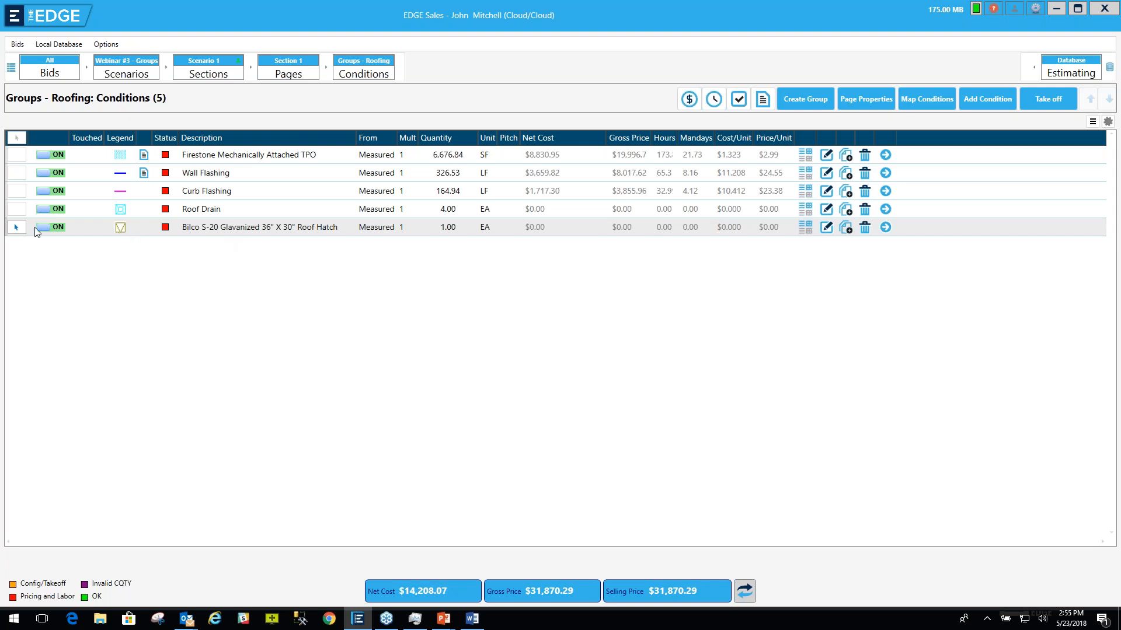
mouse_move(803, 99)
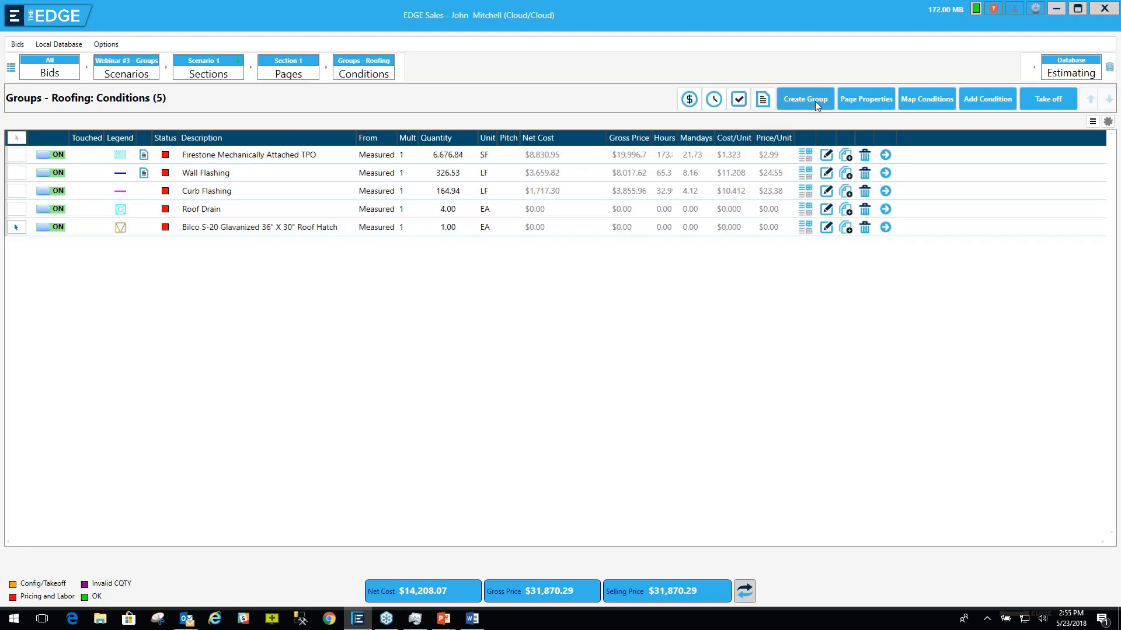
Step: Open a blank Add Group form for the Bilco S-20 Roof Hatch
click(804, 99)
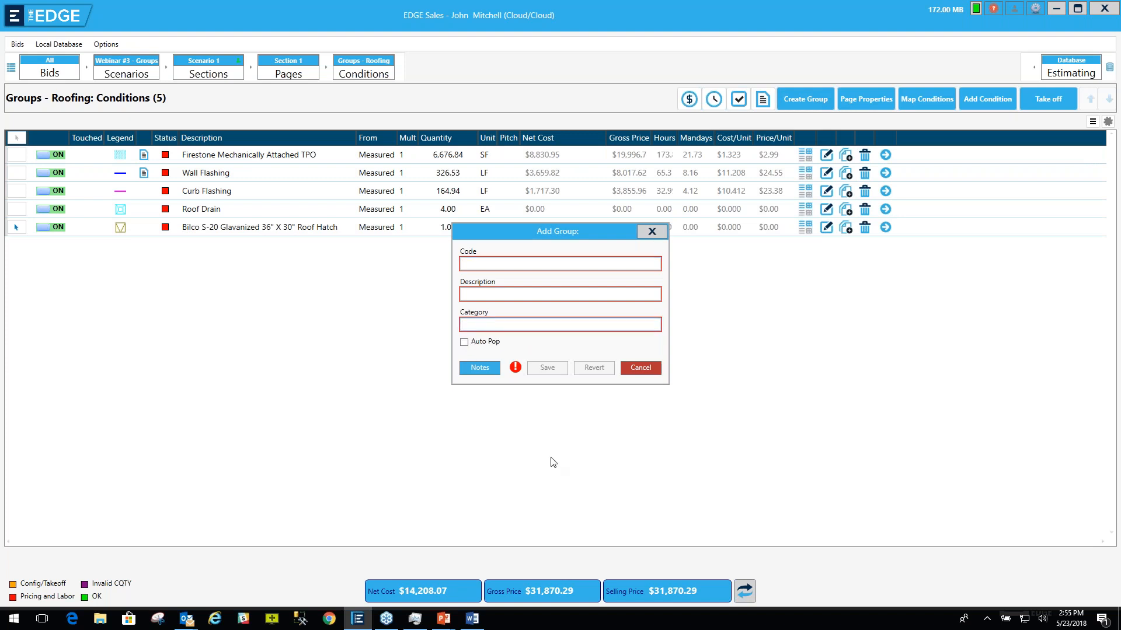
Step: Enter category 001 MY MISC GROUPS, code BRH, description Bilco Roof Hatch, and save
click(559, 324)
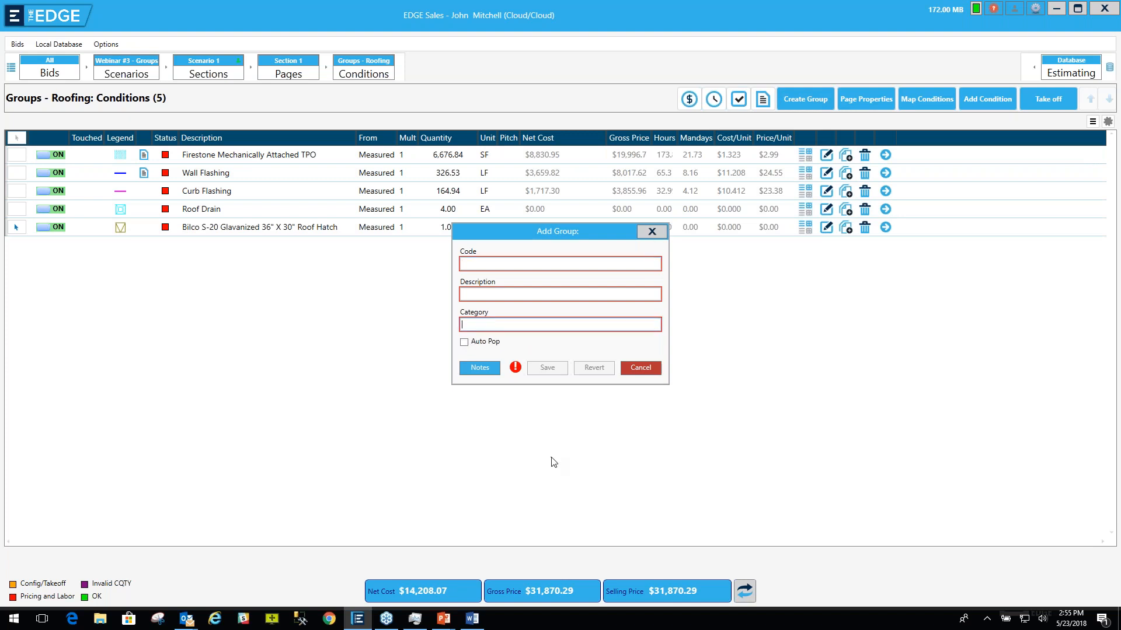
text(001 M)
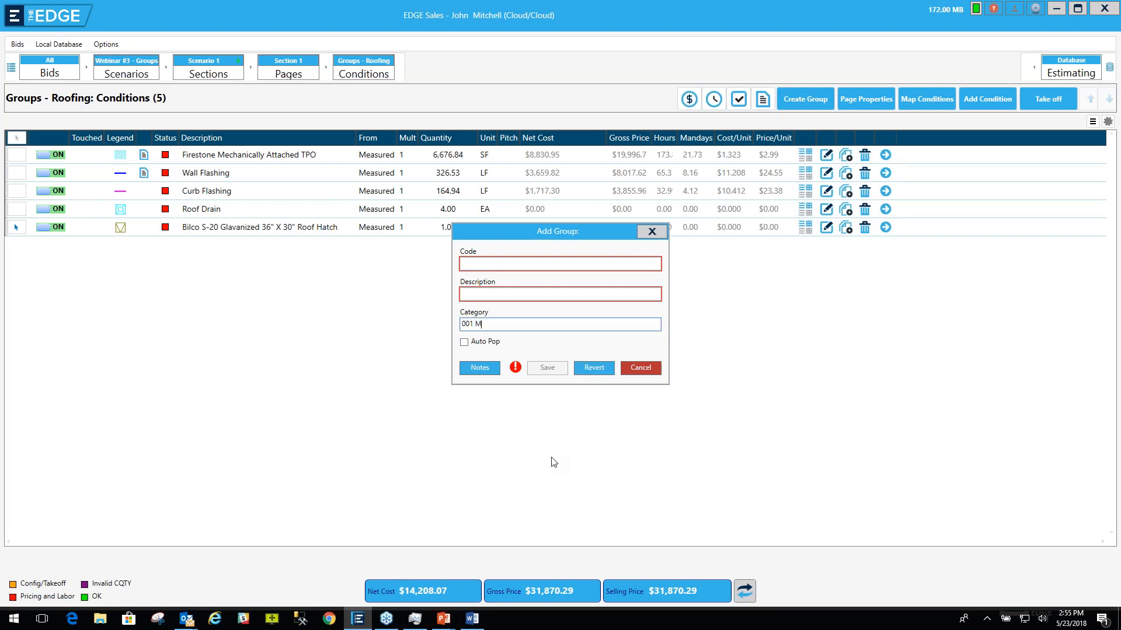
text(Y MISC)
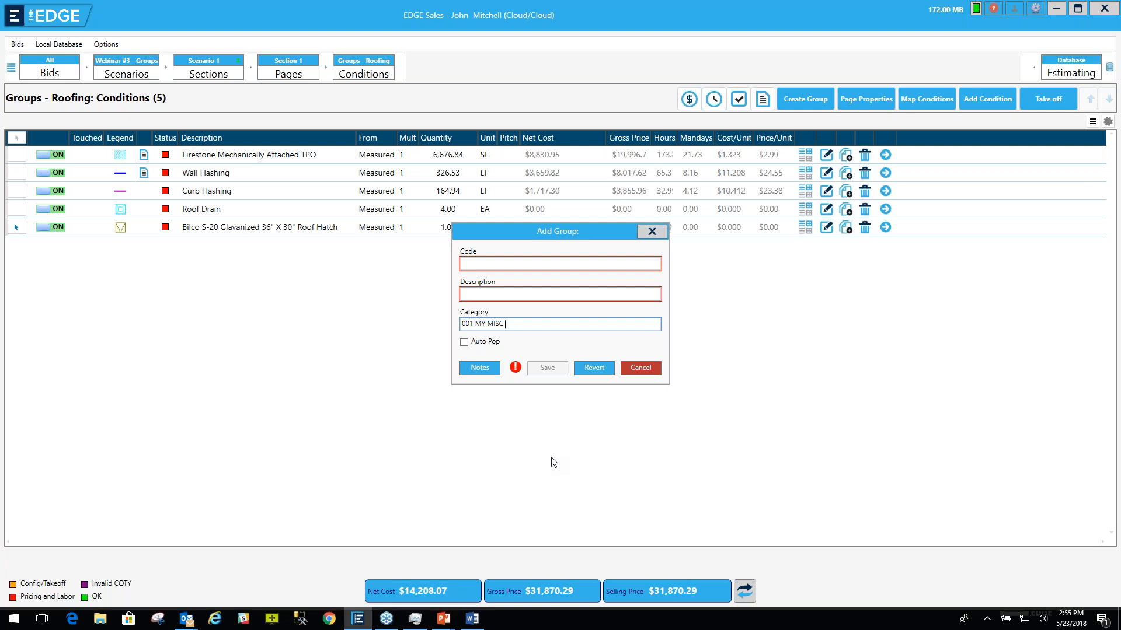
text(GROUPS)
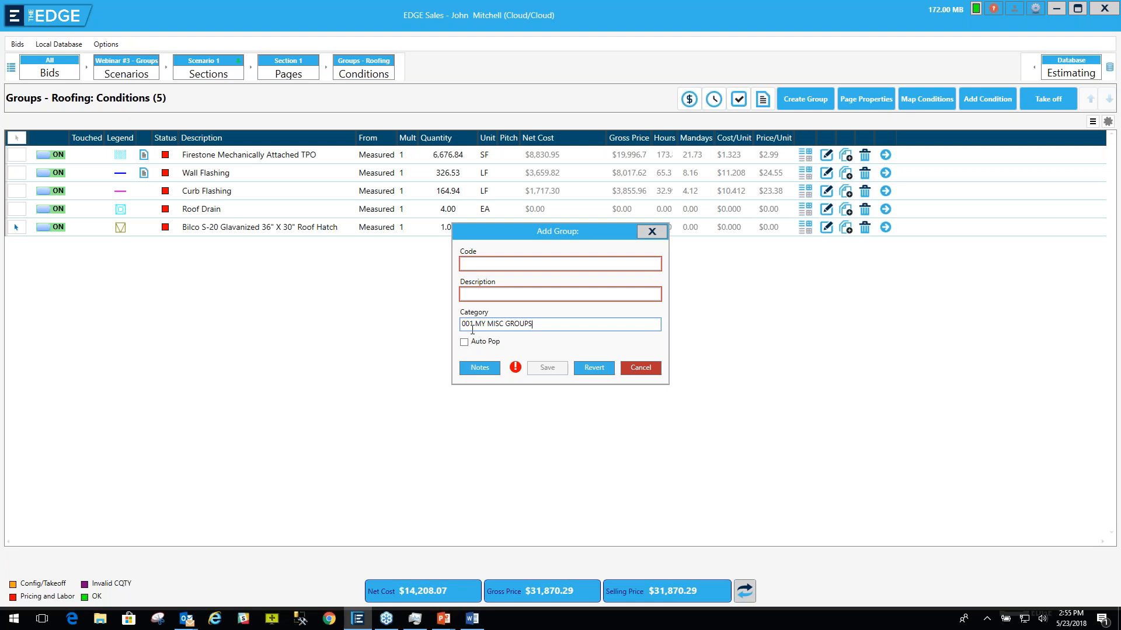
click(559, 264)
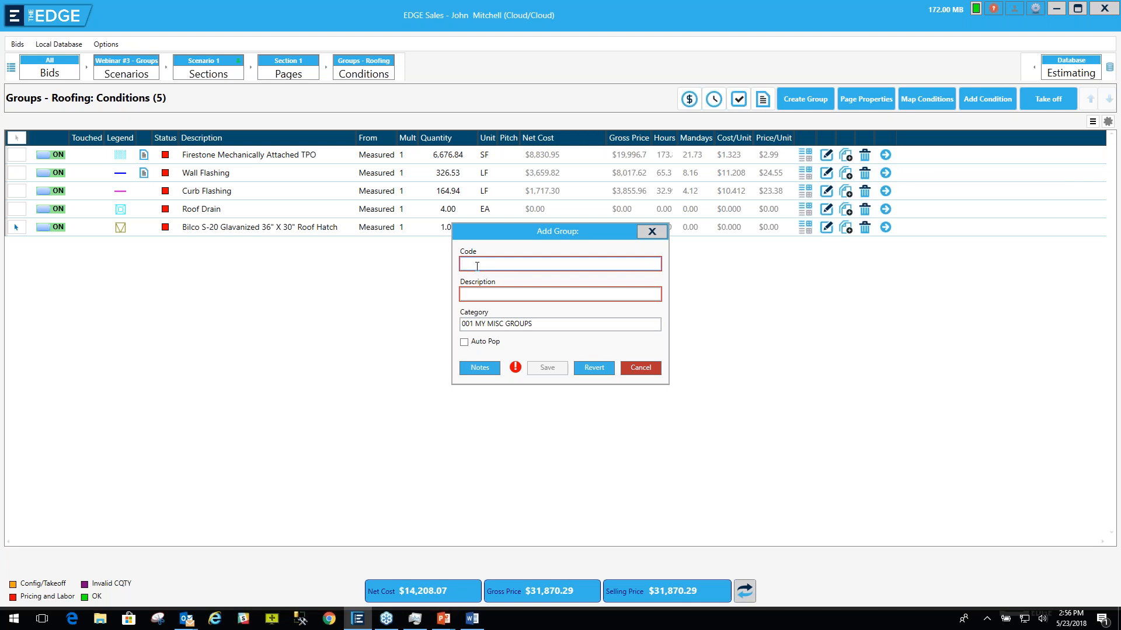
text(BRH)
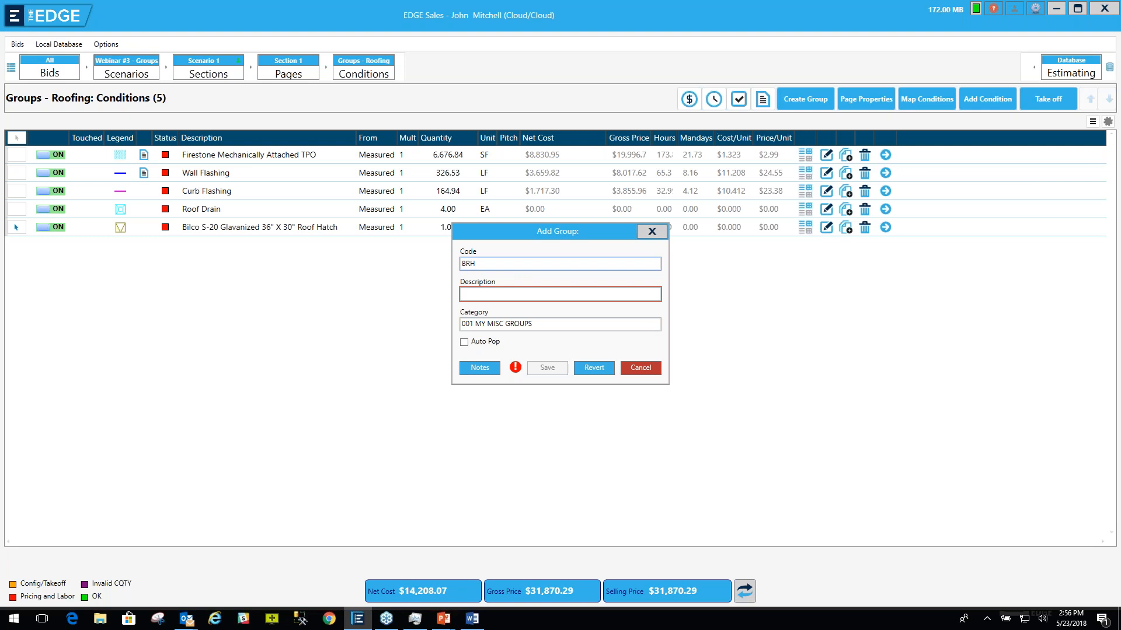
text(B)
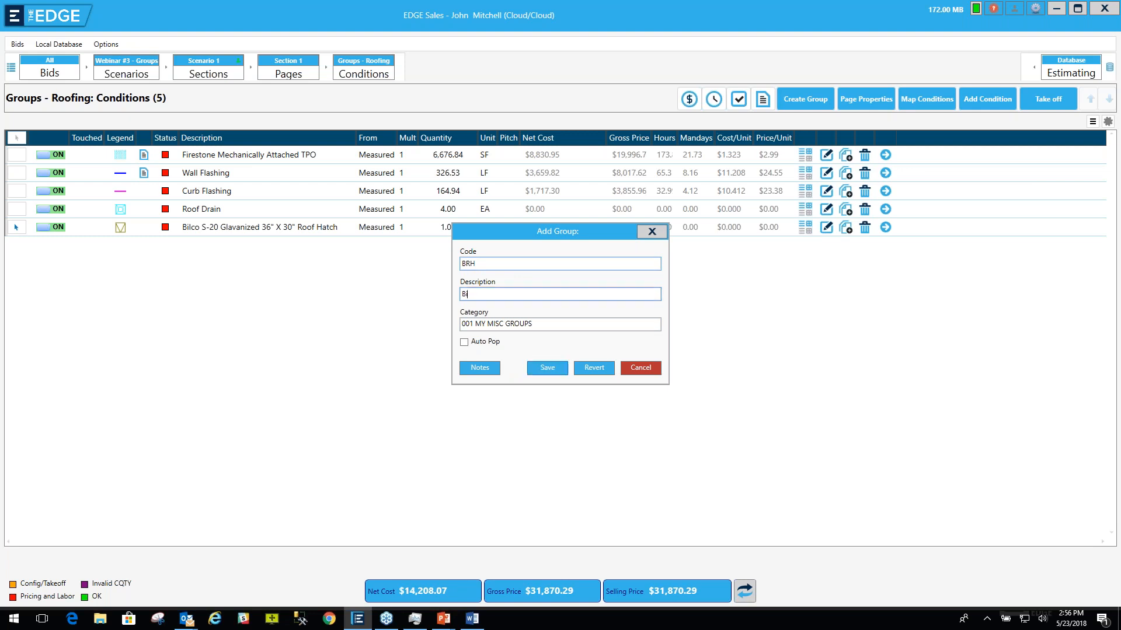
text(ilco Roof Hat)
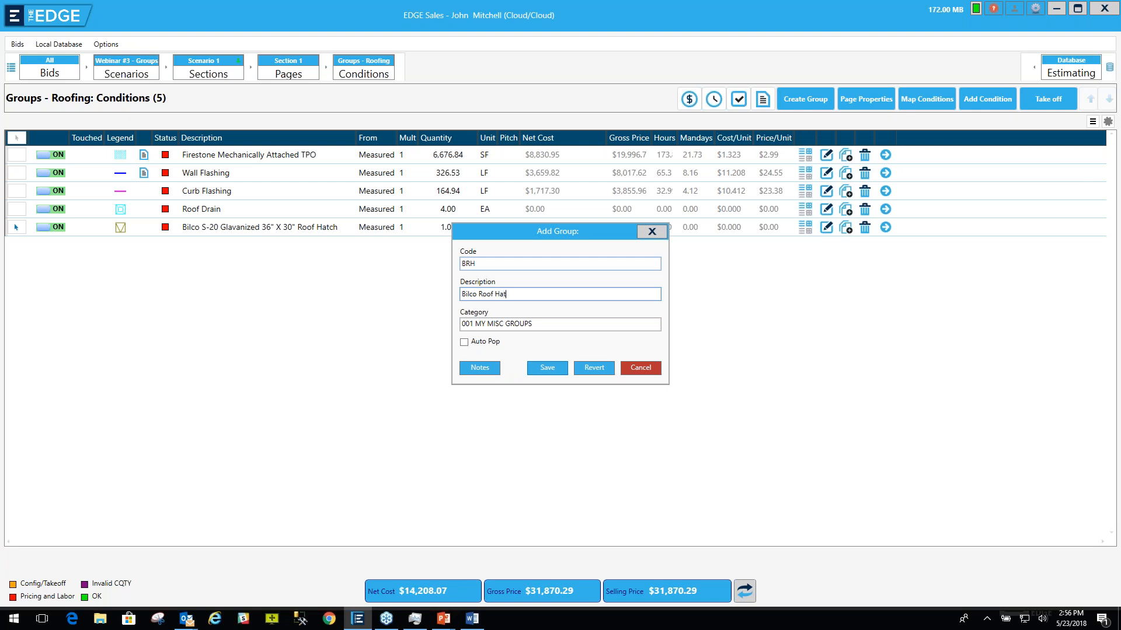
text(ch)
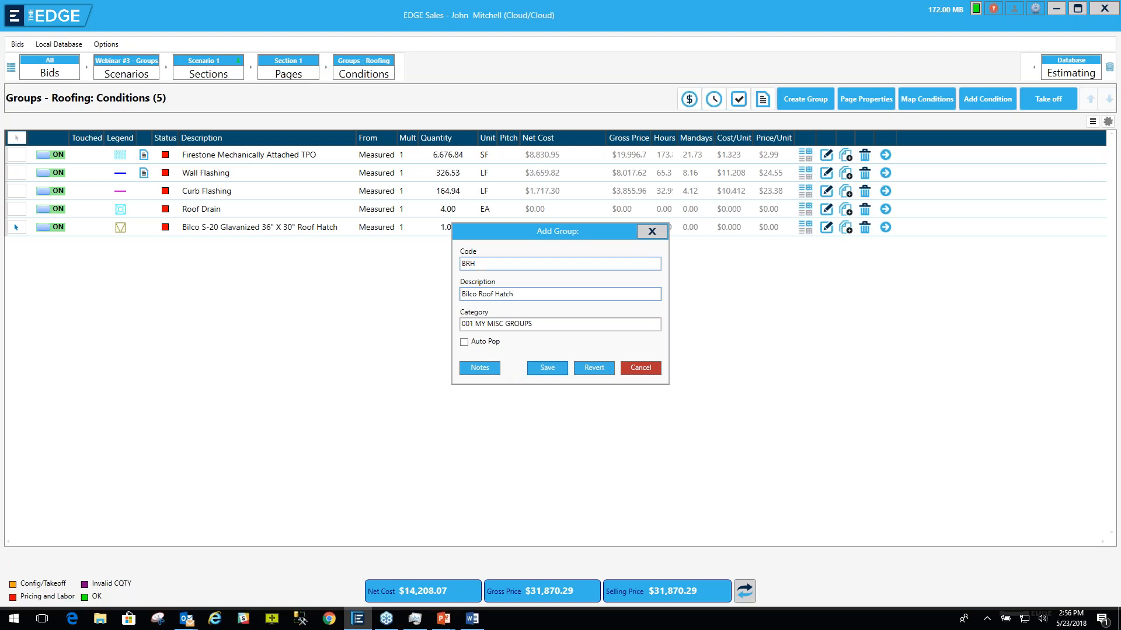
click(546, 367)
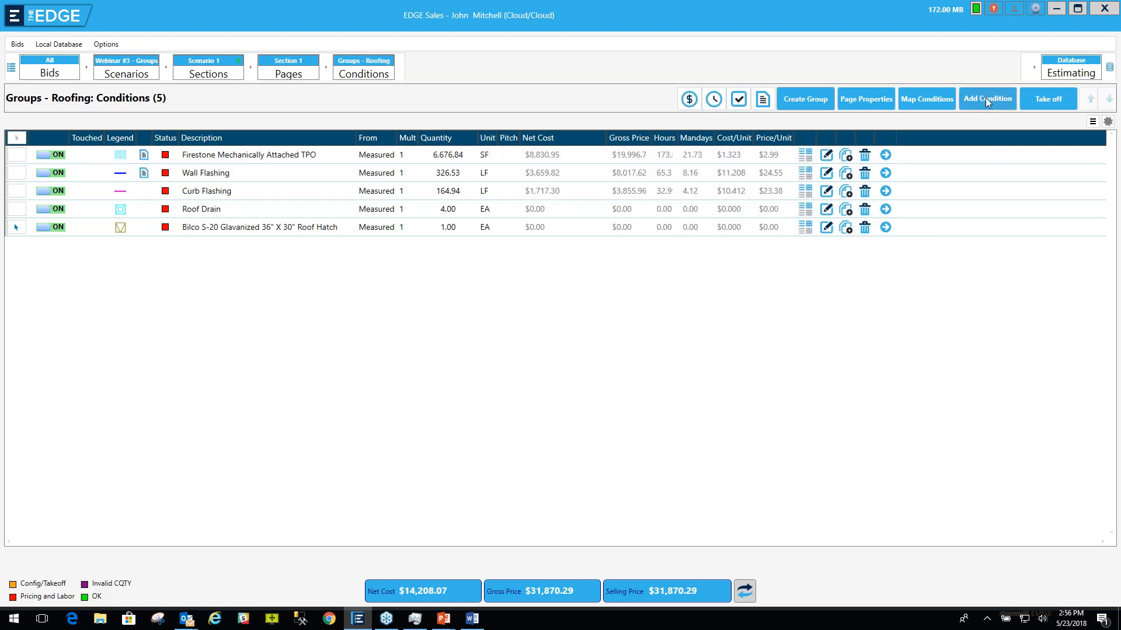
click(987, 99)
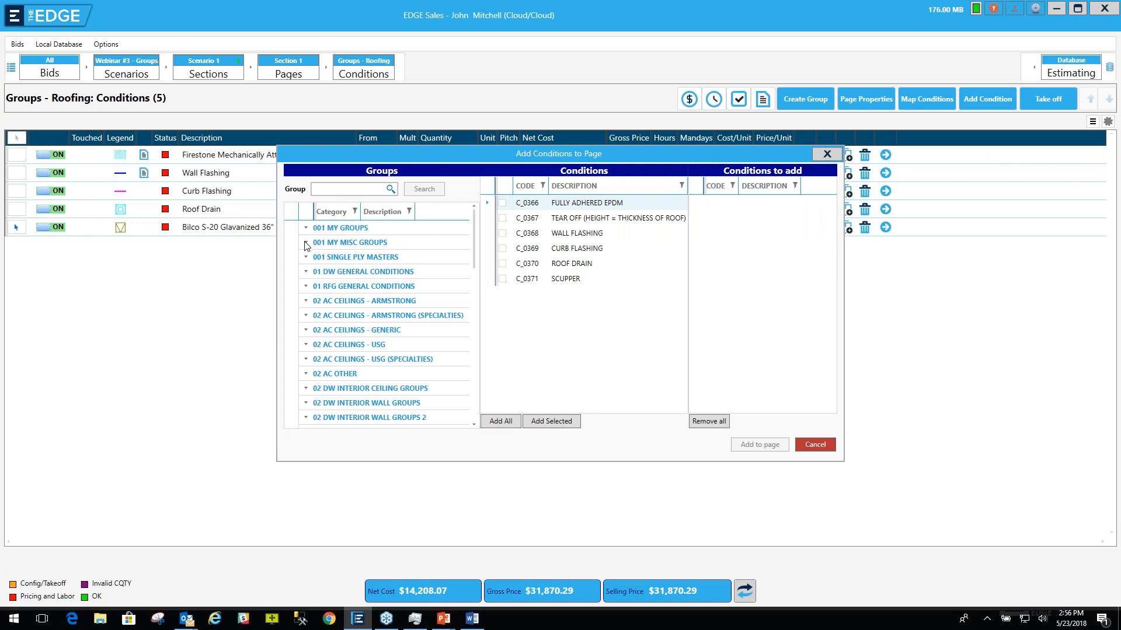
click(306, 242)
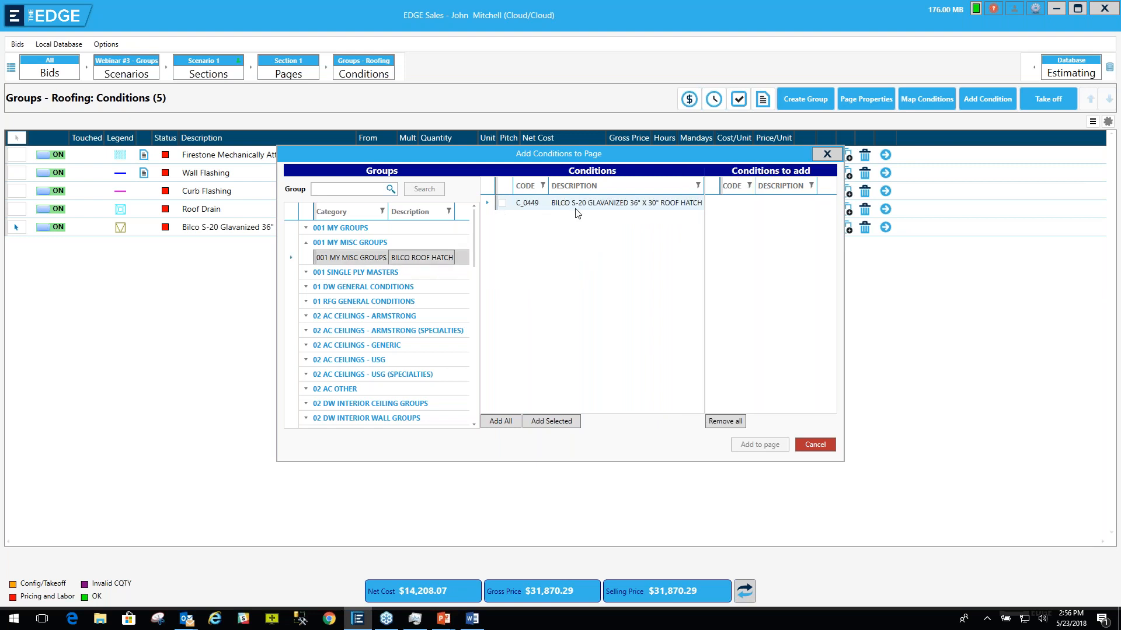
click(500, 421)
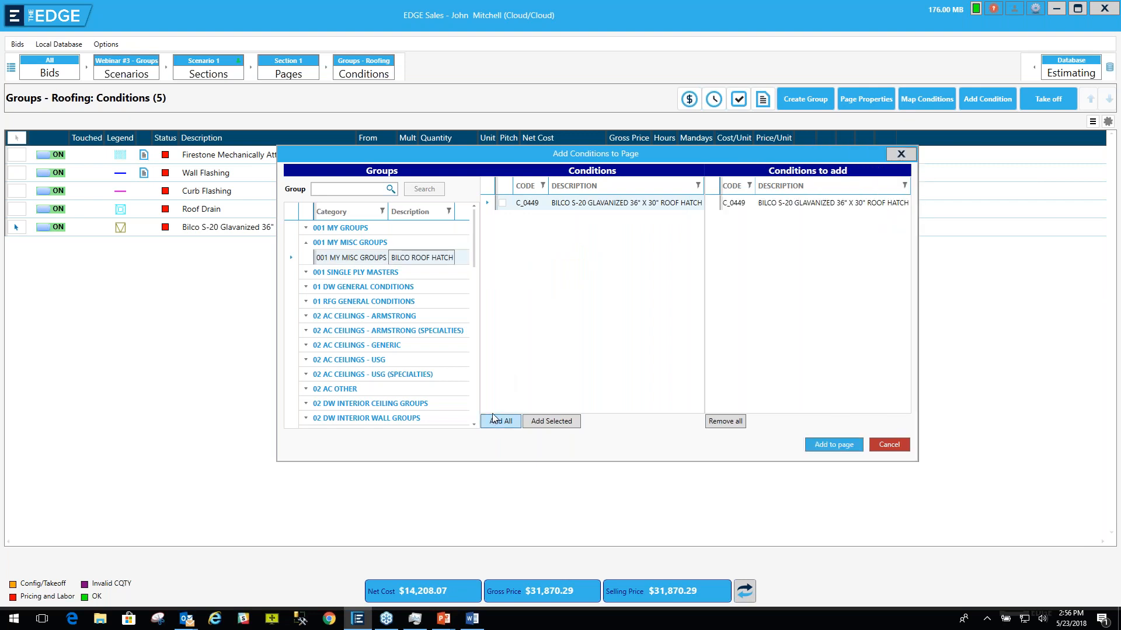
mouse_move(888, 445)
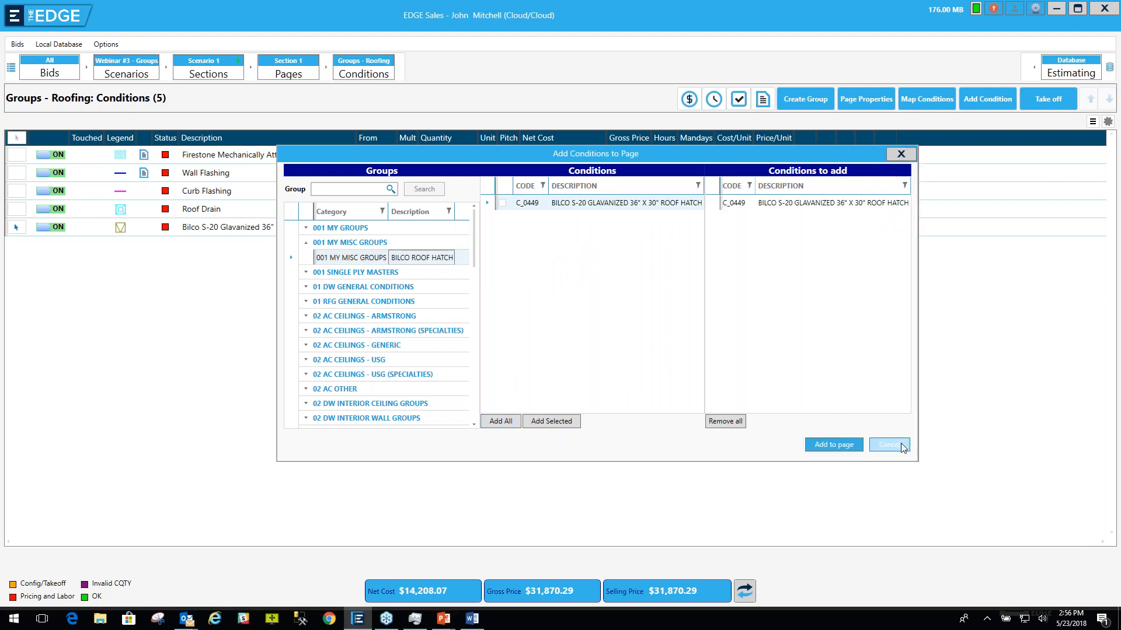
click(888, 443)
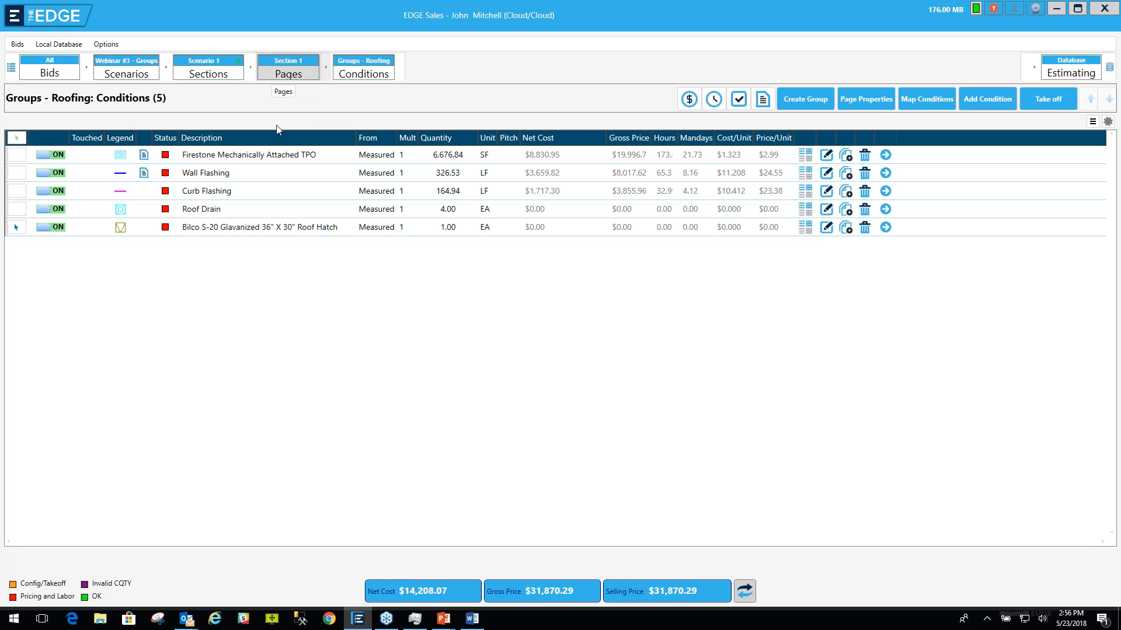
Step: Go back to the Section 1 pages list and open Groups - Drywall
click(288, 67)
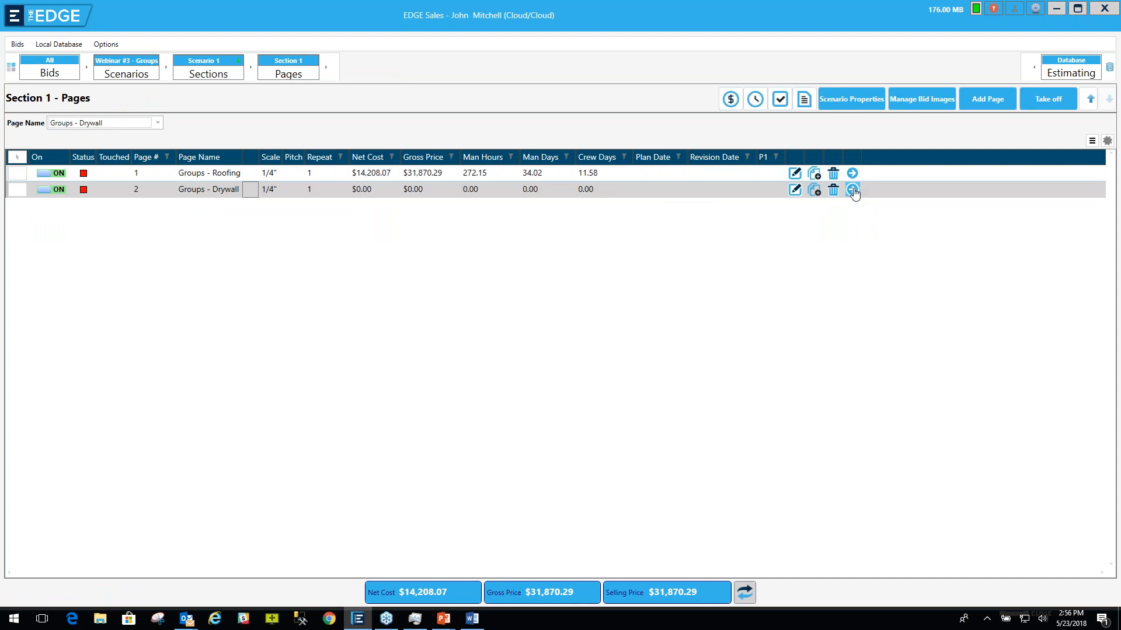
click(852, 189)
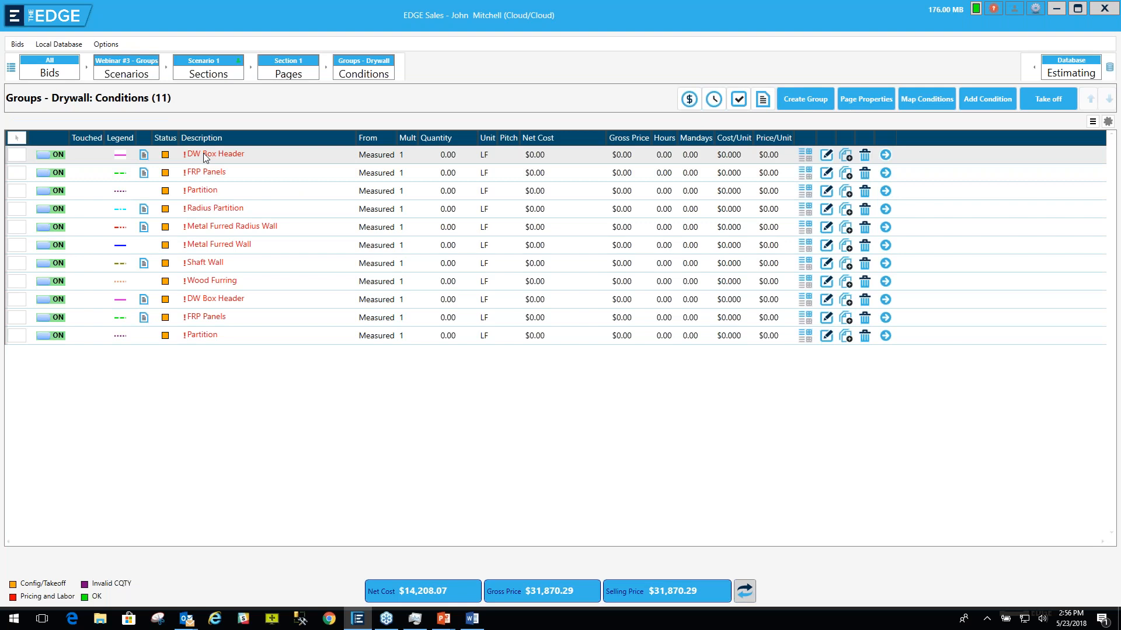
mouse_move(218, 162)
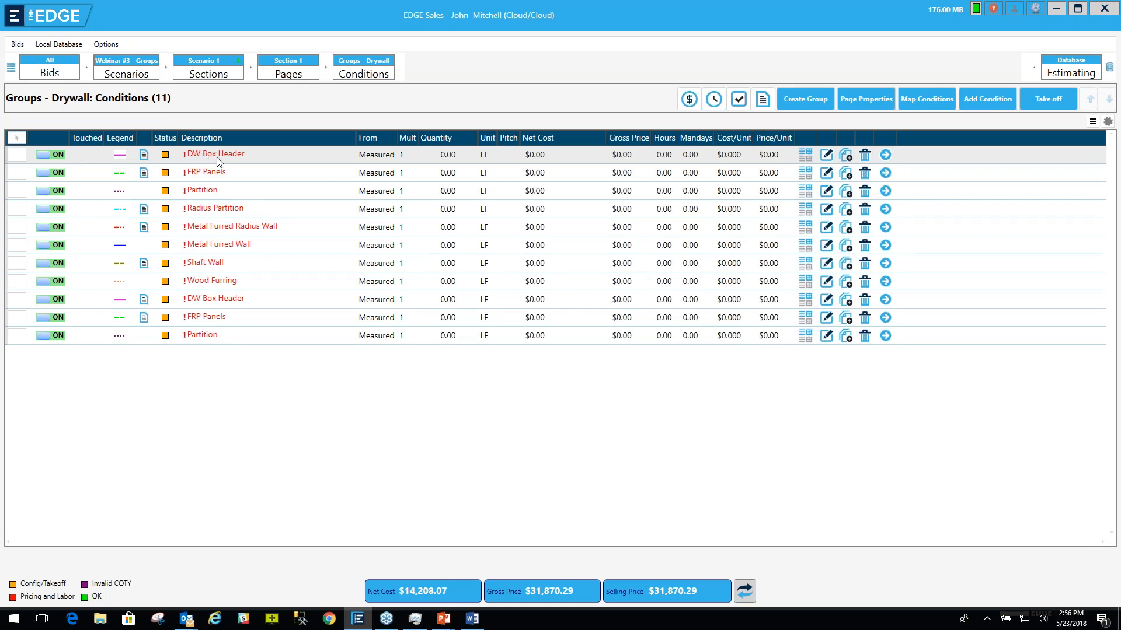
mouse_move(217, 245)
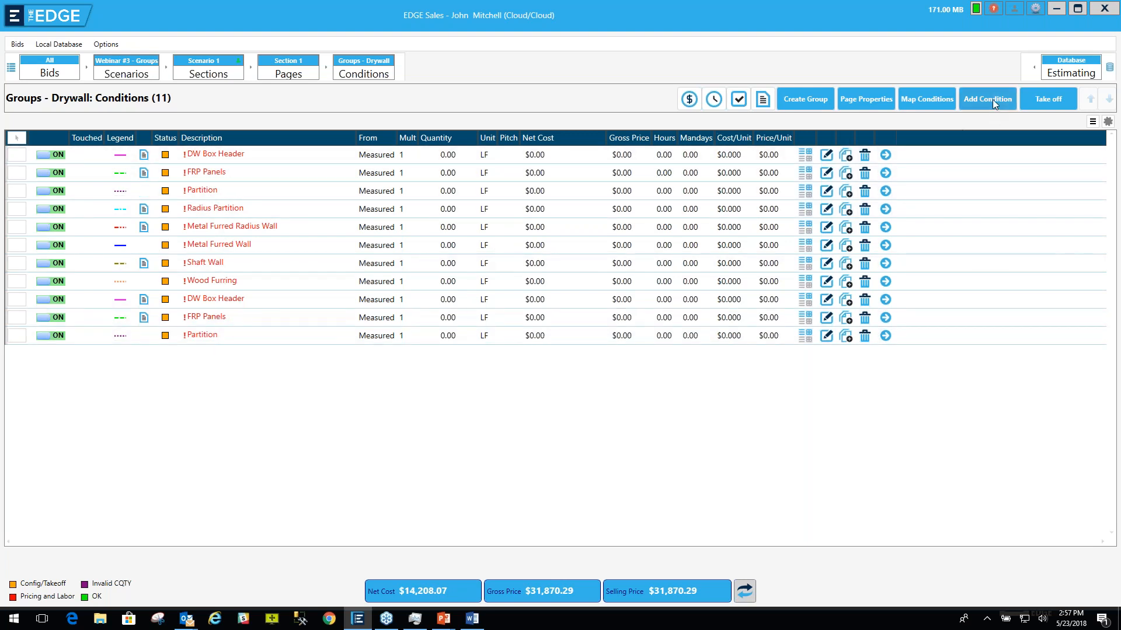
Step: Open Add Conditions to Page, queue the Shaft Wall condition, then remove all queued conditions
click(987, 98)
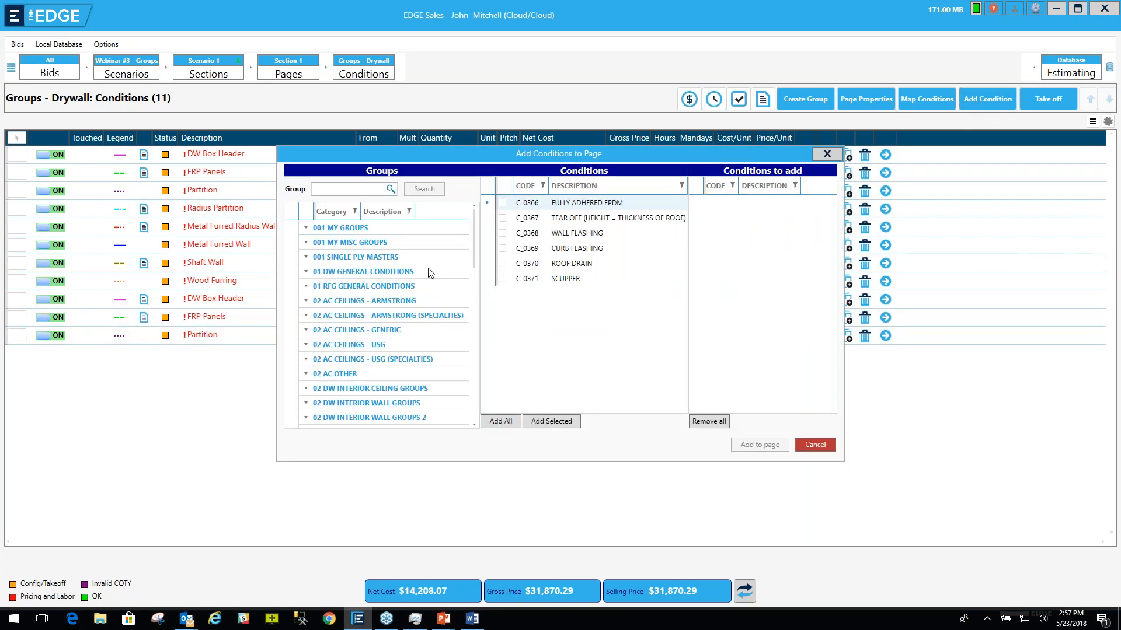
mouse_move(323, 418)
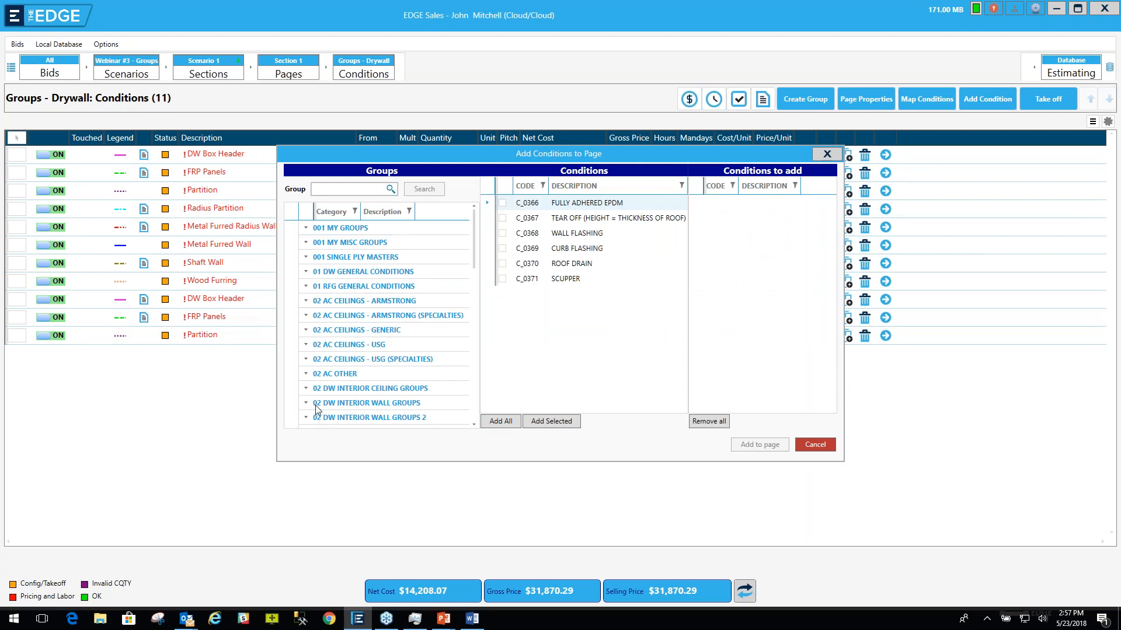
mouse_move(312, 409)
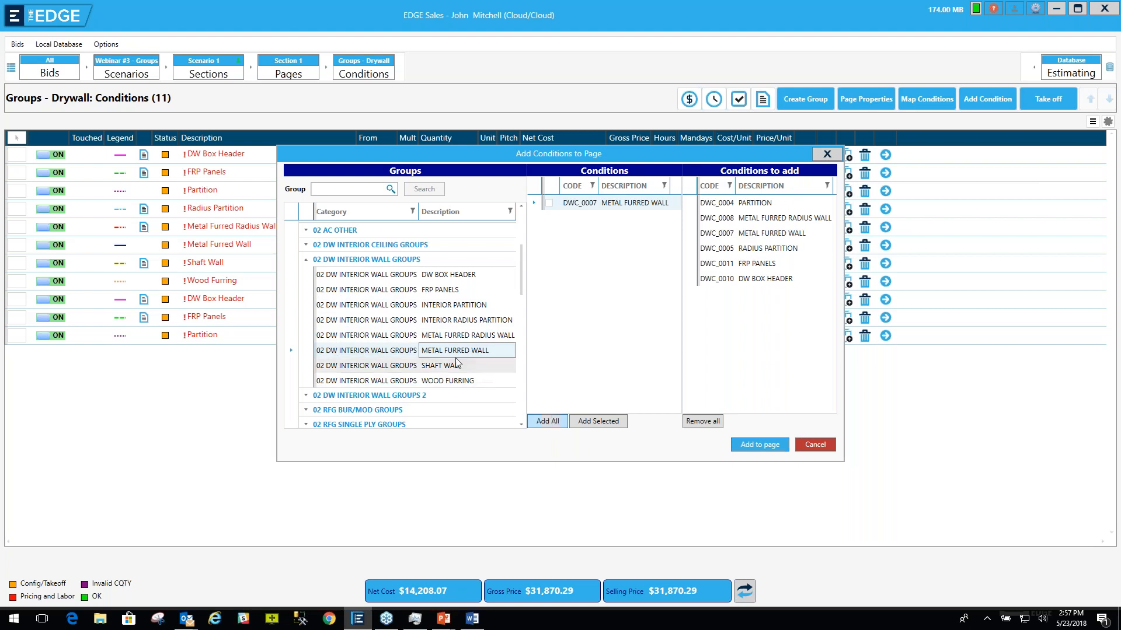
click(441, 366)
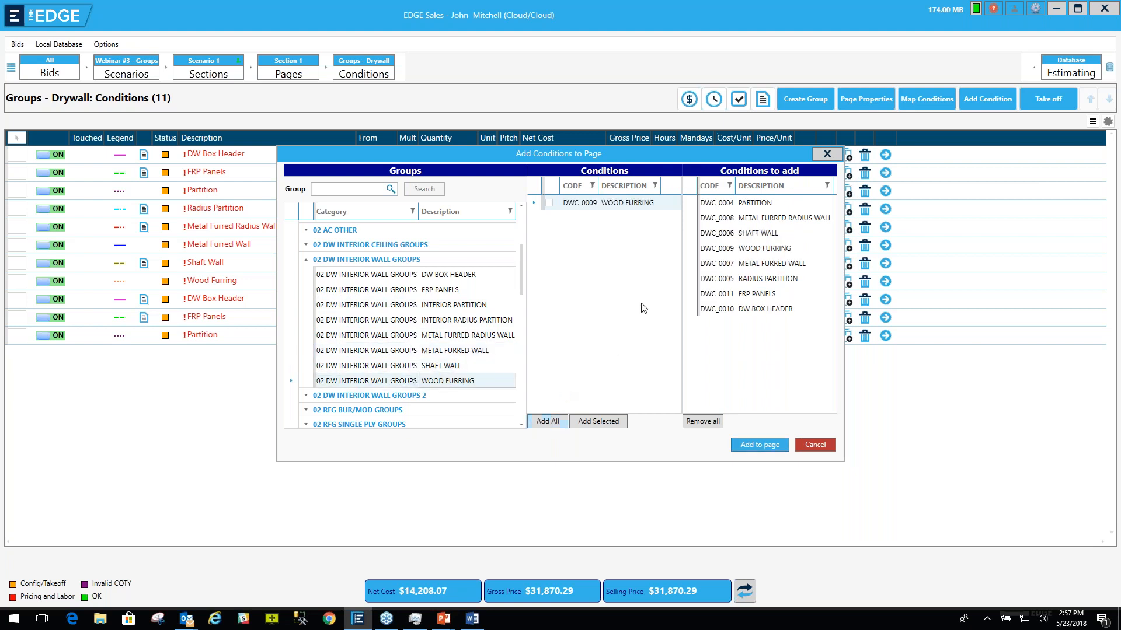
click(764, 309)
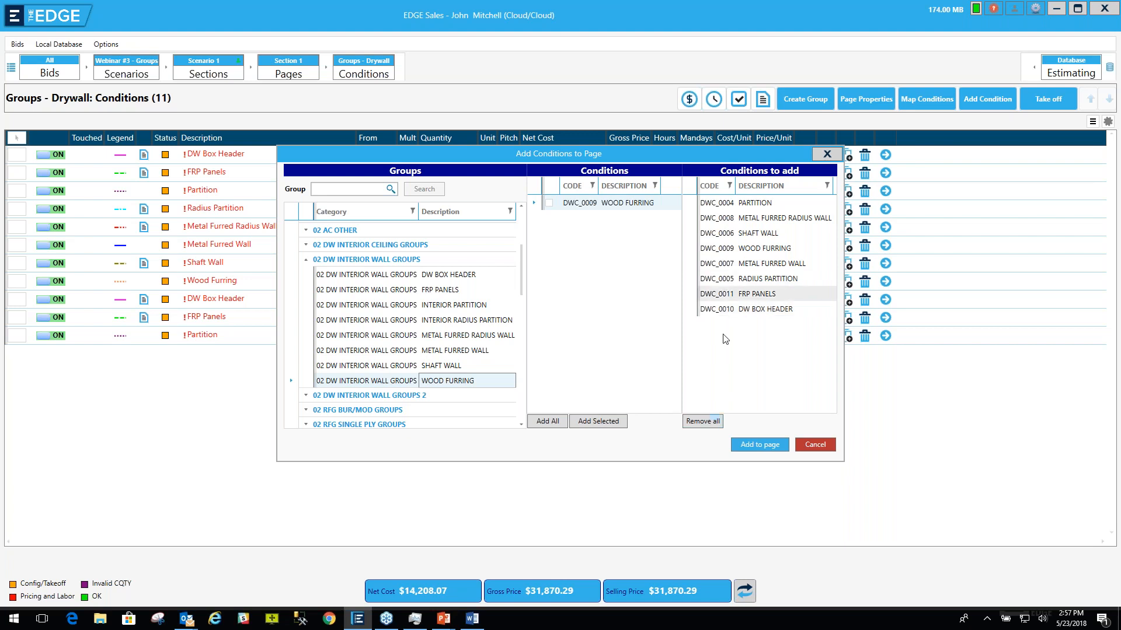
click(701, 421)
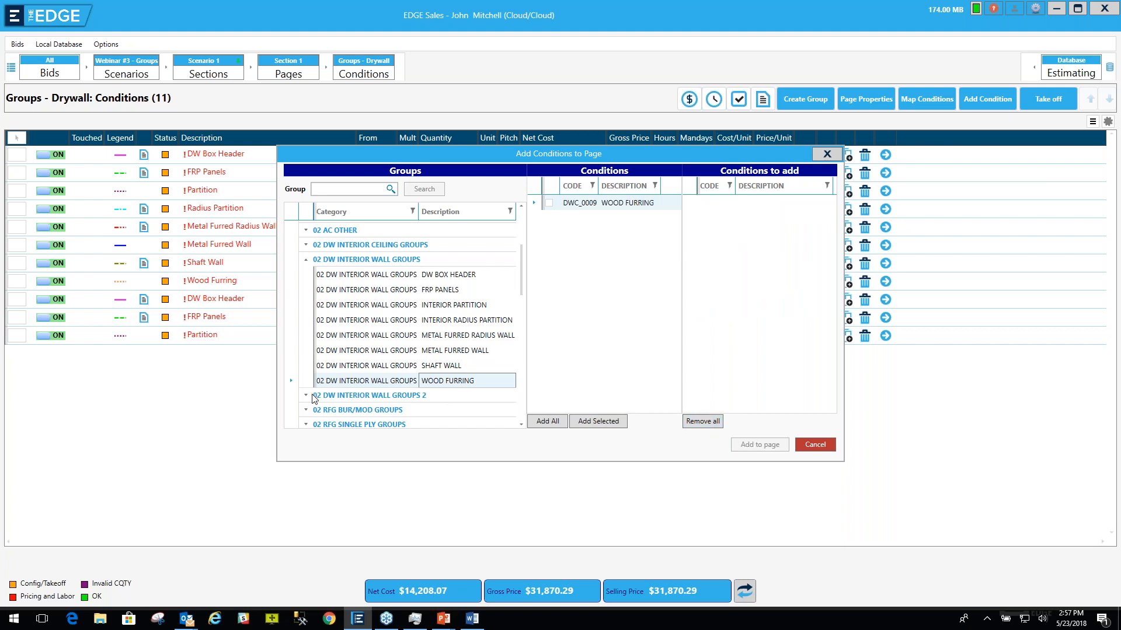
Step: Expand 02 DW INTERIOR WALL GROUPS 2, Add All from DW INTERIOR COMBINED, then close the dialog
click(307, 395)
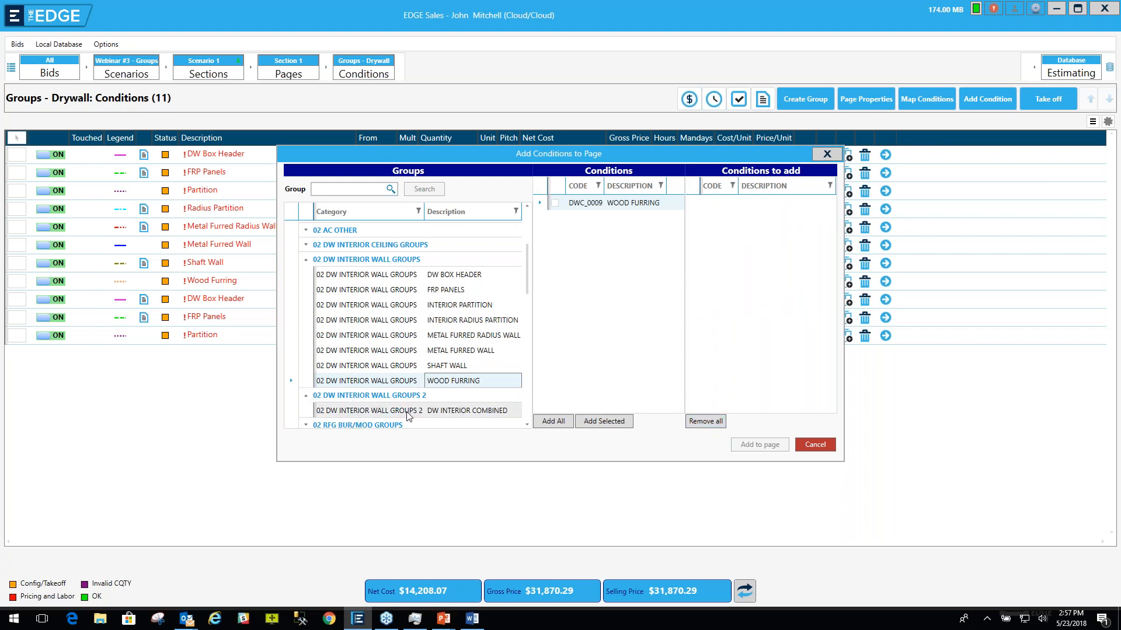
mouse_move(421, 418)
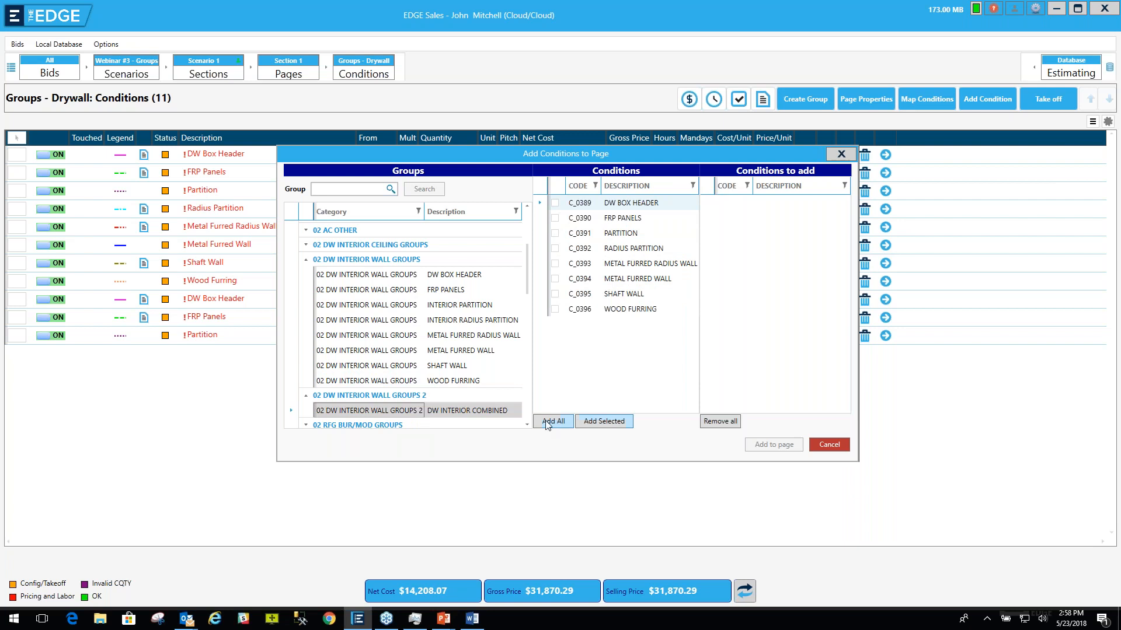
click(552, 421)
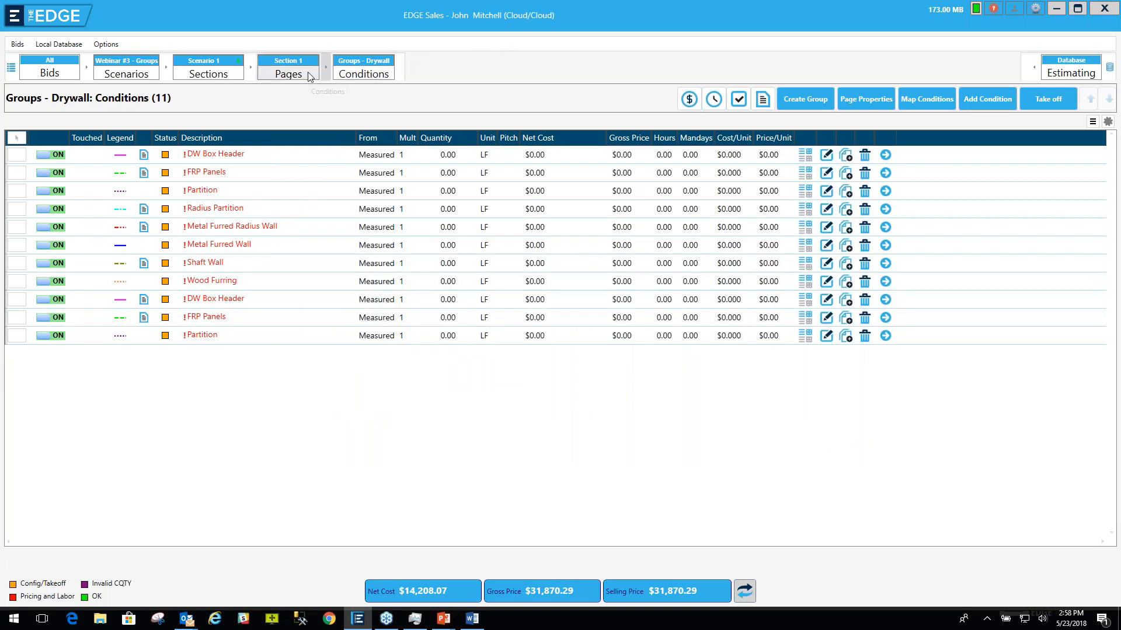
Step: Return to the Groups - Roofing conditions and bring up the Database Estimating table list
click(288, 68)
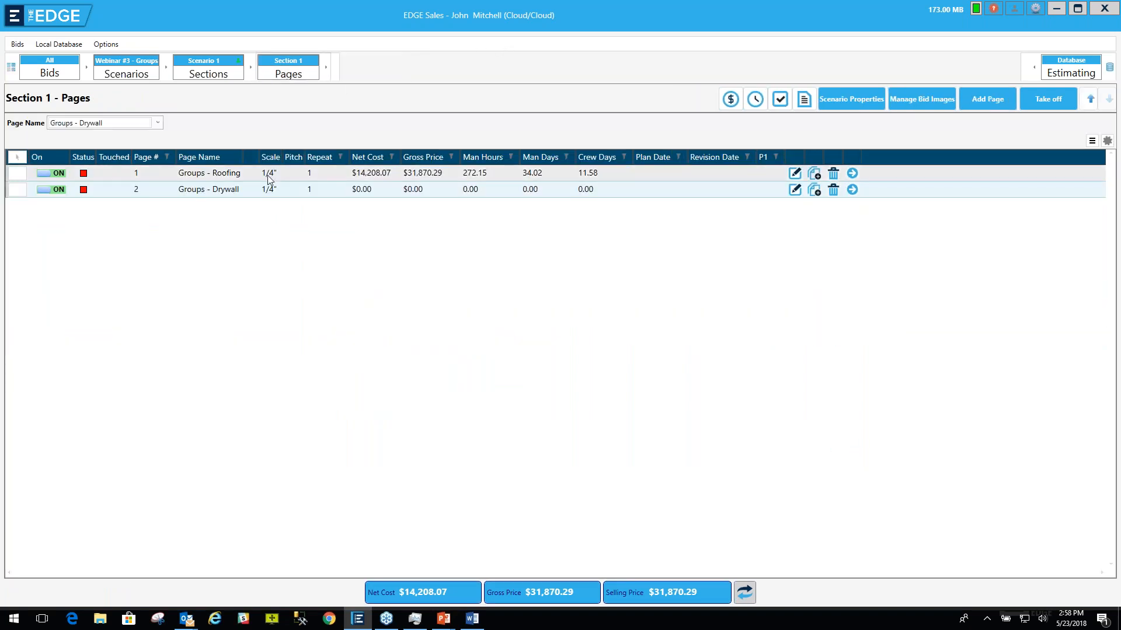
click(852, 173)
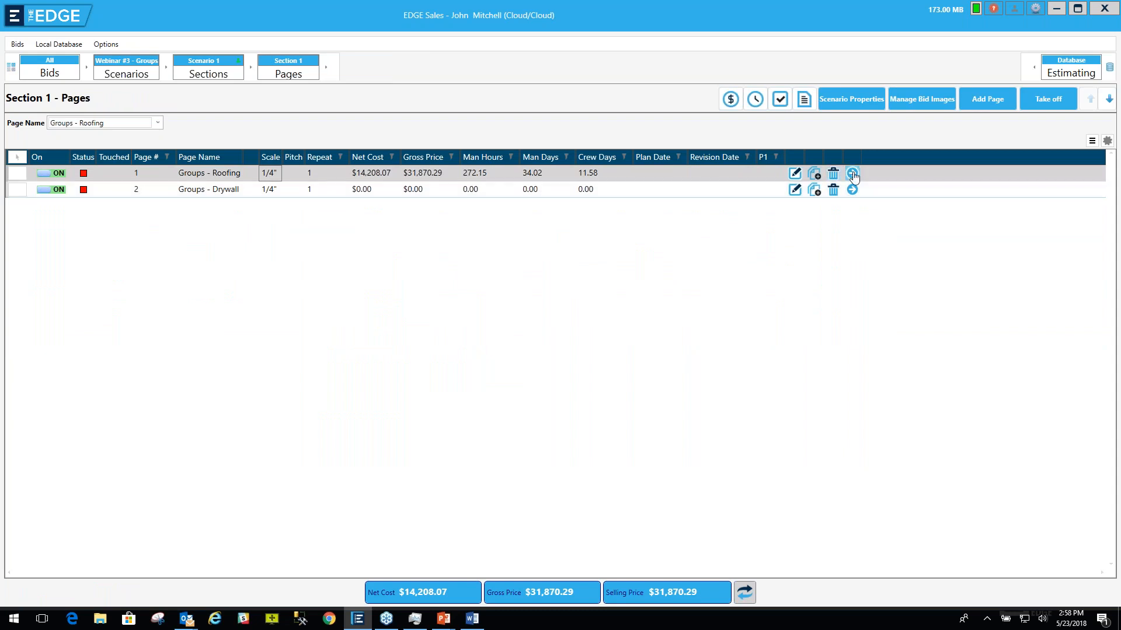
click(852, 173)
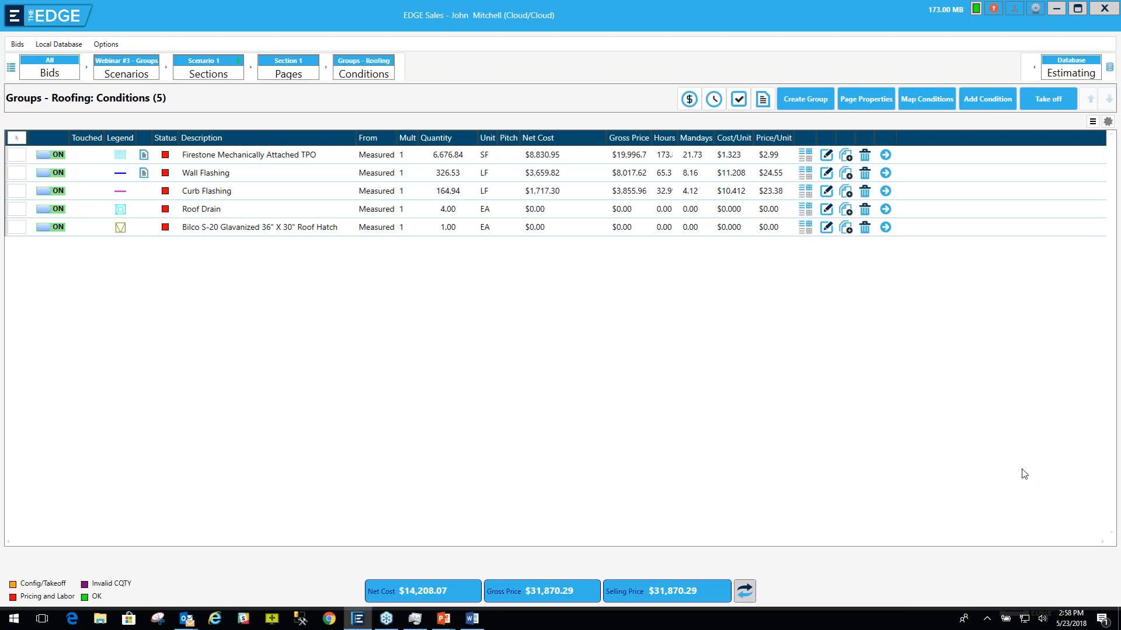
mouse_move(1021, 471)
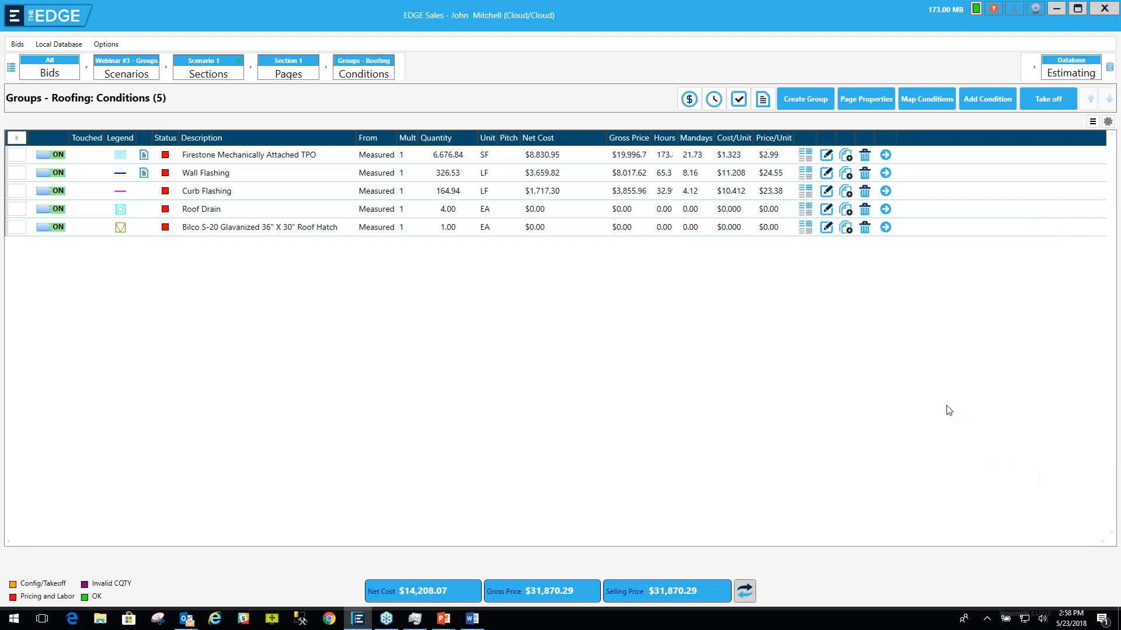
click(286, 227)
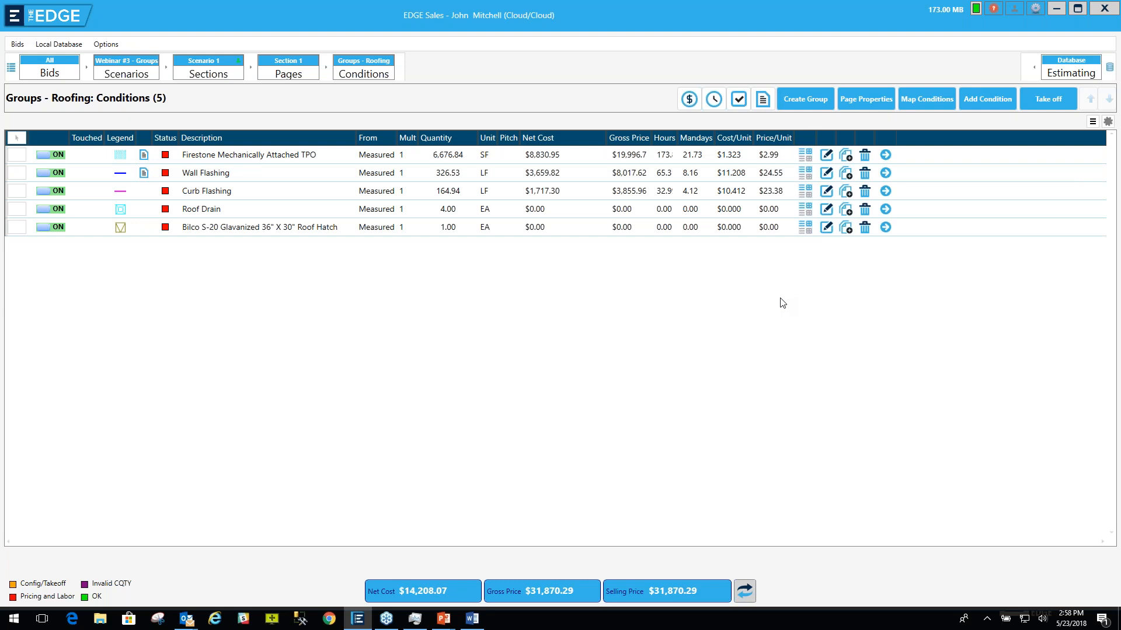
mouse_move(848, 277)
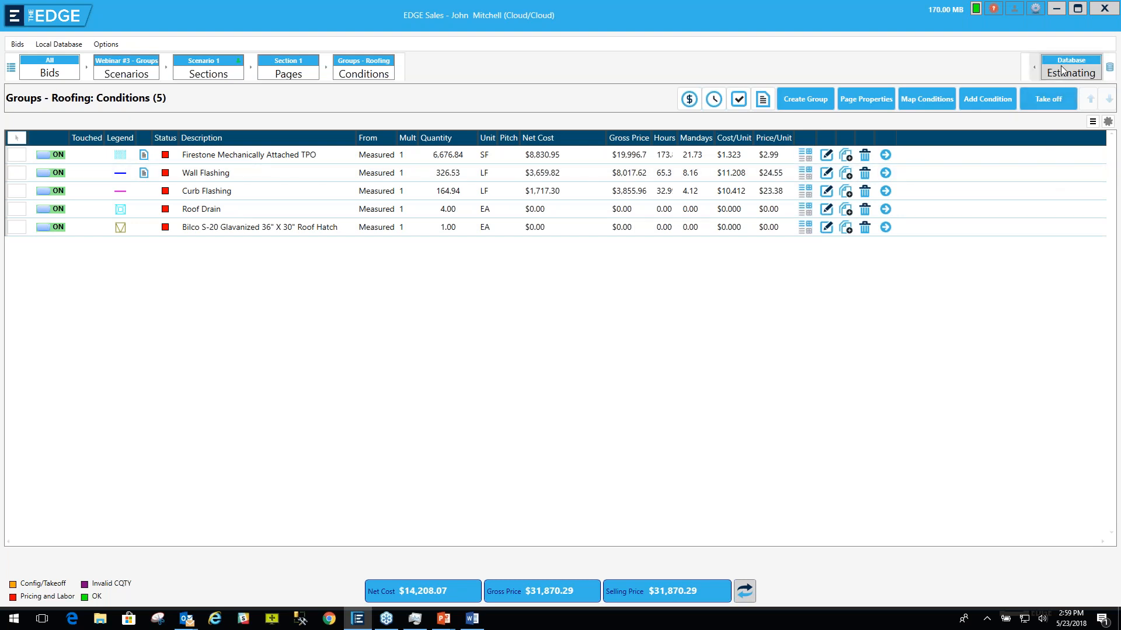
click(1070, 72)
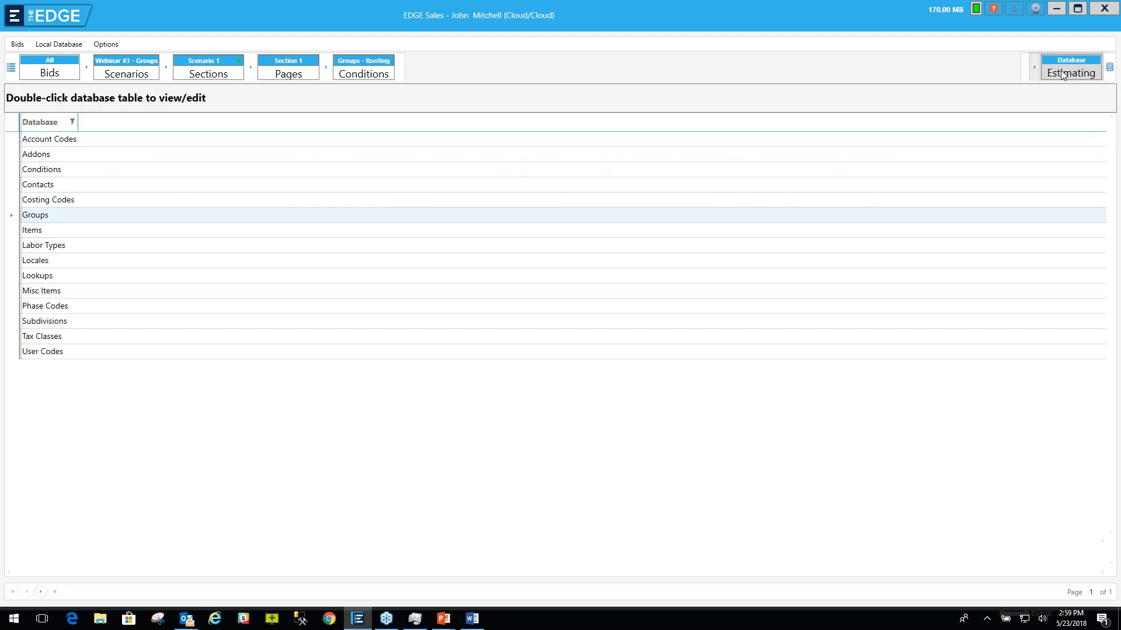
Step: Open the Groups database table and select the Bilco Roof Hatch (BRH) row
click(34, 215)
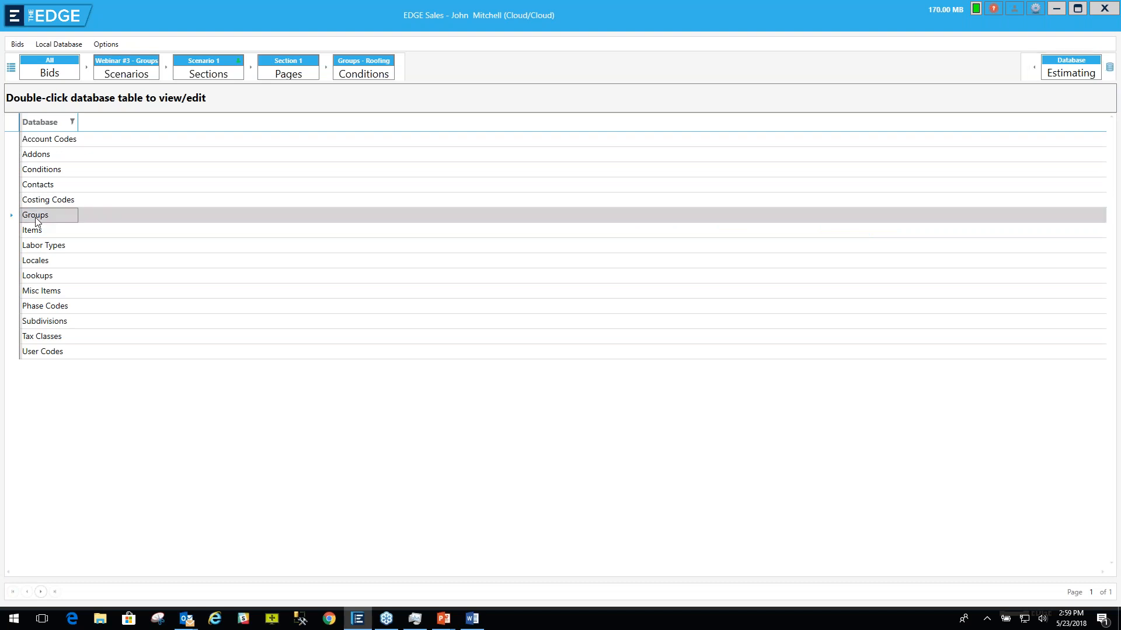
double_click(36, 215)
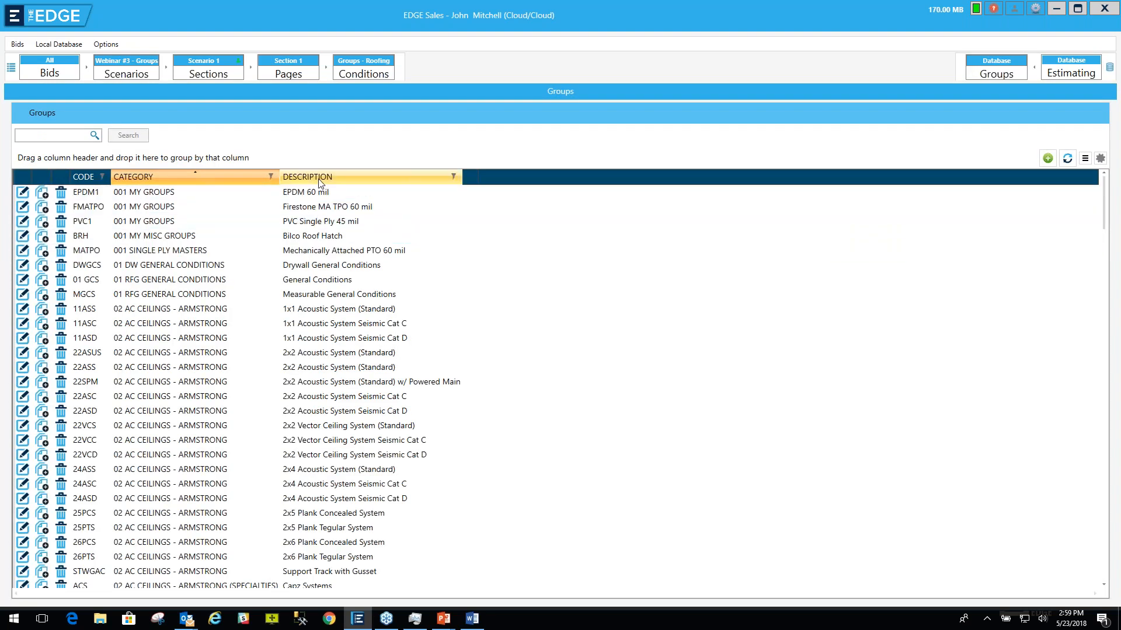
click(340, 294)
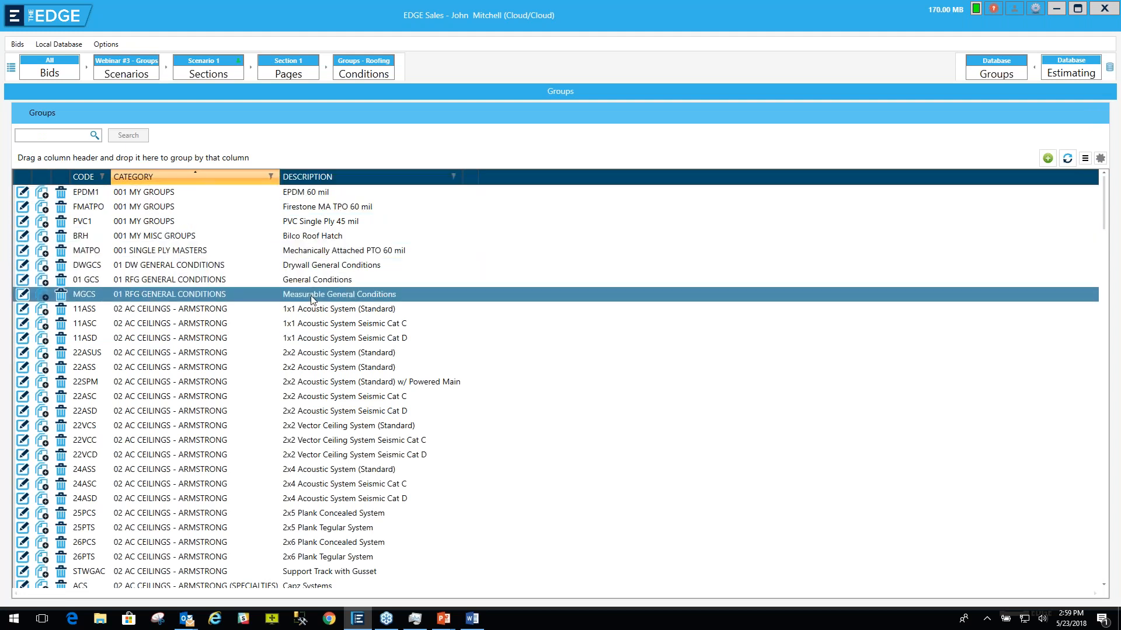
click(327, 207)
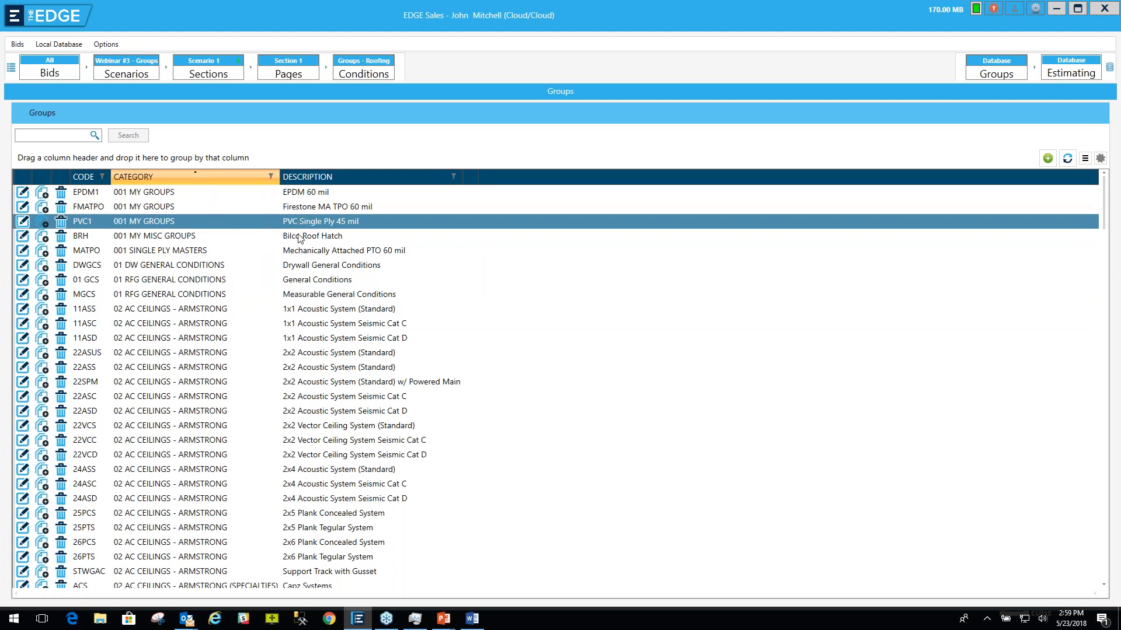
click(312, 235)
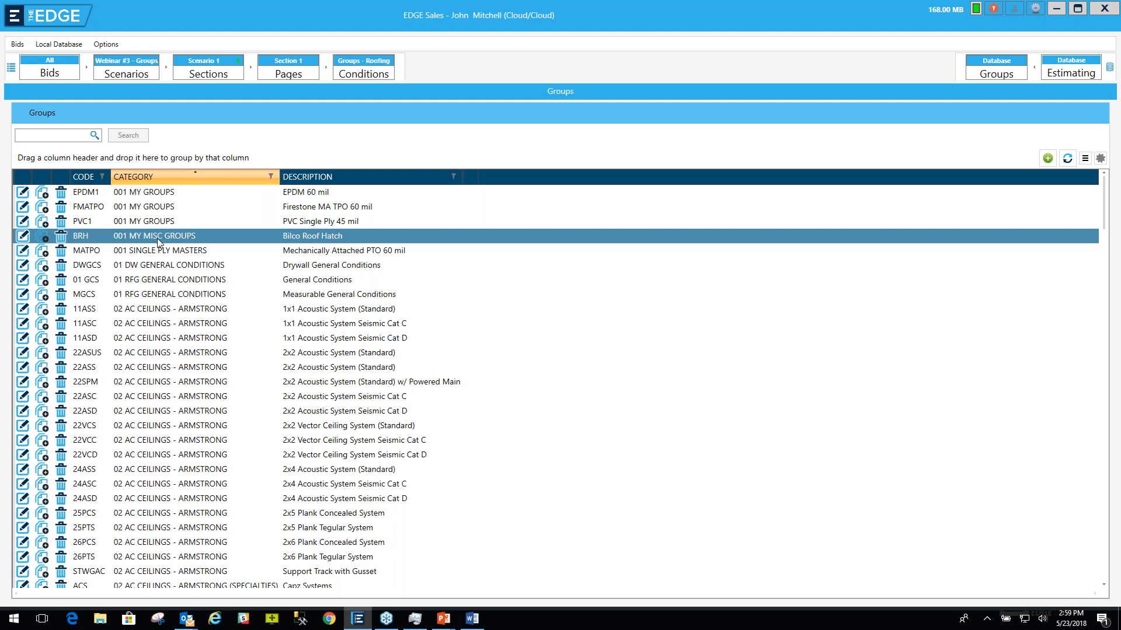
mouse_move(298, 244)
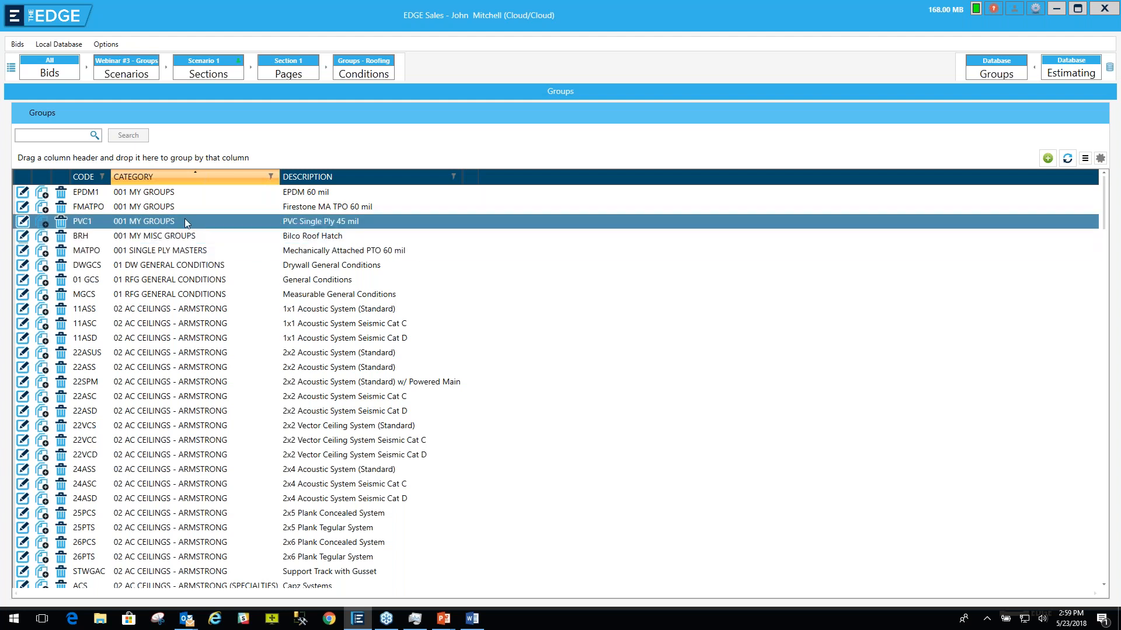
mouse_move(159, 229)
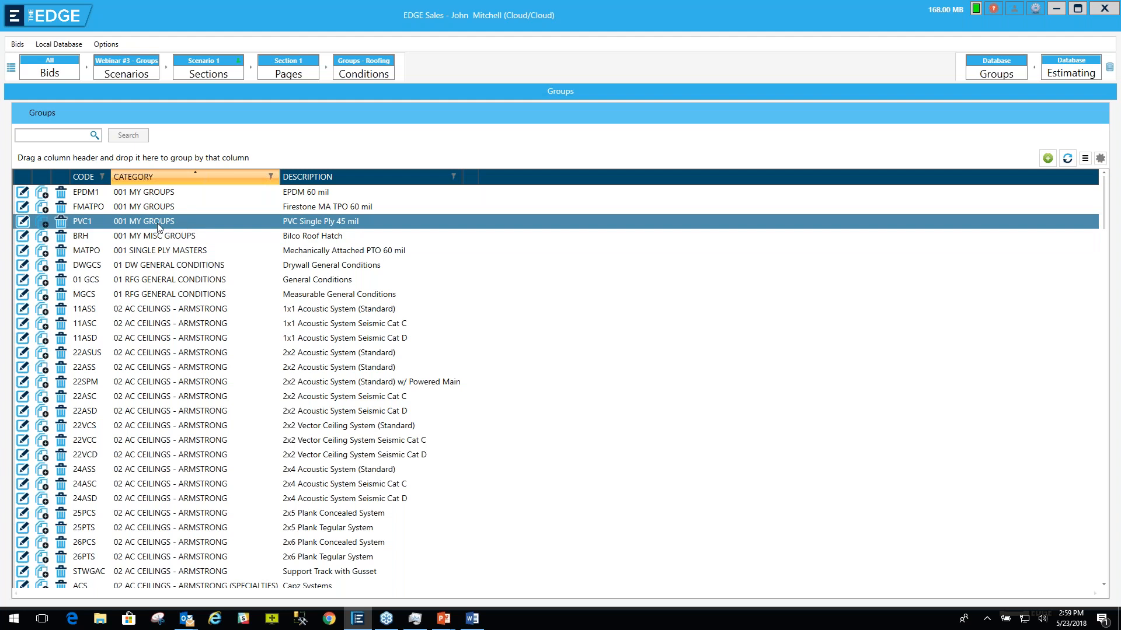
Step: Open Edit Group for Bilco Roof Hatch and select its 001 MY MISC GROUPS category field
click(154, 236)
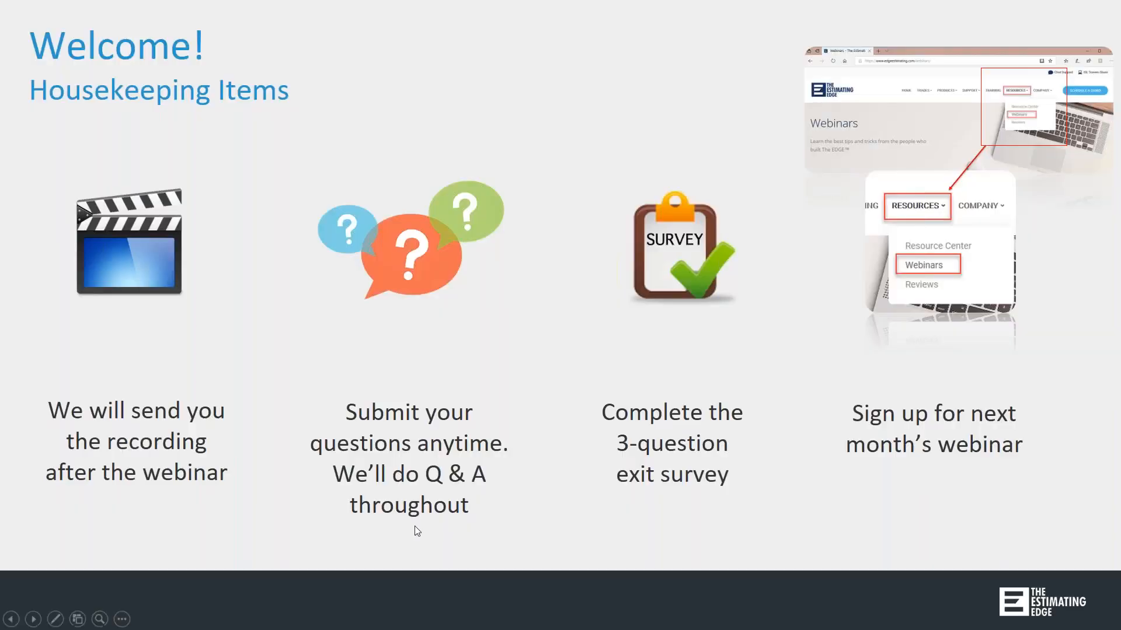
mouse_move(1096, 493)
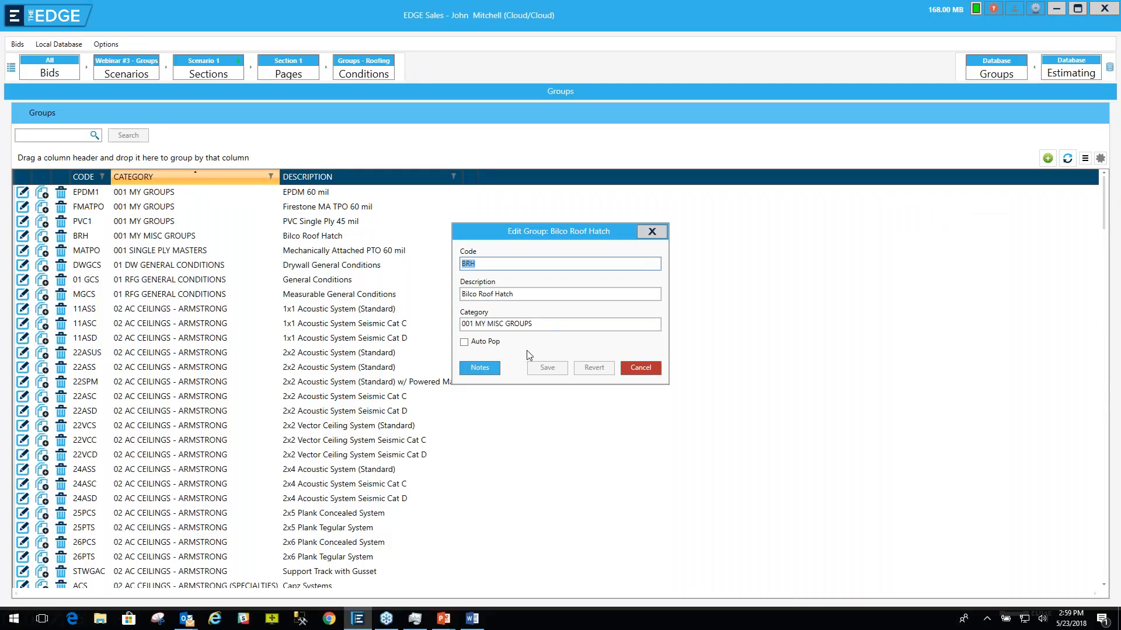
mouse_move(500, 336)
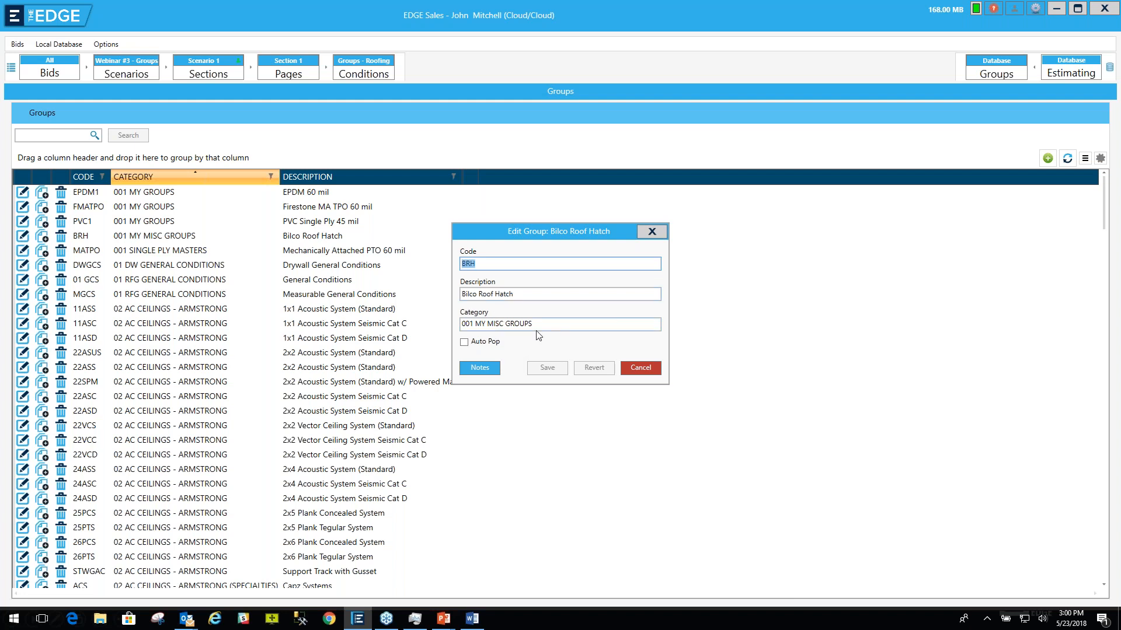
click(560, 324)
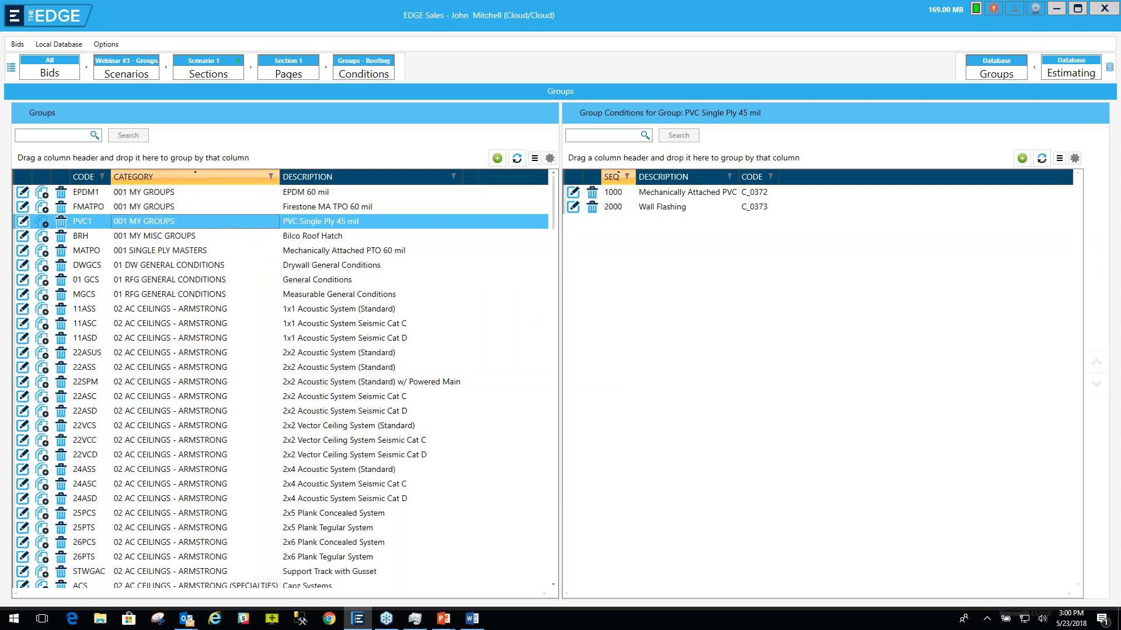
mouse_move(43, 221)
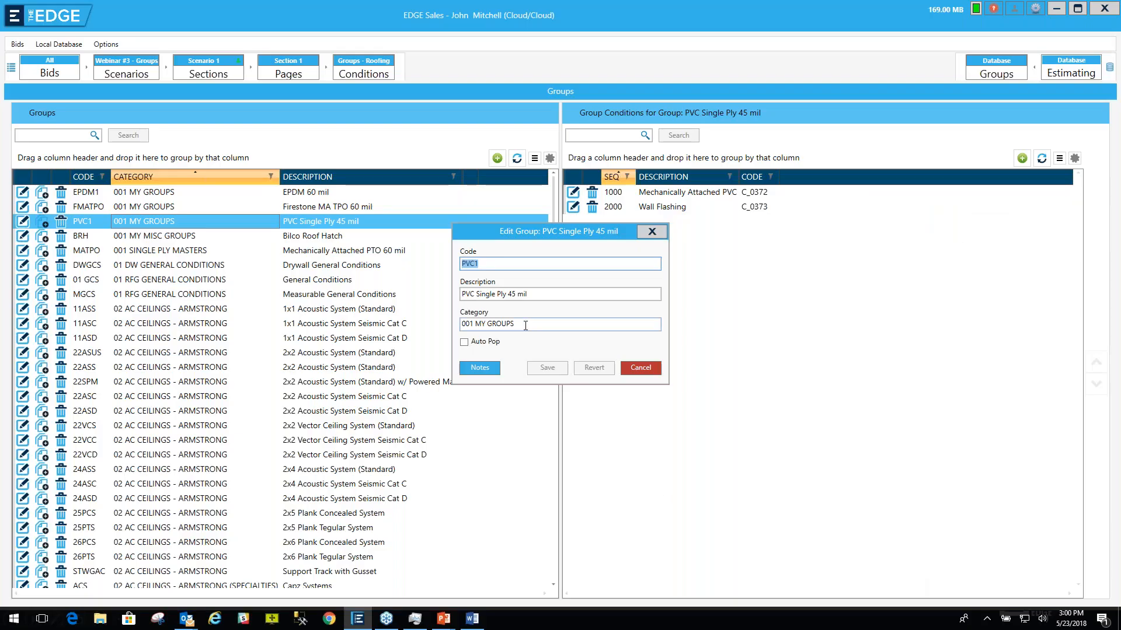
Step: Copy the 001 MY GROUPS category and paste it over Bilco Roof Hatch's category
right_click(490, 324)
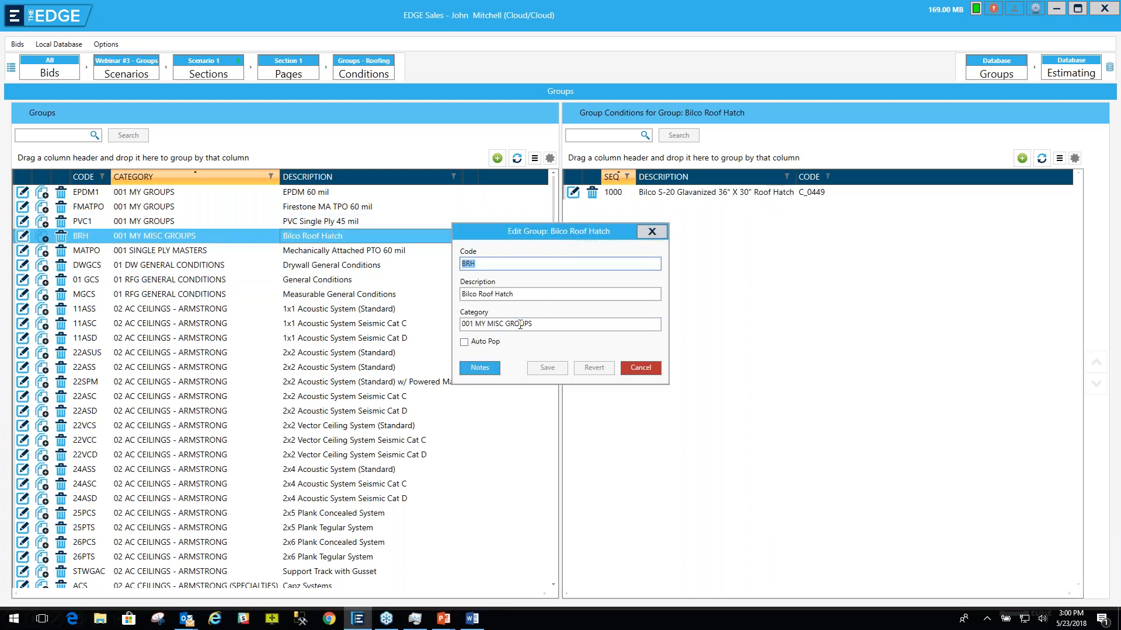
click(559, 324)
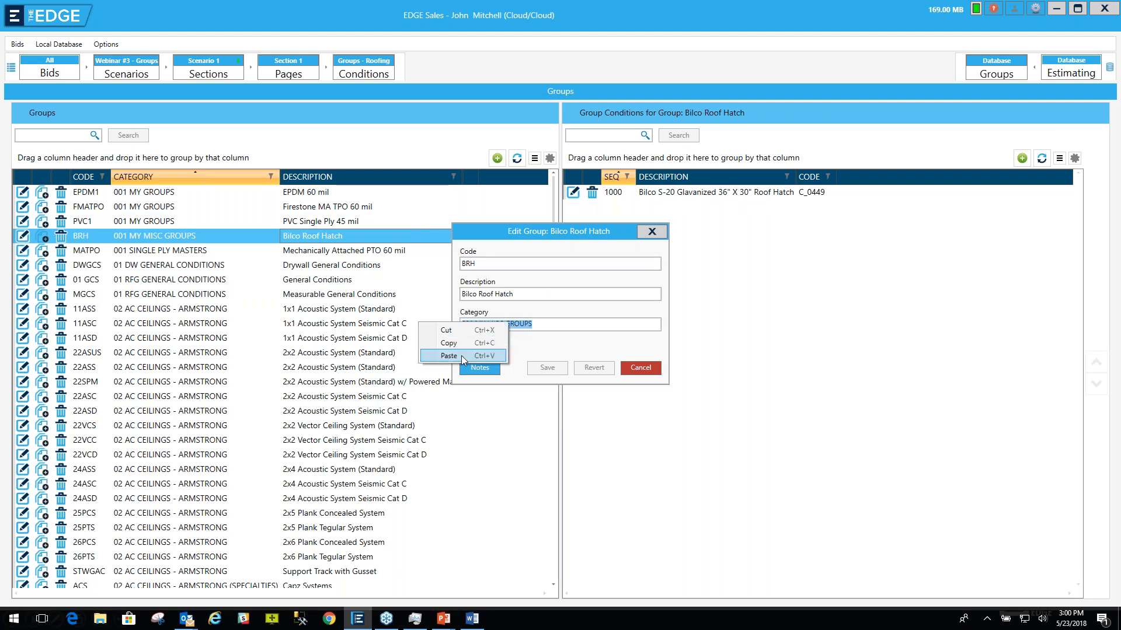
click(449, 355)
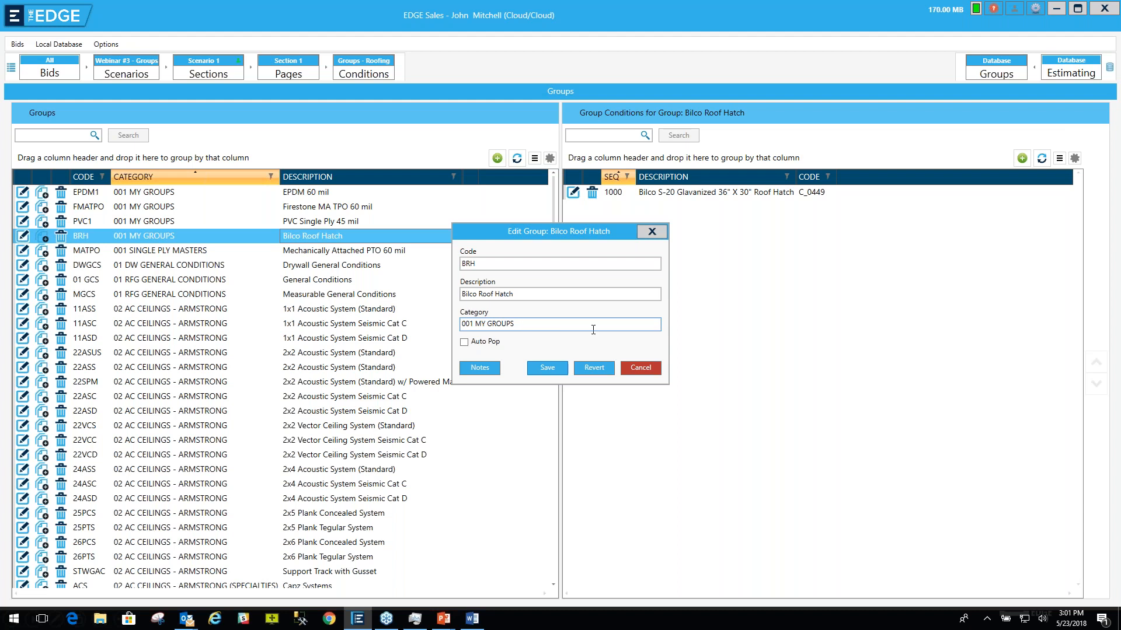
Step: Save Bilco Roof Hatch's new category, refresh the grid, and select Firestone MA TPO 60 mil
click(547, 368)
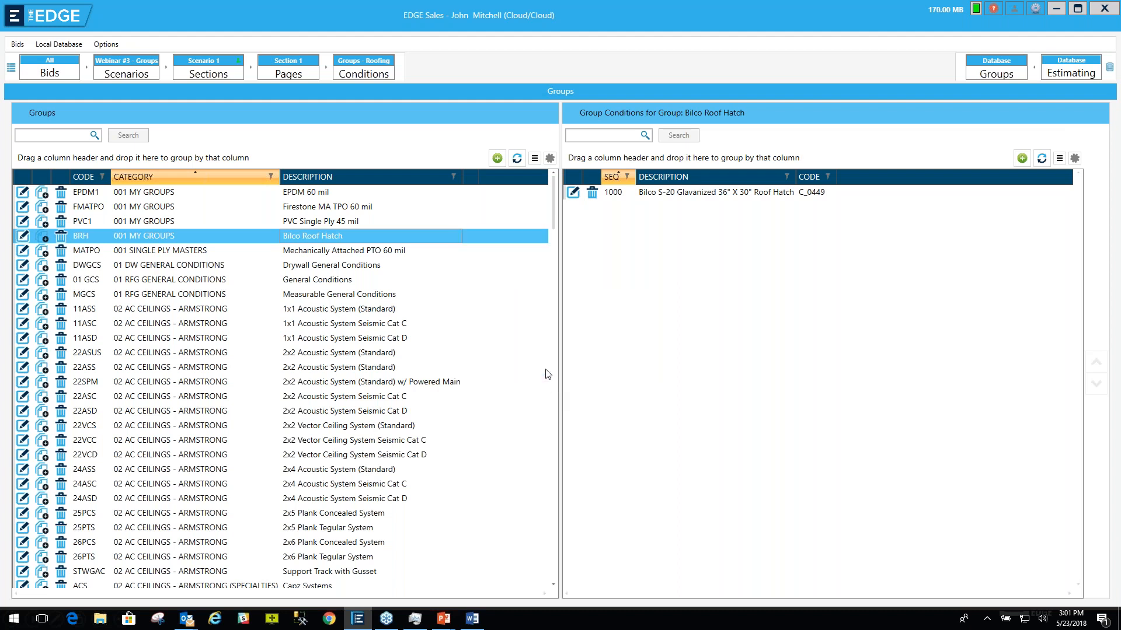
mouse_move(523, 183)
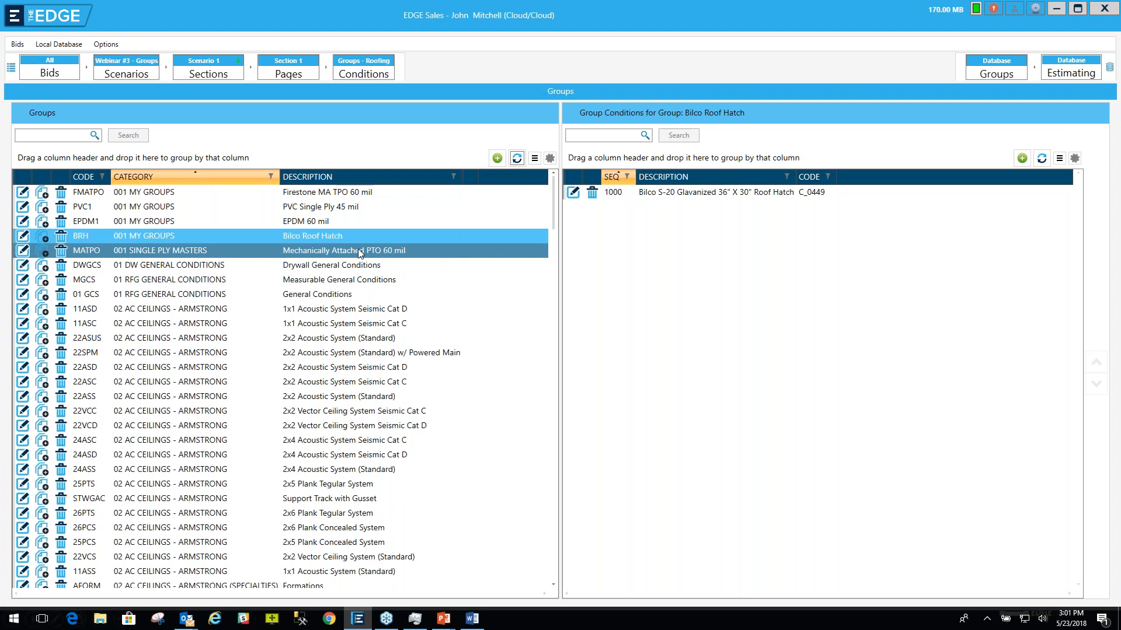
click(321, 235)
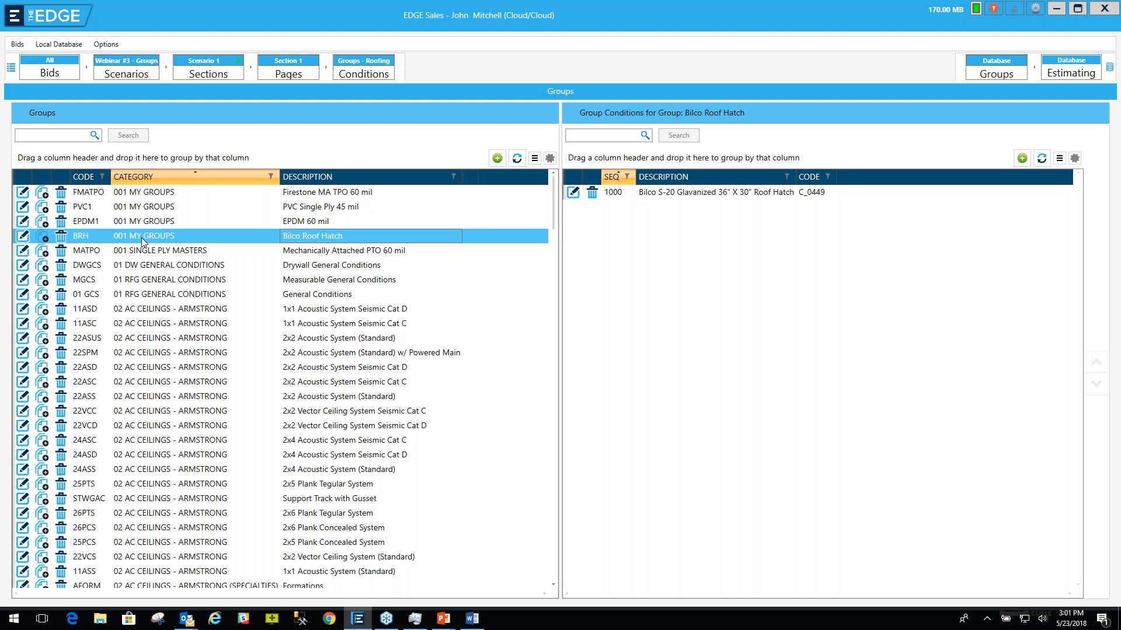
click(178, 280)
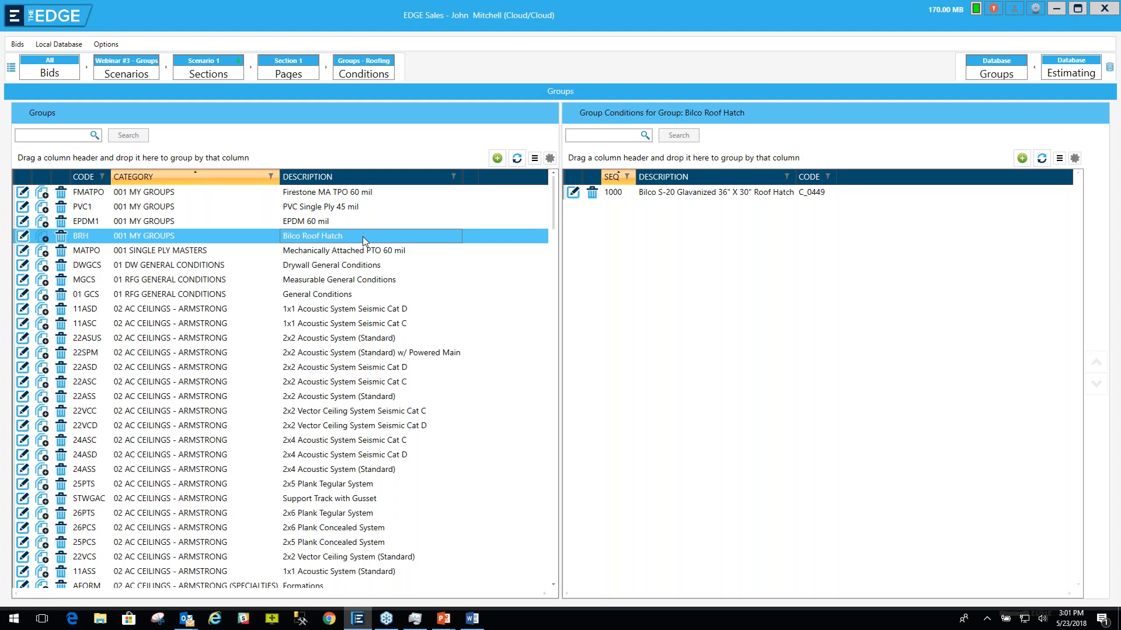
mouse_move(327, 233)
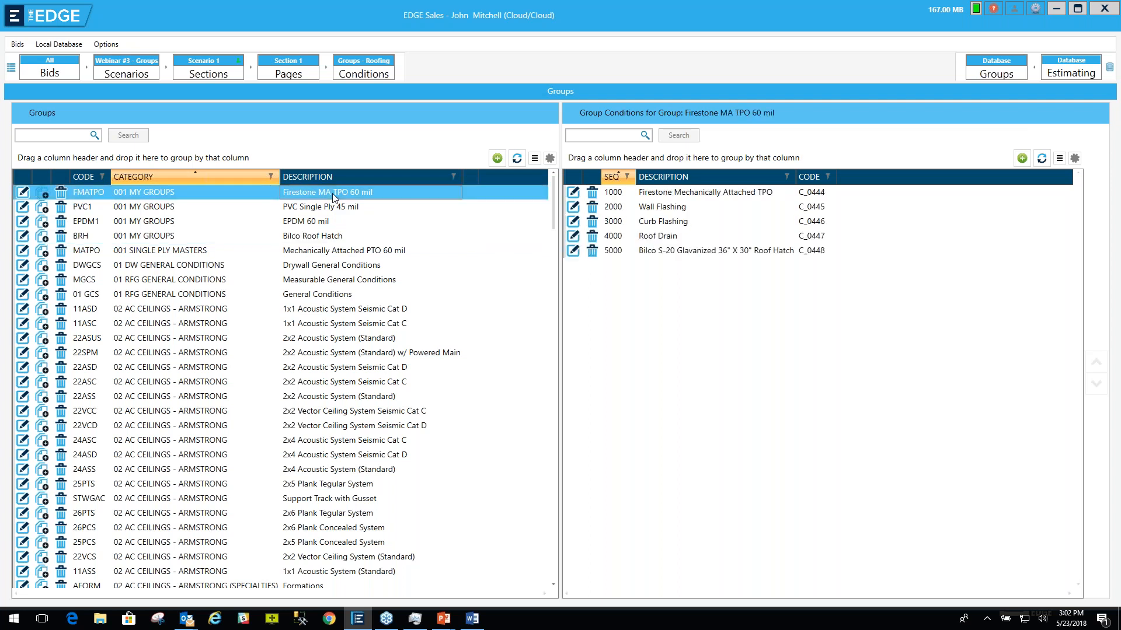
mouse_move(331, 197)
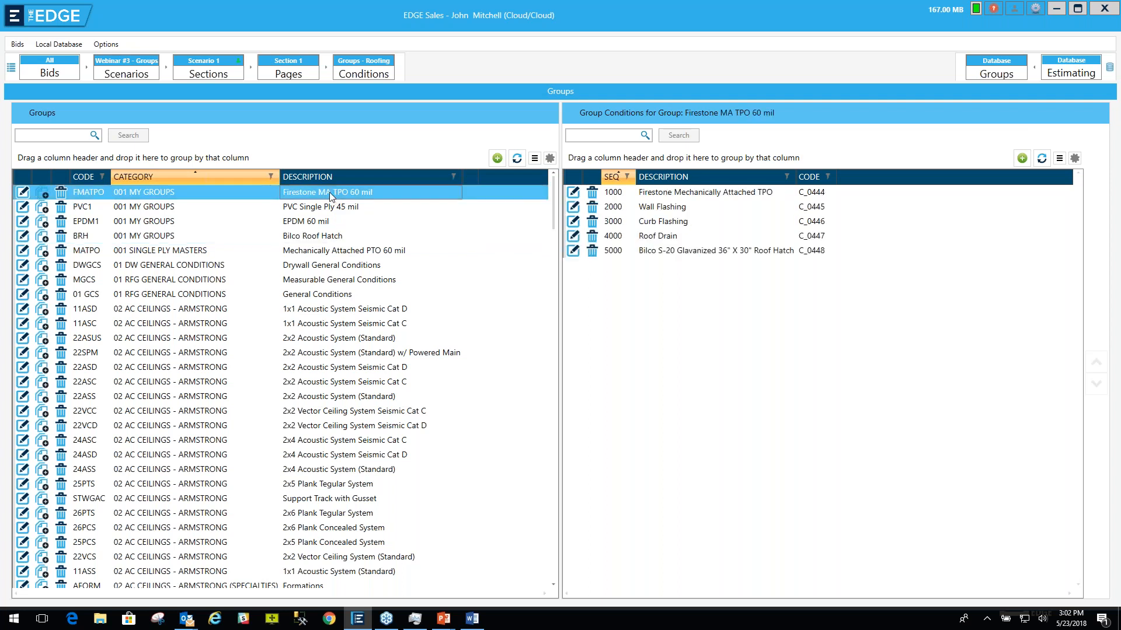
Step: Select condition 1000 Firestone Mechanically Attached TPO to list its items
click(706, 192)
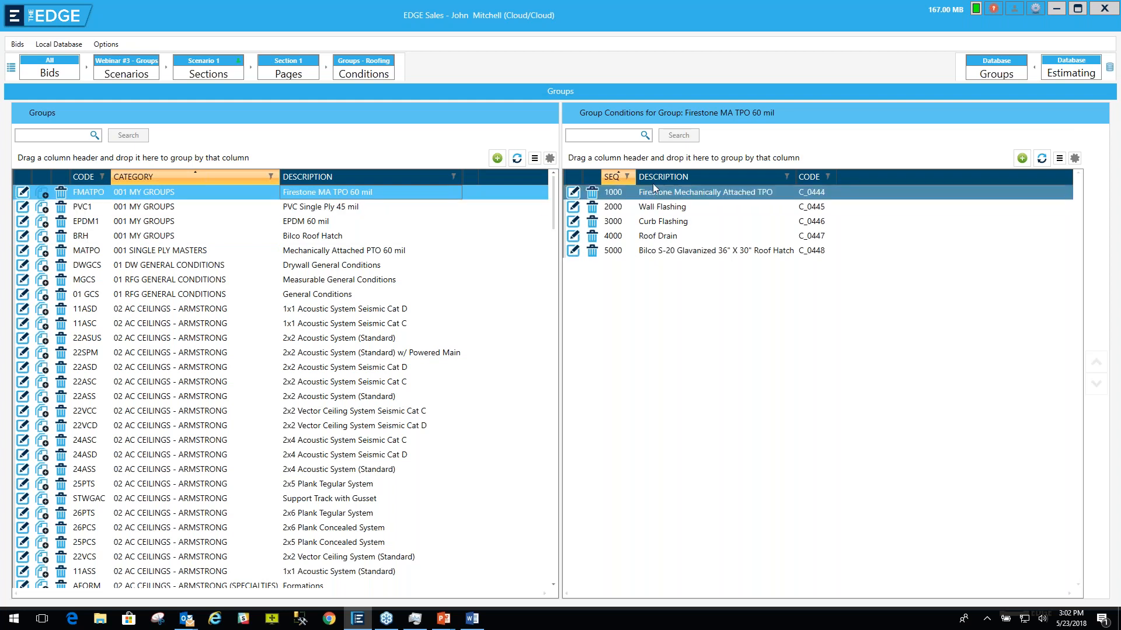
mouse_move(665, 207)
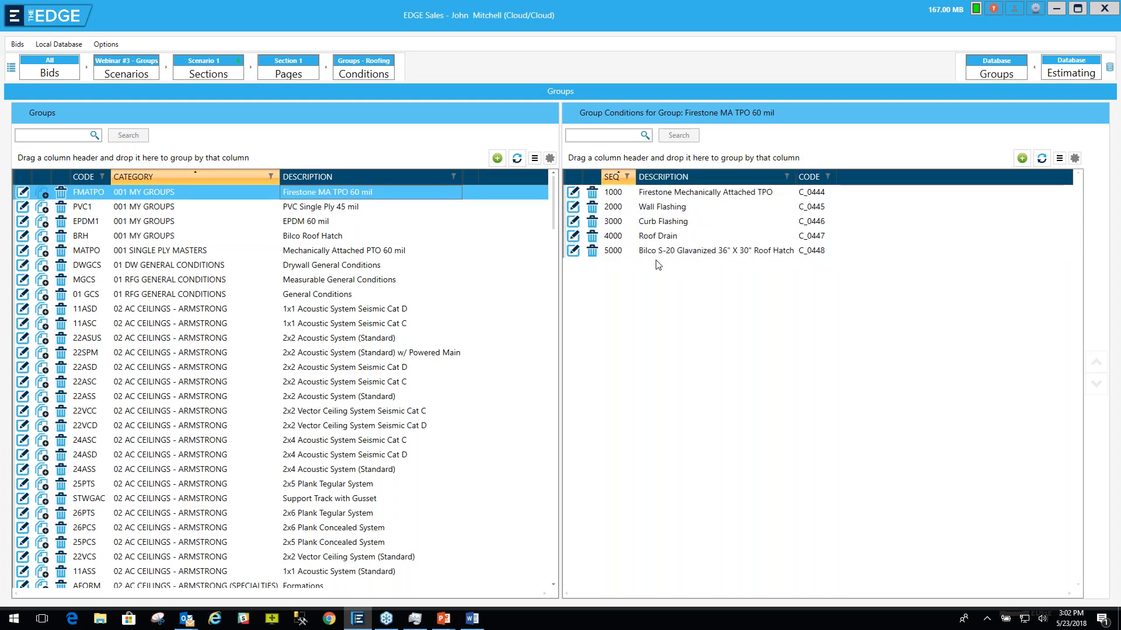
click(706, 191)
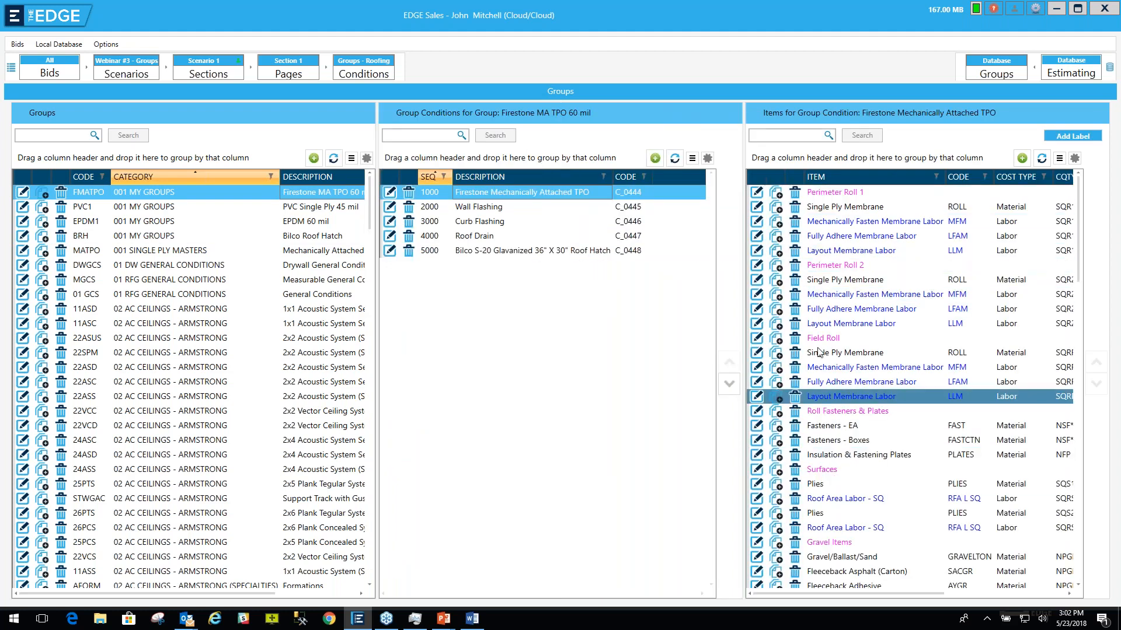
click(834, 191)
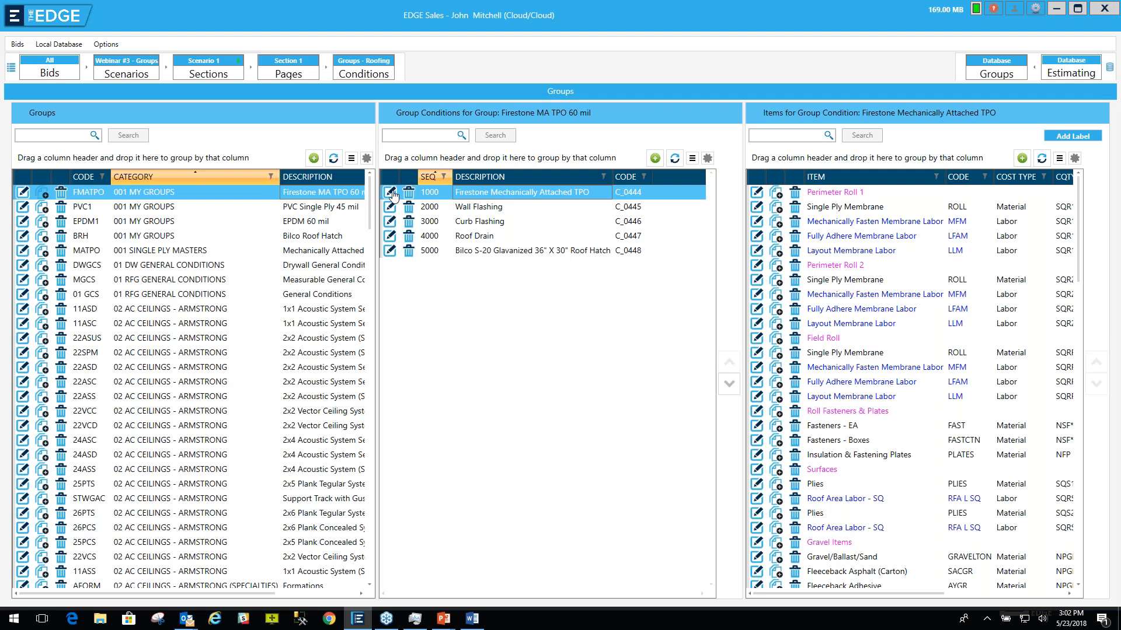
Step: Edit condition 1000, setting Perim 1 fasten centers to 12 and Field to 18, then confirm
click(391, 191)
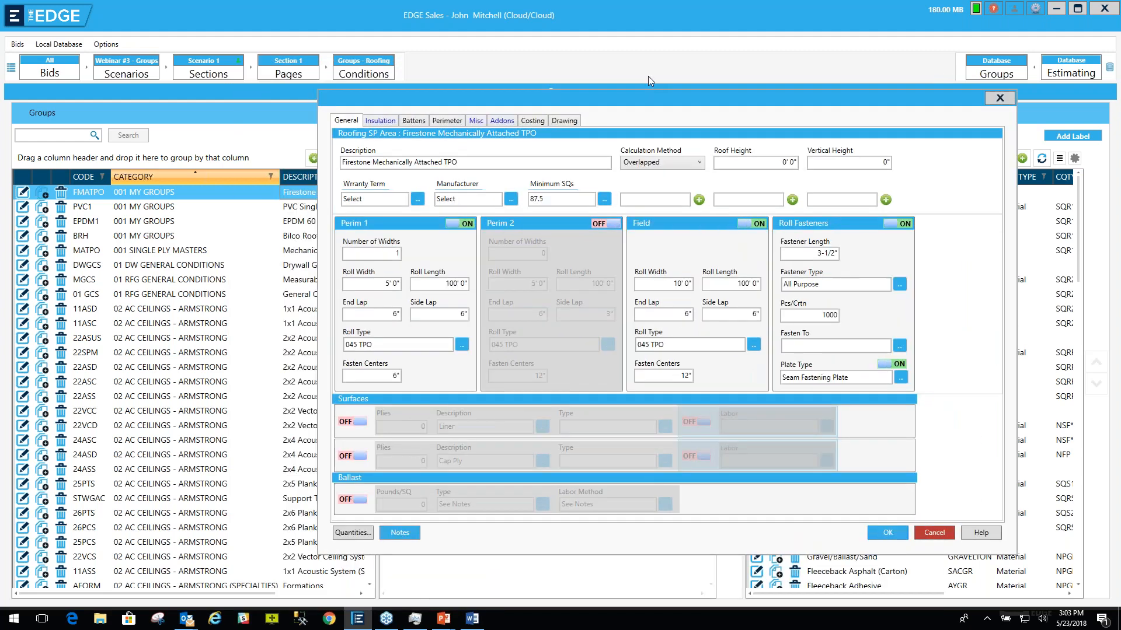
drag(650, 98, 561, 91)
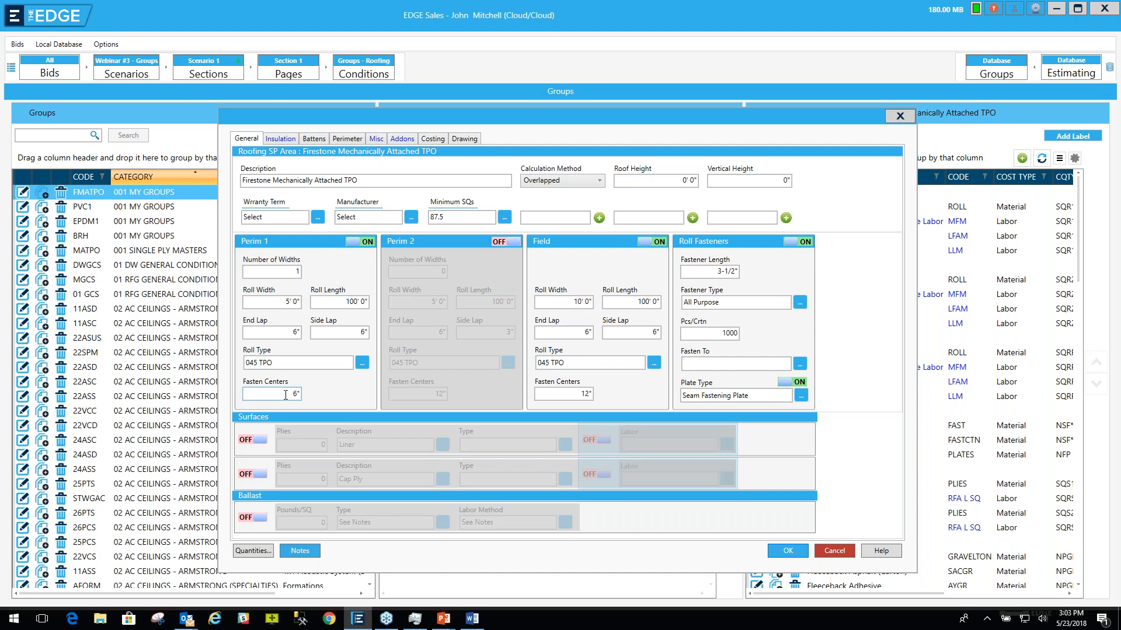
text(6.000)
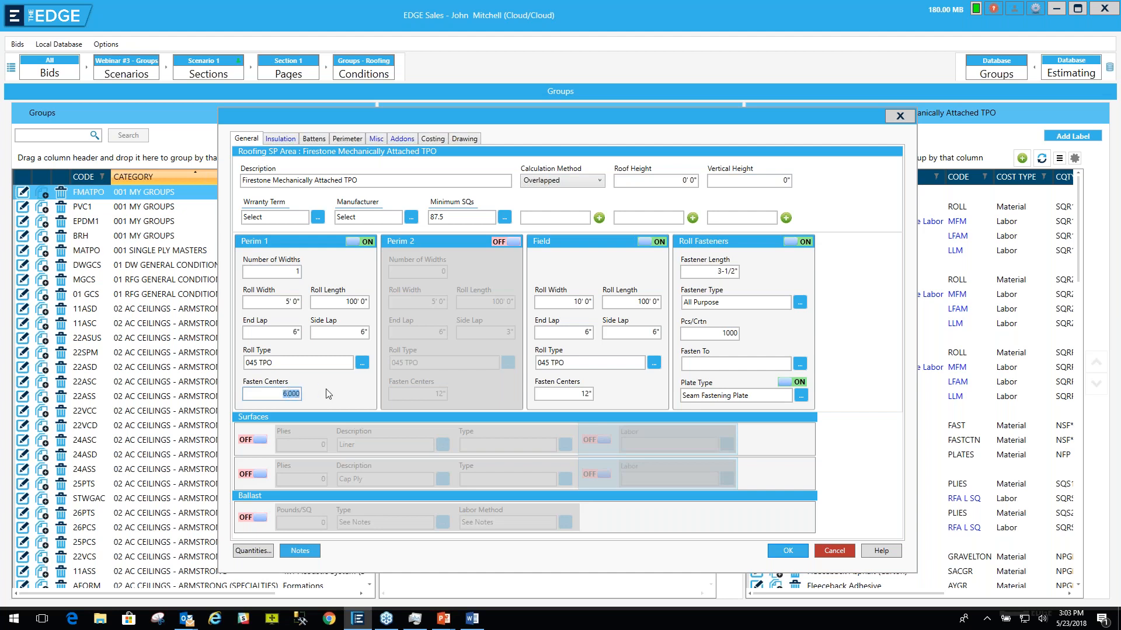
text(12)
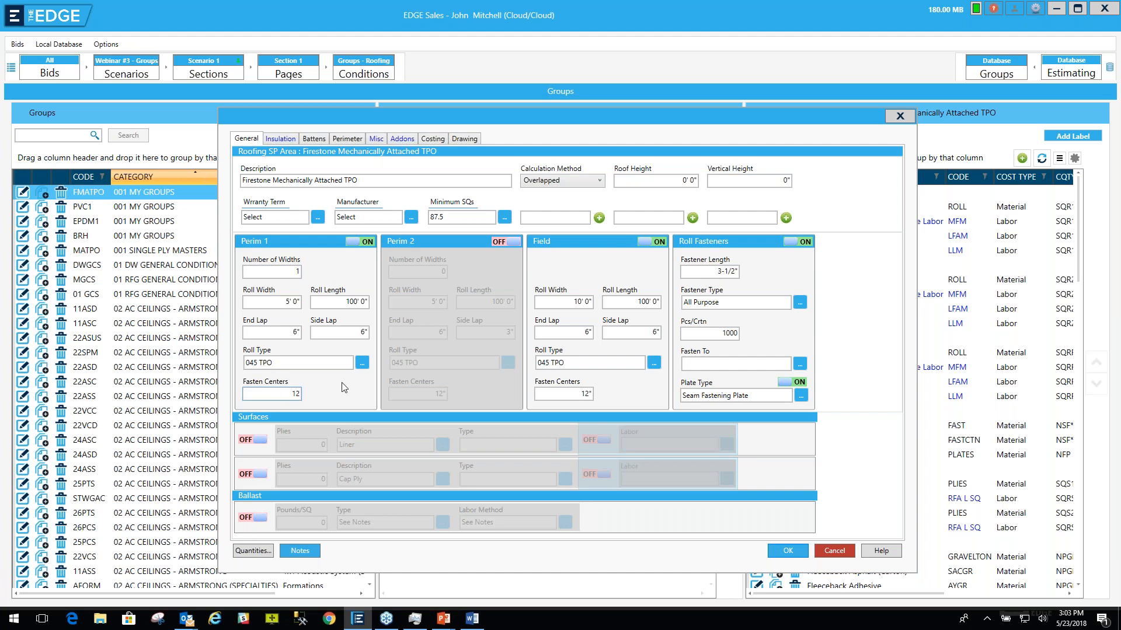
click(563, 394)
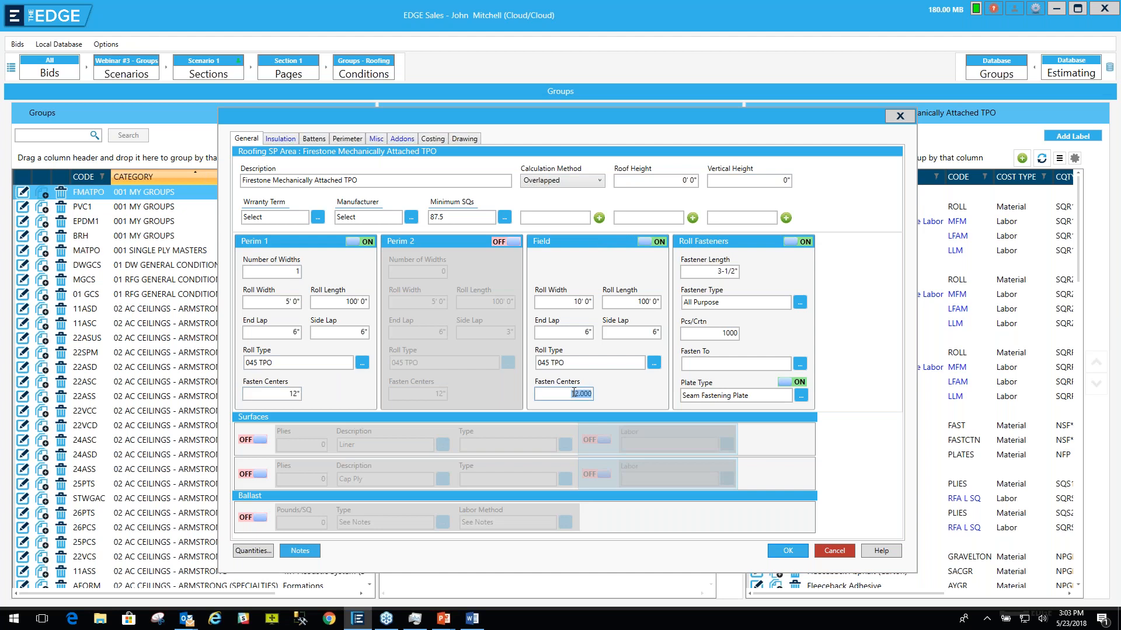
text(18)
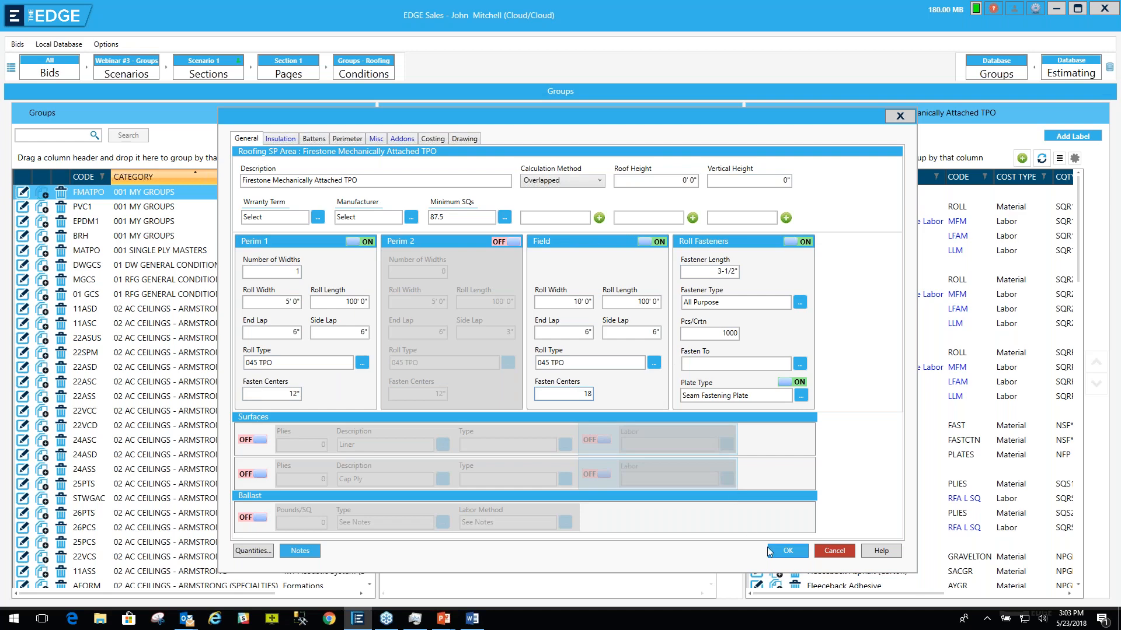
click(787, 551)
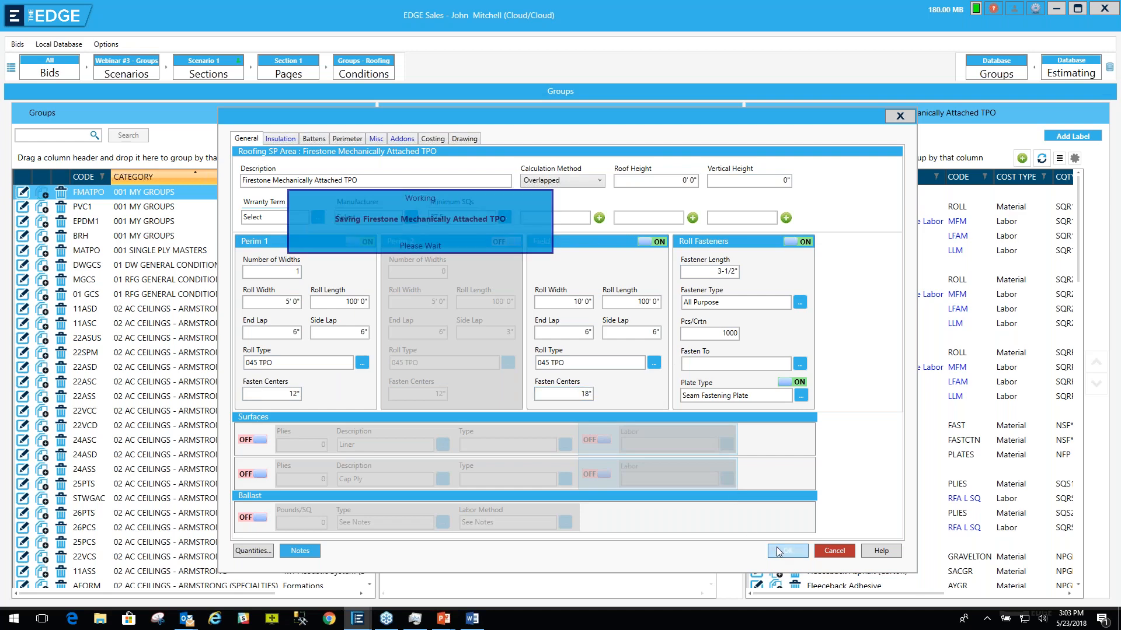
Step: Let the save finish and return to Firestone MA TPO 60 mil's five group conditions
click(786, 551)
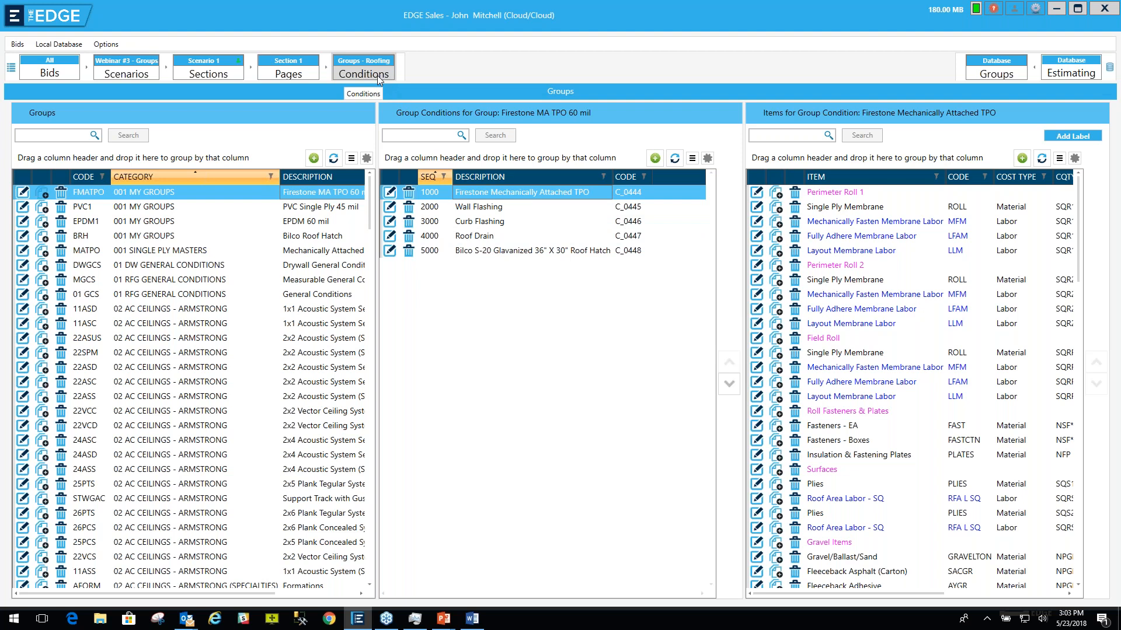
mouse_move(400, 120)
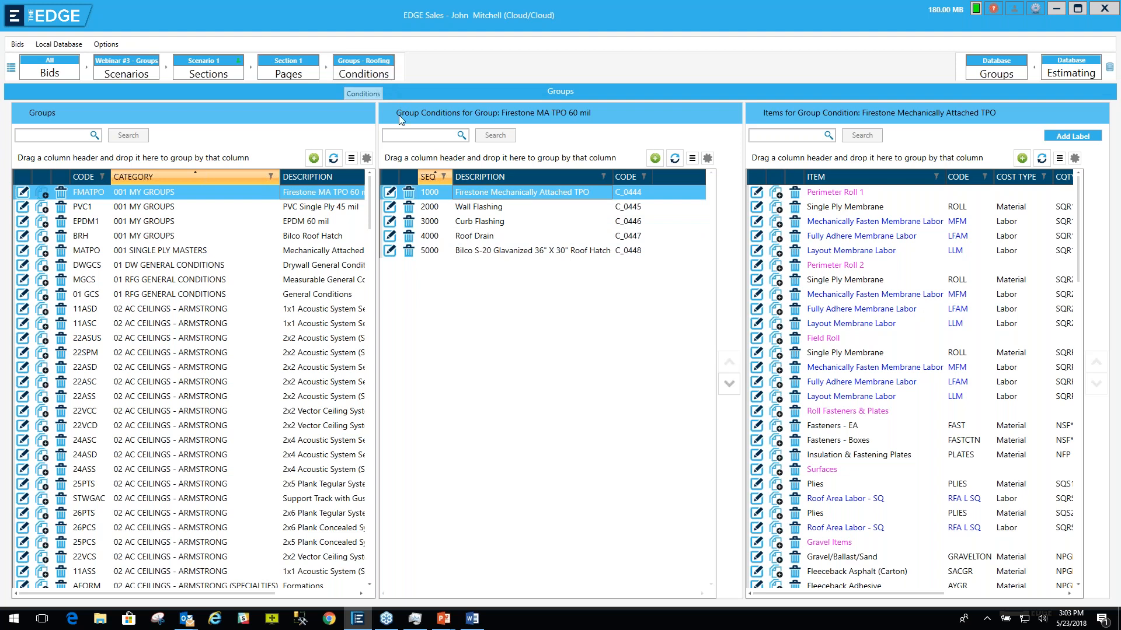
click(535, 250)
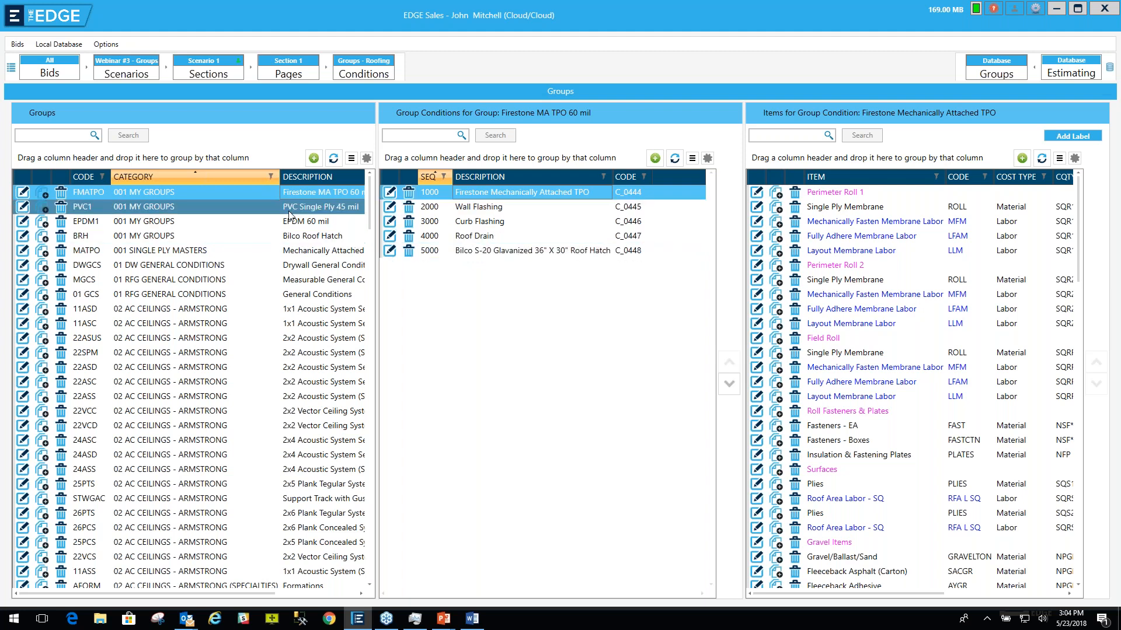
click(168, 235)
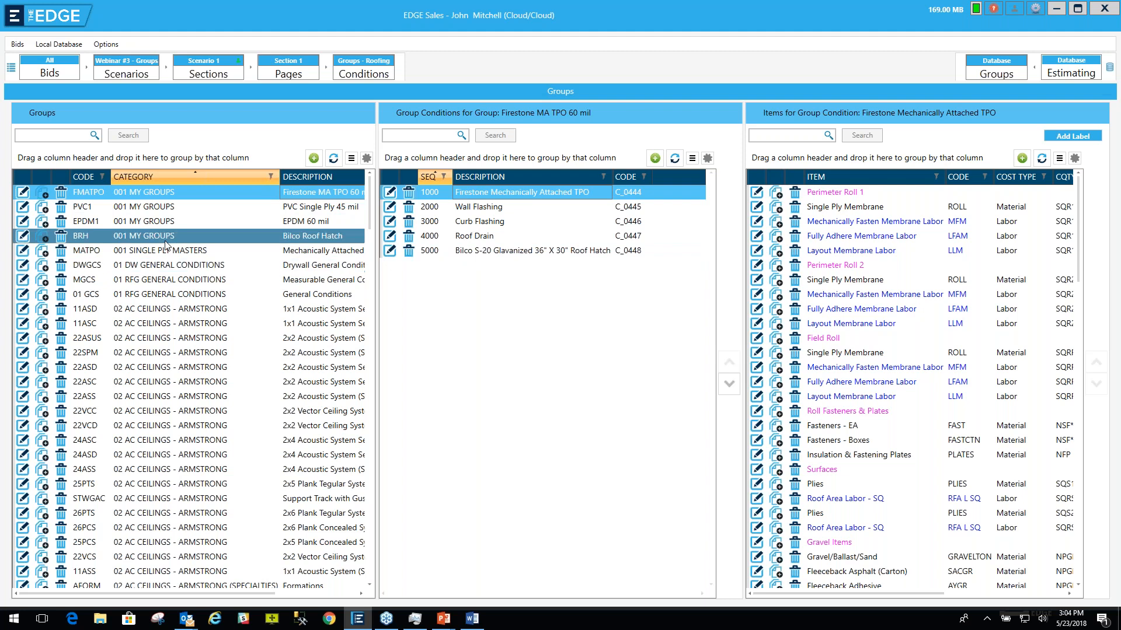
click(143, 206)
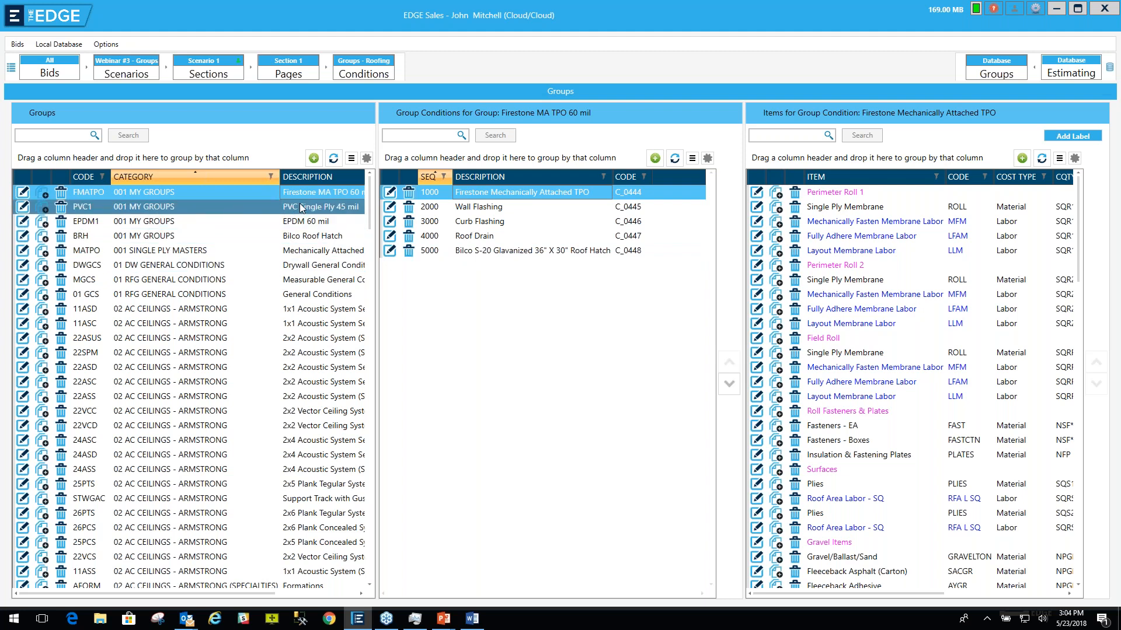
click(178, 309)
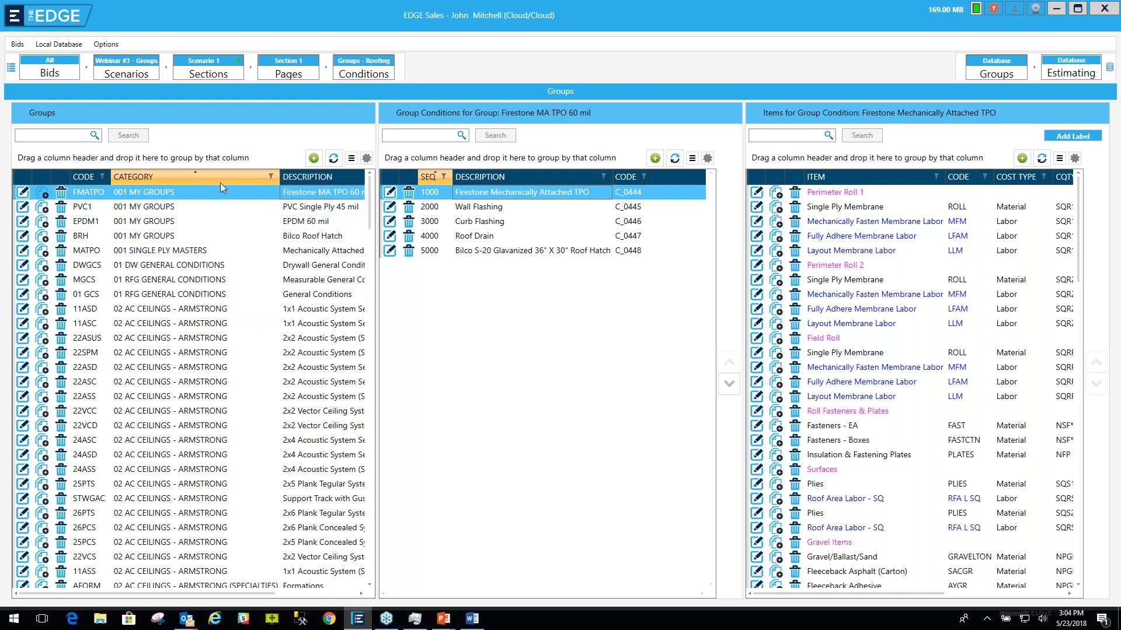
mouse_move(148, 178)
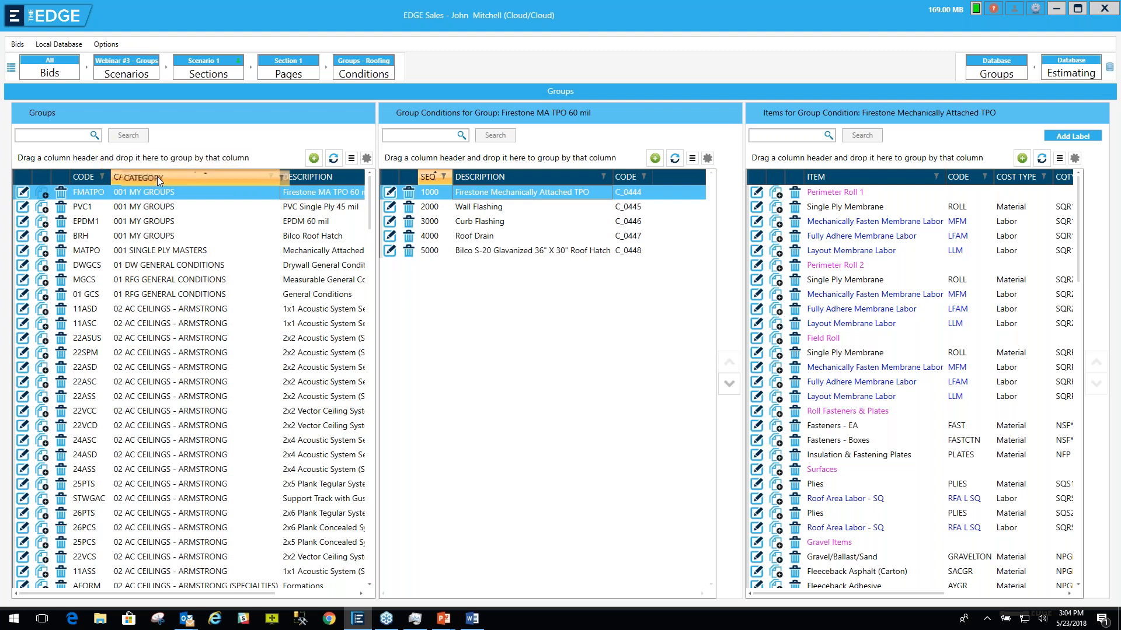
Step: Group the Groups table by CATEGORY, then expand and collapse 001 MY GROUPS
drag(141, 176, 133, 165)
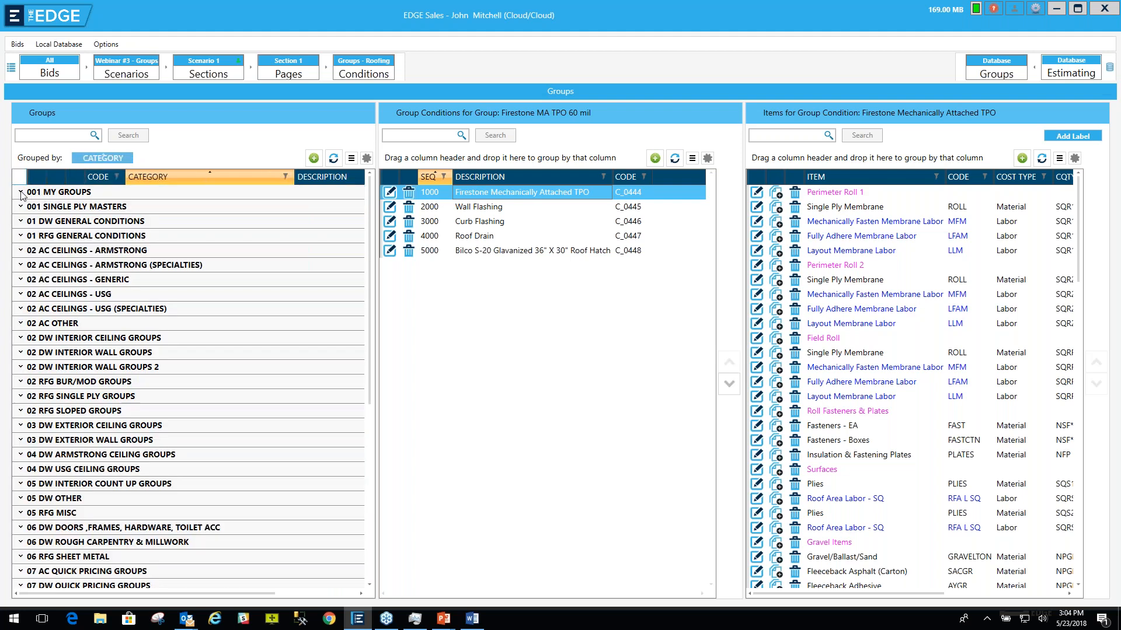
click(21, 192)
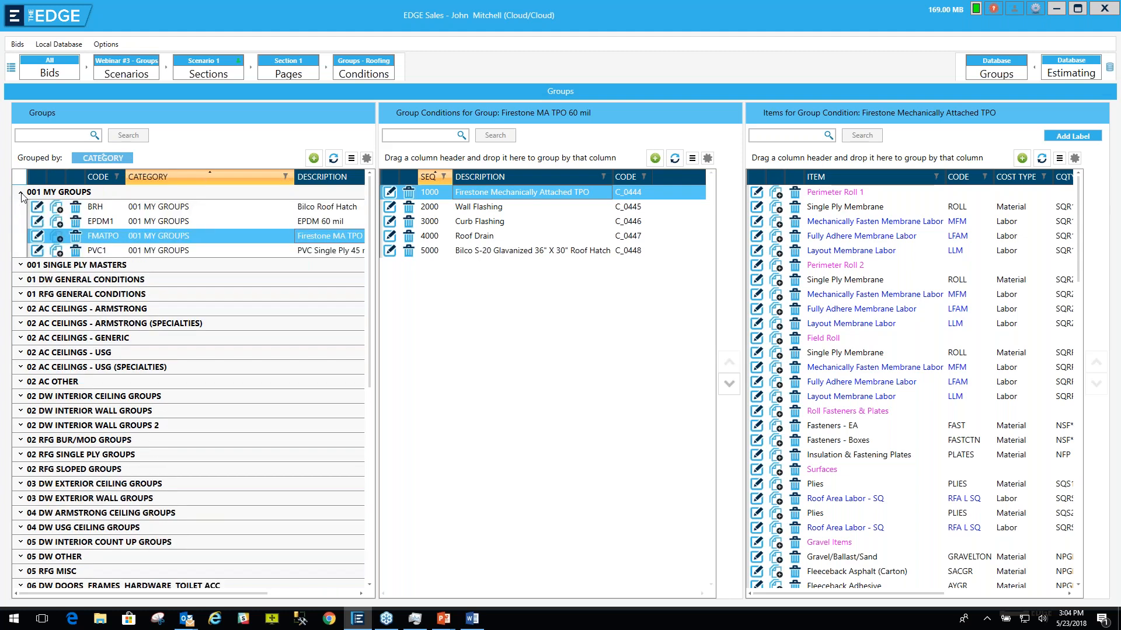
click(21, 192)
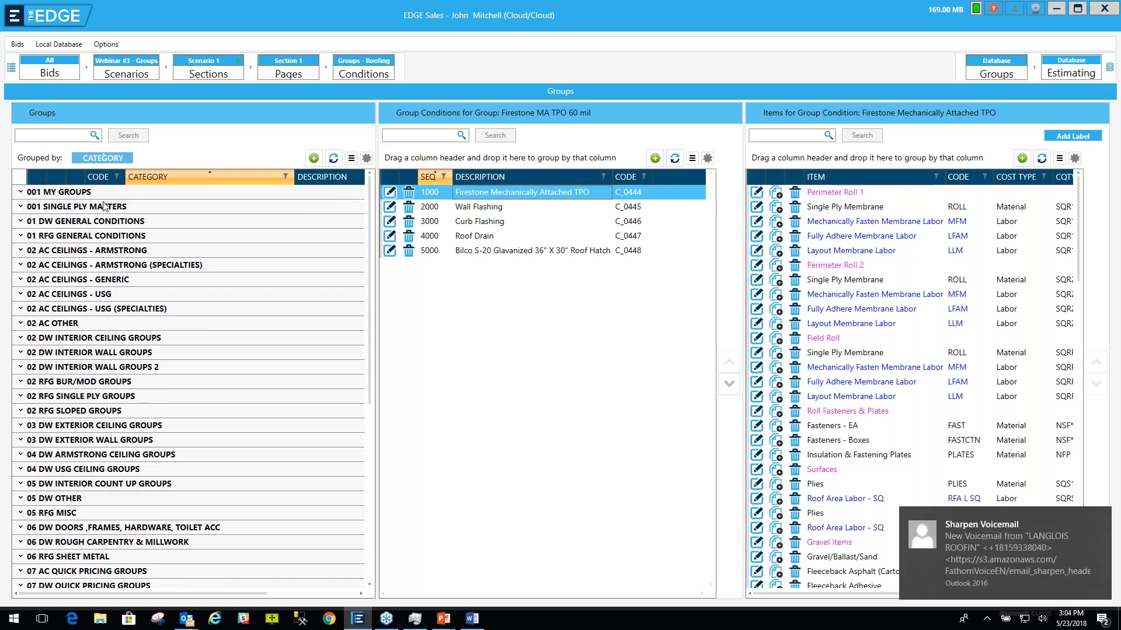